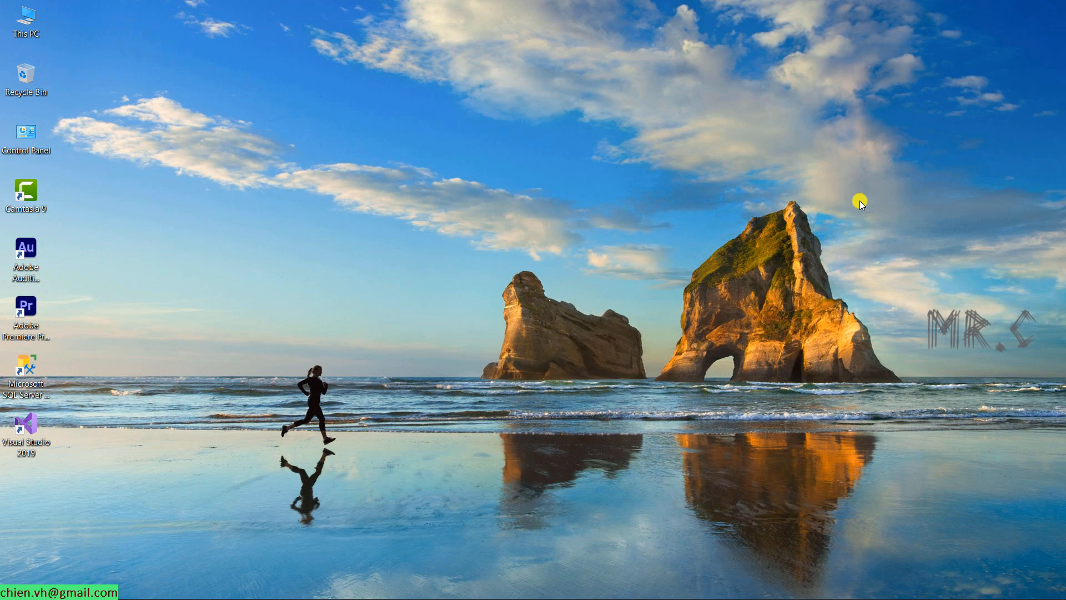
# Step: Open Control Panel, go to Programs, and open 'Turn Windows features on or off'
pyautogui.doubleClick(26, 131)
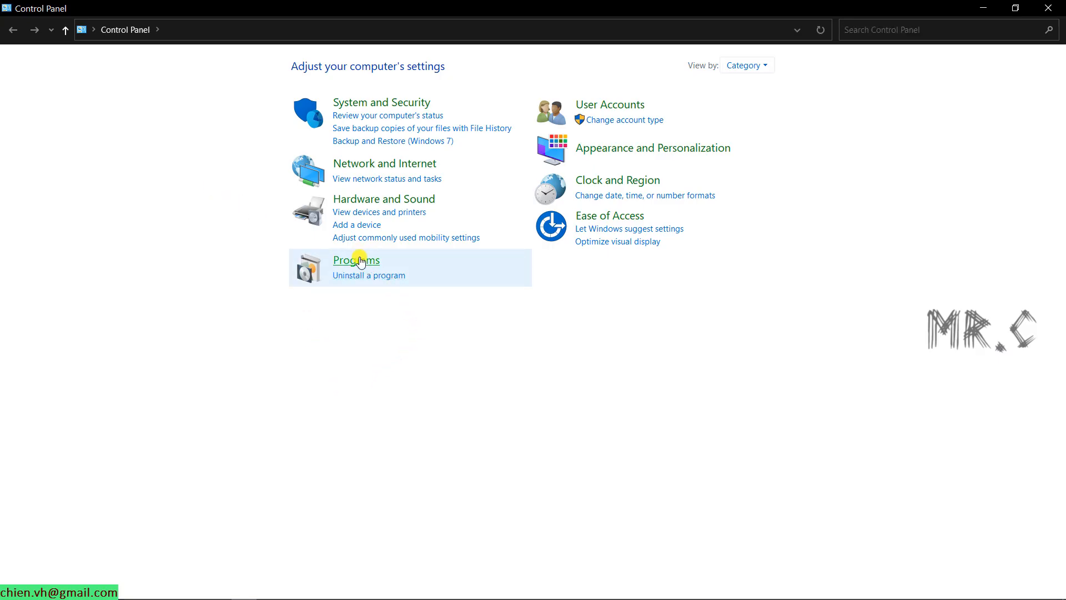
pyautogui.click(356, 260)
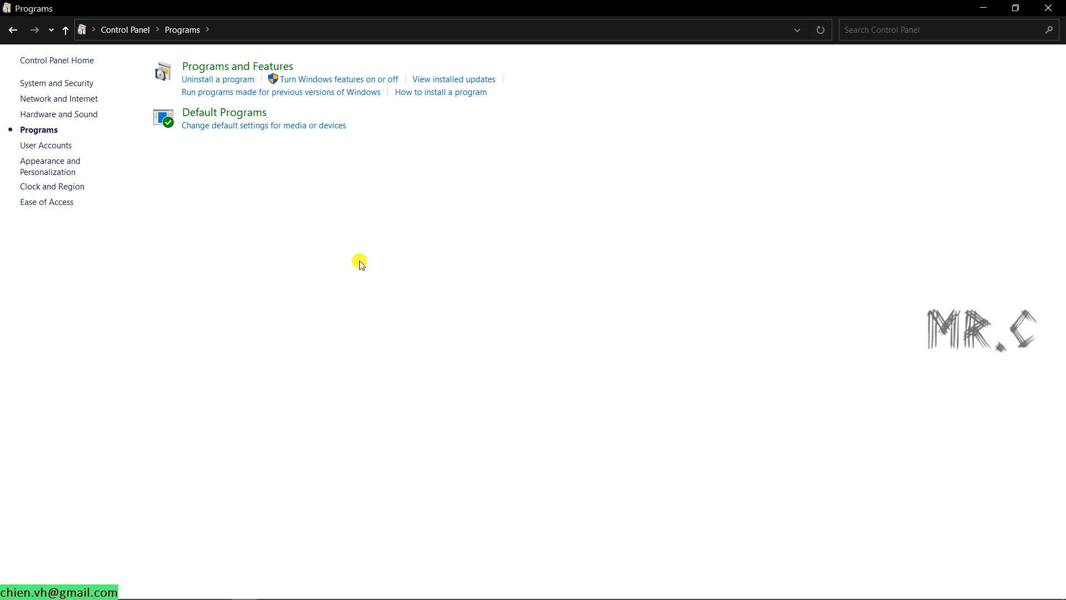
pyautogui.moveTo(258, 70)
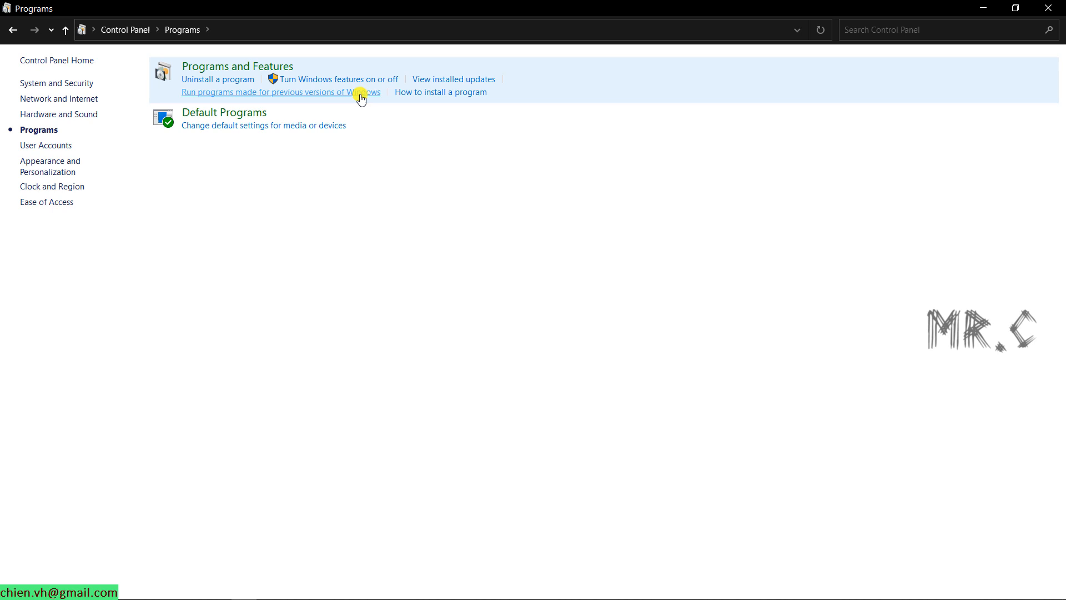
pyautogui.moveTo(369, 81)
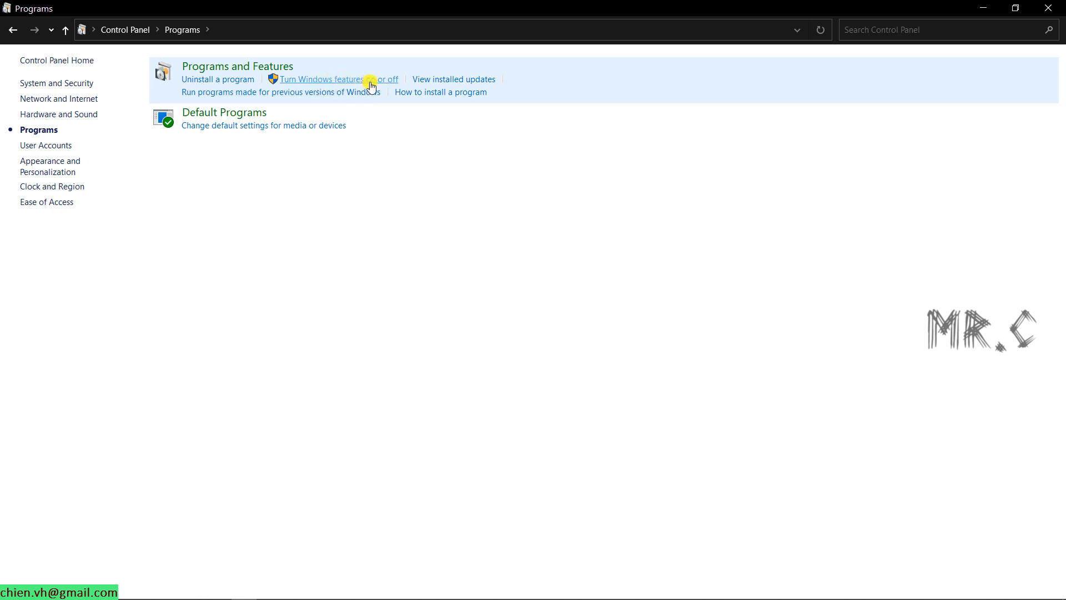
pyautogui.click(354, 79)
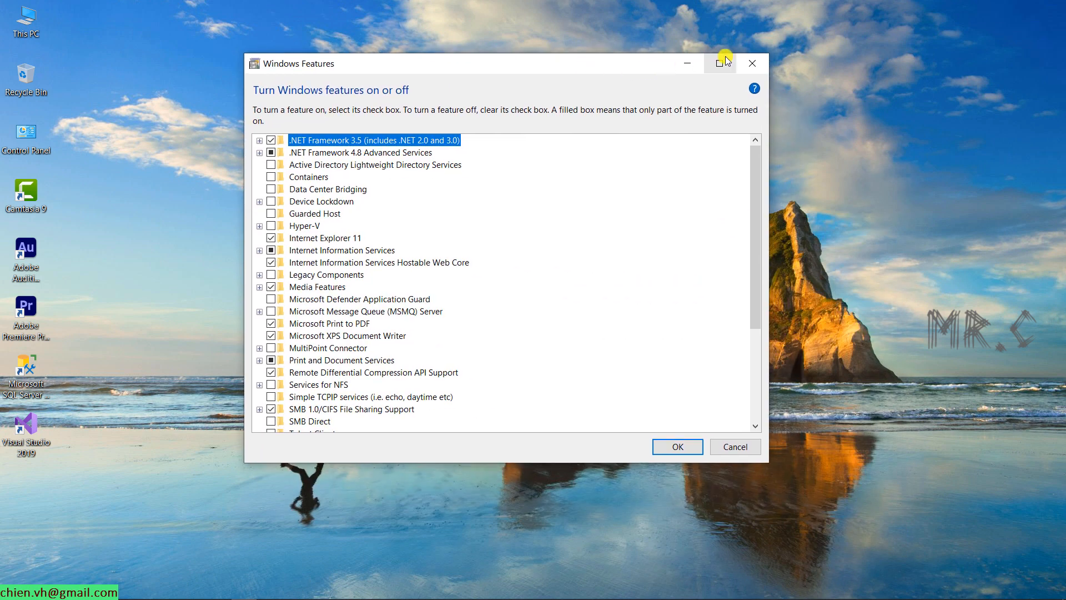
# Step: Maximize Windows Features and expand Internet Information Services to check Web Management Tools and World Wide Web Services
pyautogui.click(720, 62)
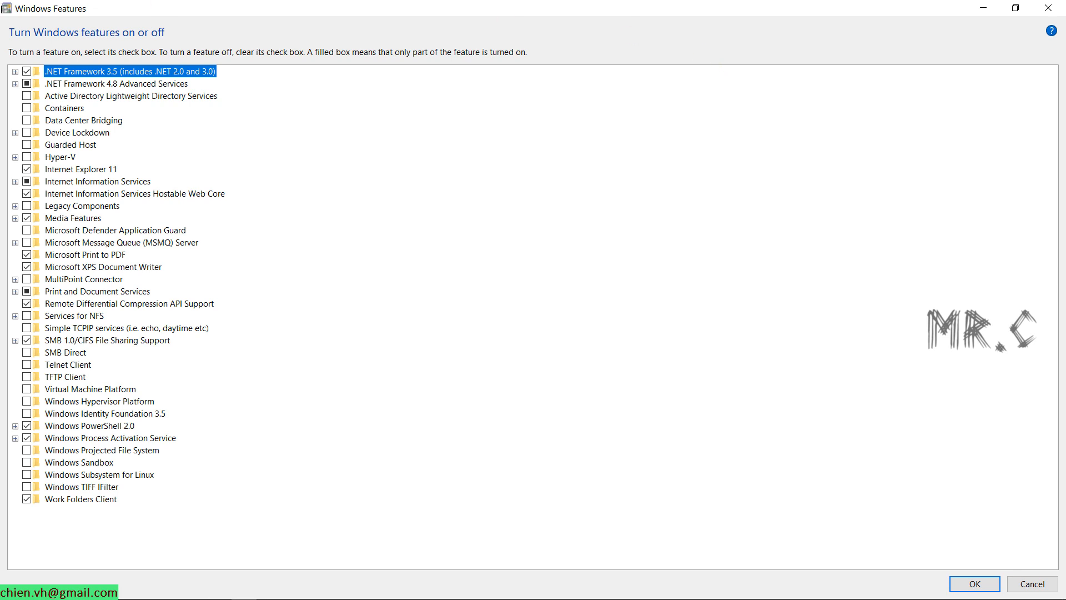
pyautogui.moveTo(269, 201)
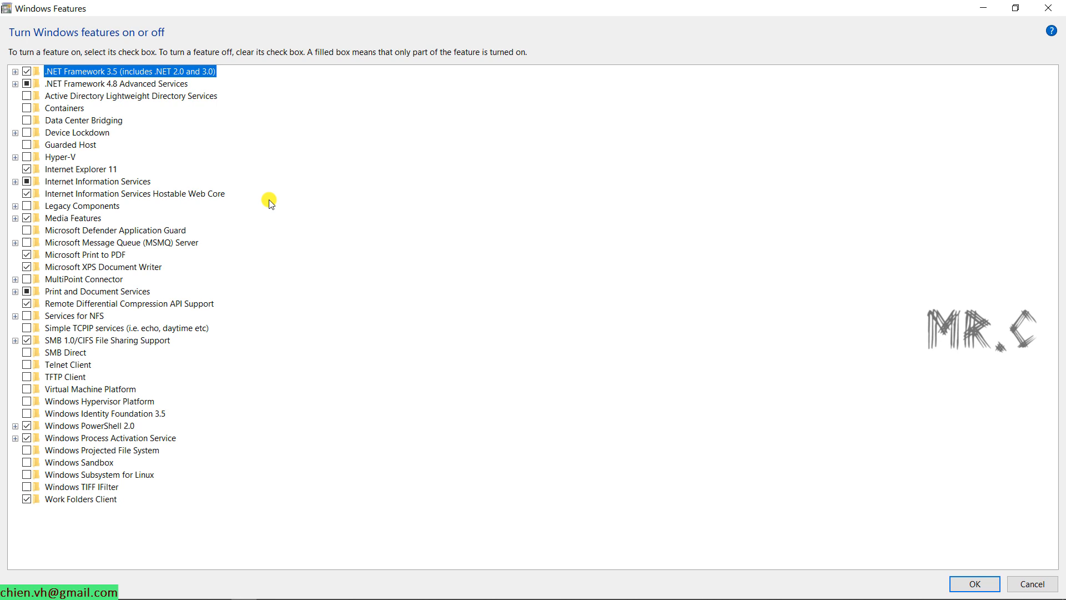
pyautogui.moveTo(248, 183)
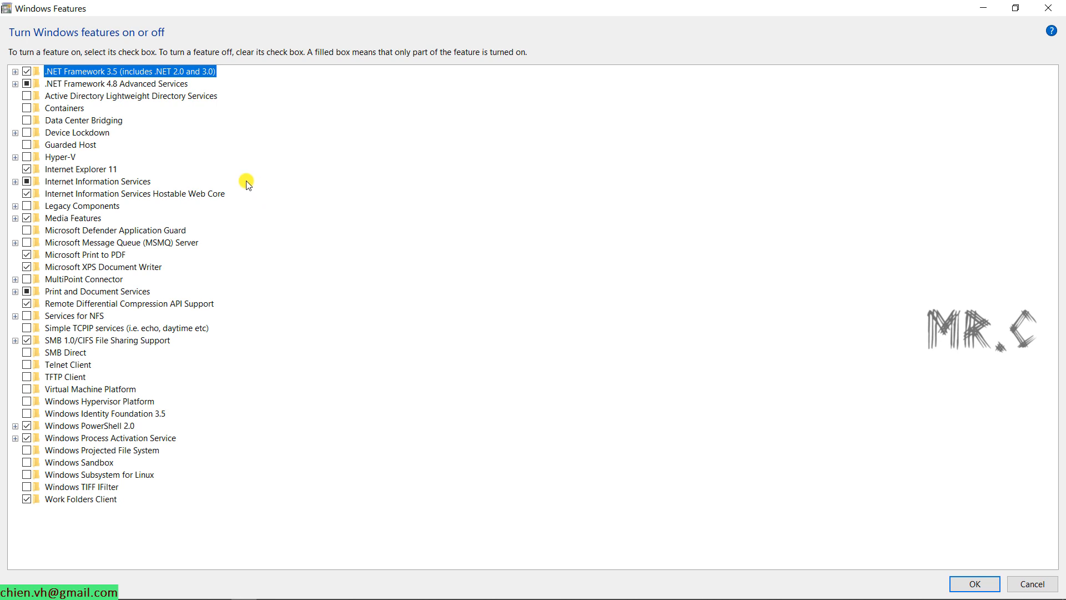
pyautogui.moveTo(147, 184)
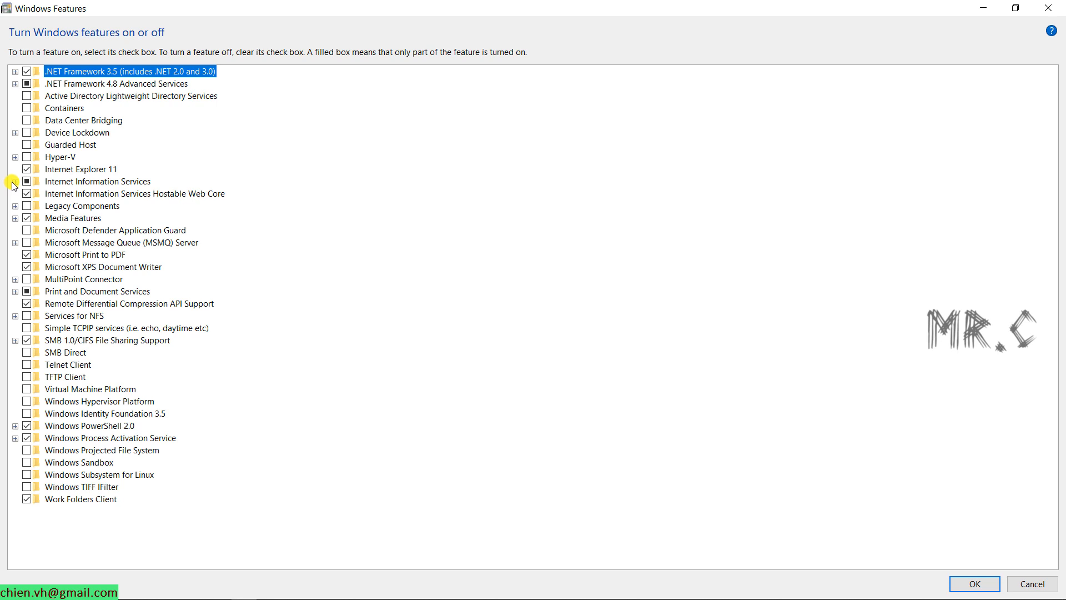
pyautogui.click(12, 181)
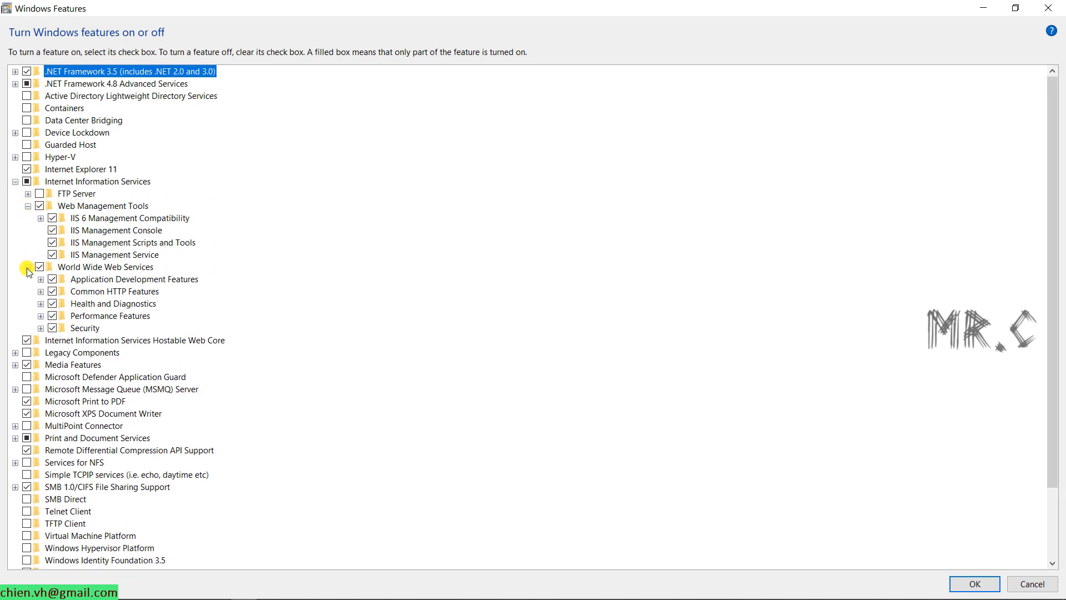
pyautogui.click(32, 217)
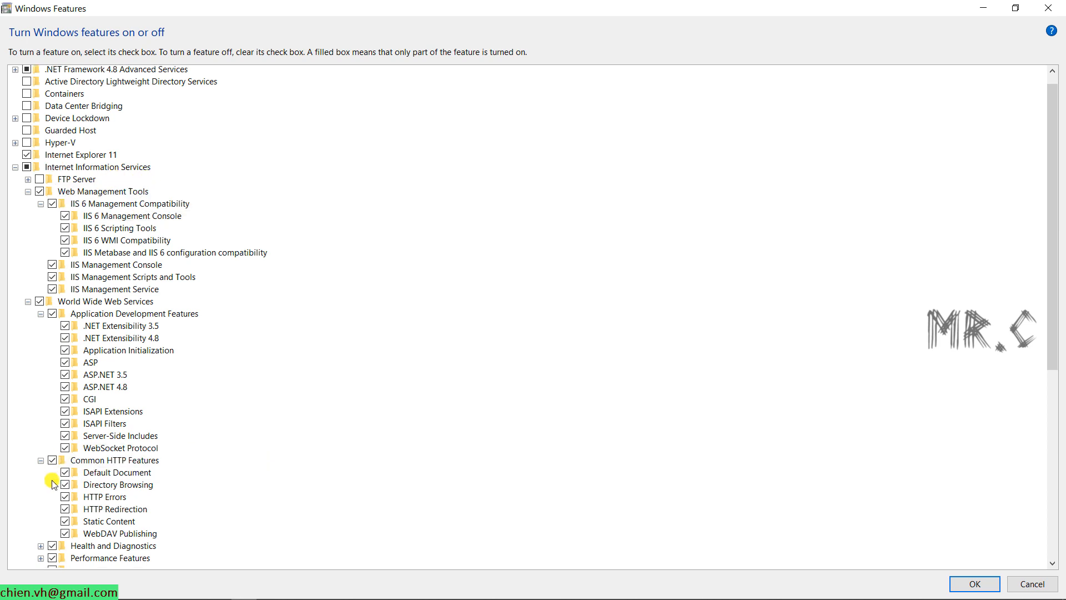
pyautogui.scroll(-3)
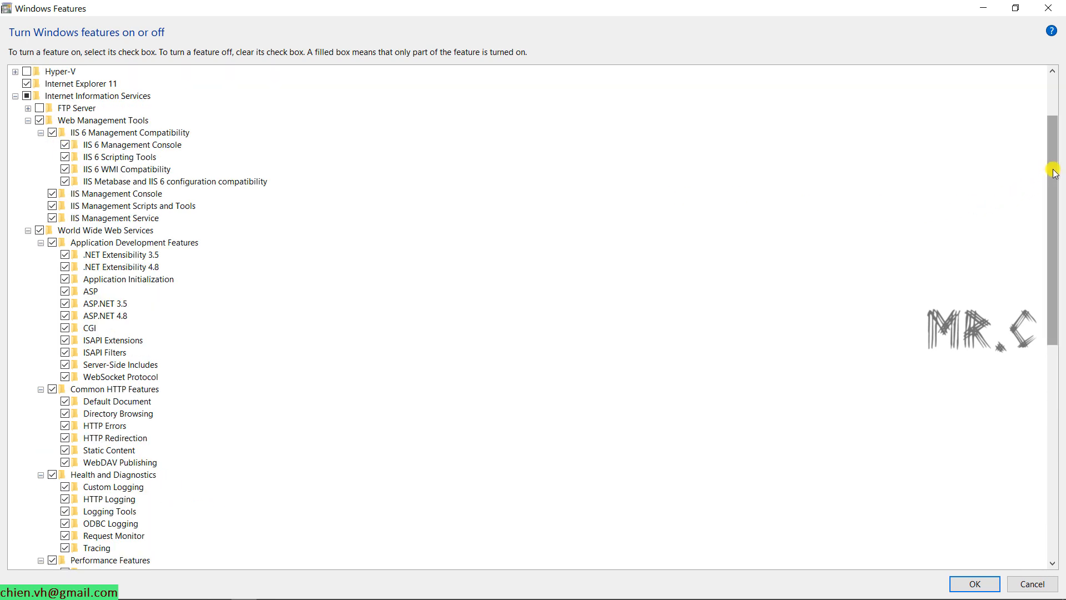
pyautogui.scroll(-3)
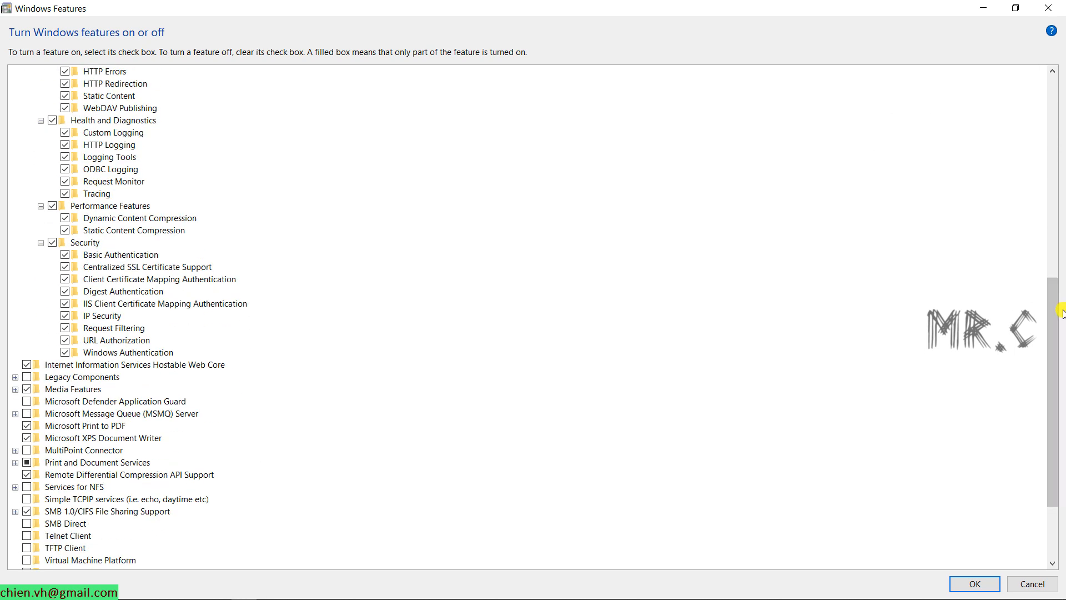
pyautogui.moveTo(93, 383)
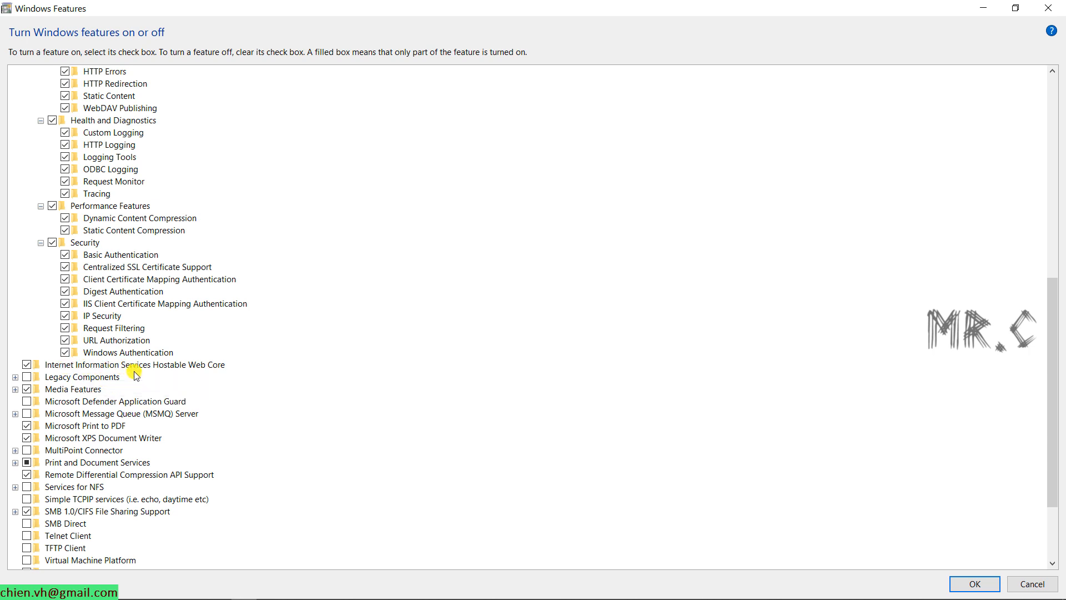
pyautogui.click(133, 365)
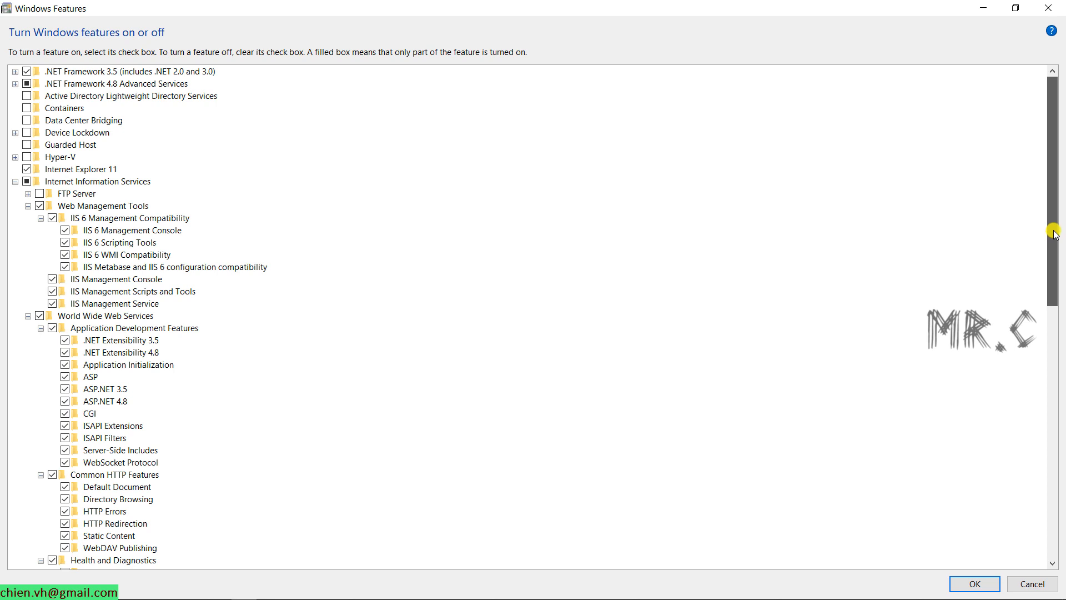
pyautogui.moveTo(1053, 229)
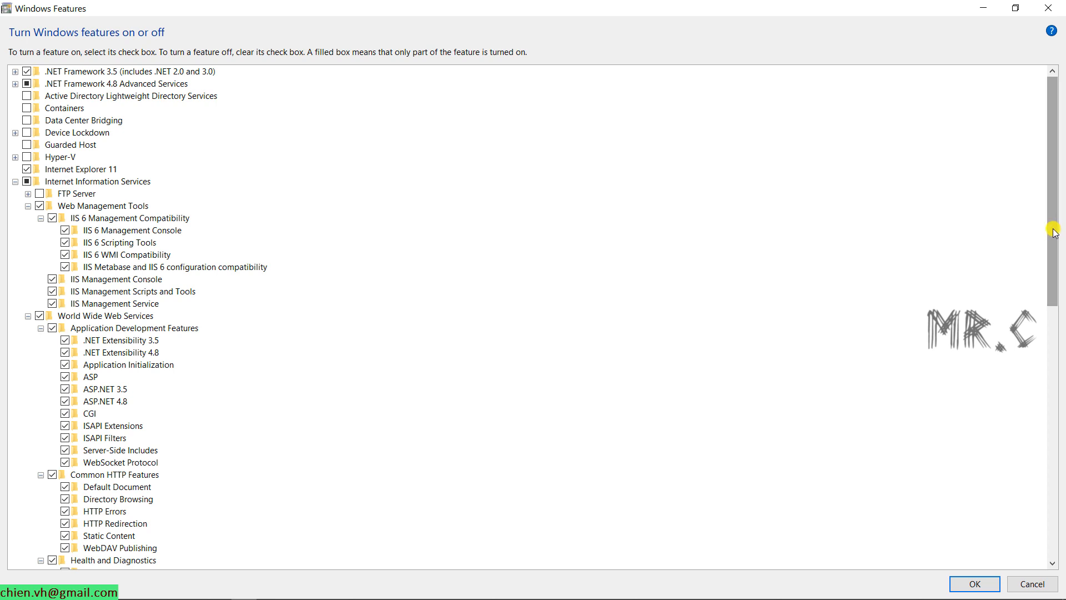
pyautogui.moveTo(510, 105)
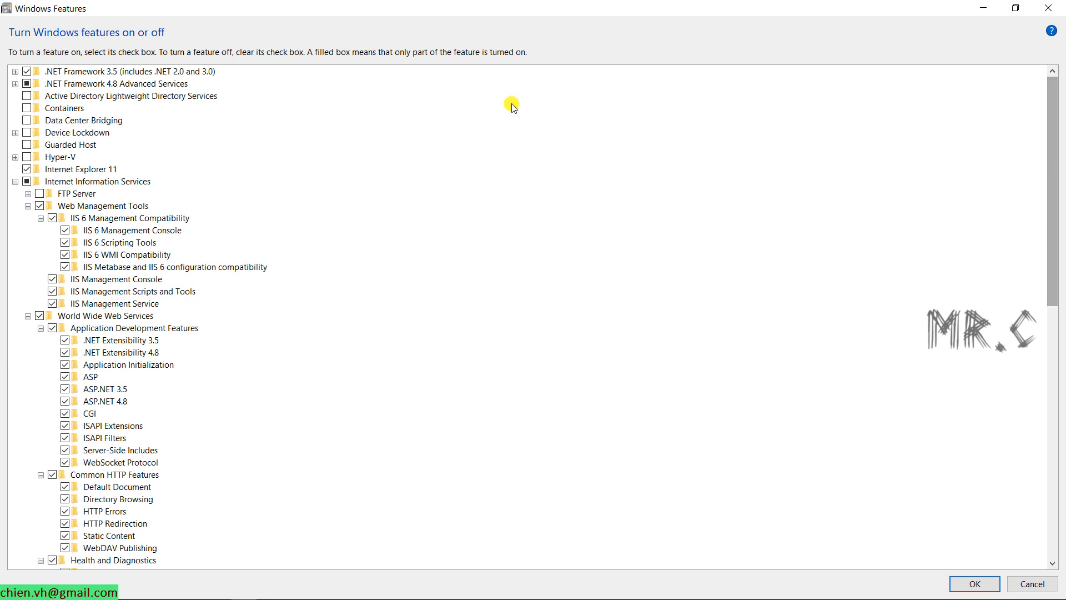
# Step: Expand .NET Framework 3.5, enable WCF HTTP and Non-HTTP Activation, and apply with OK
pyautogui.click(111, 71)
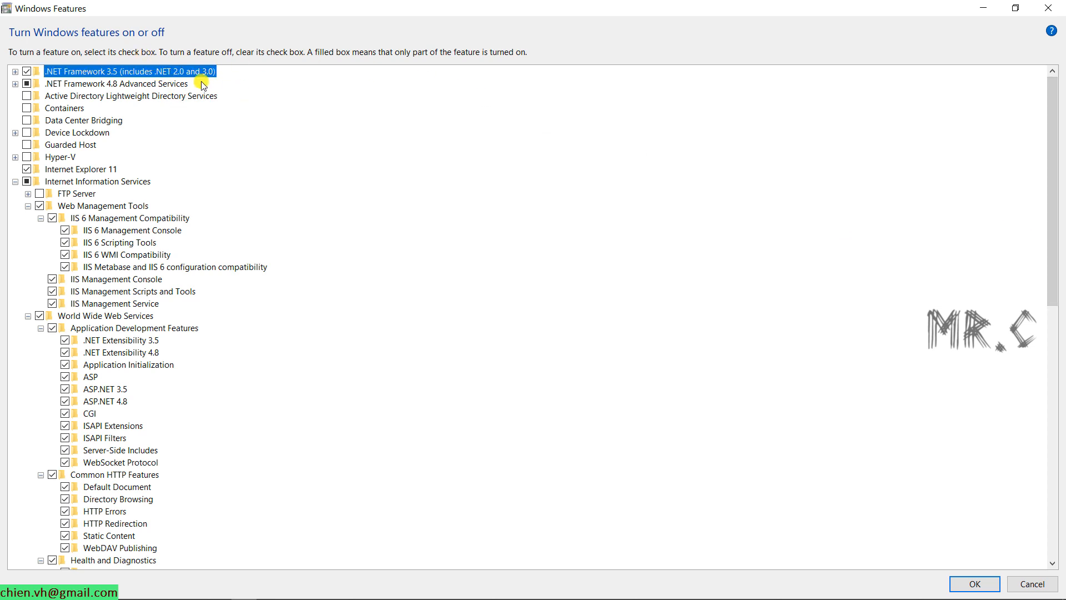
pyautogui.moveTo(212, 84)
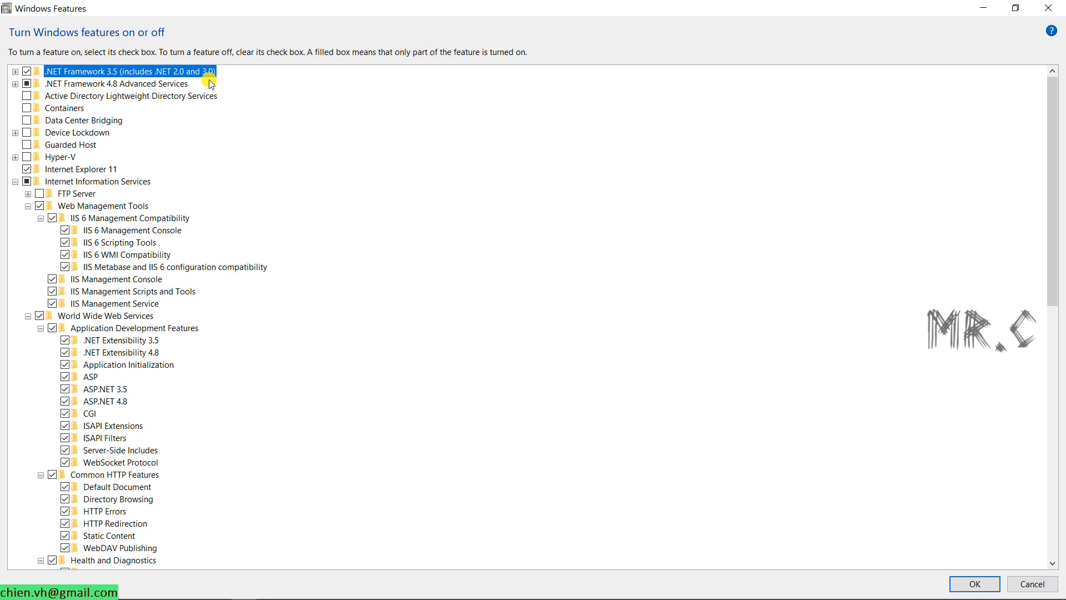
pyautogui.click(13, 75)
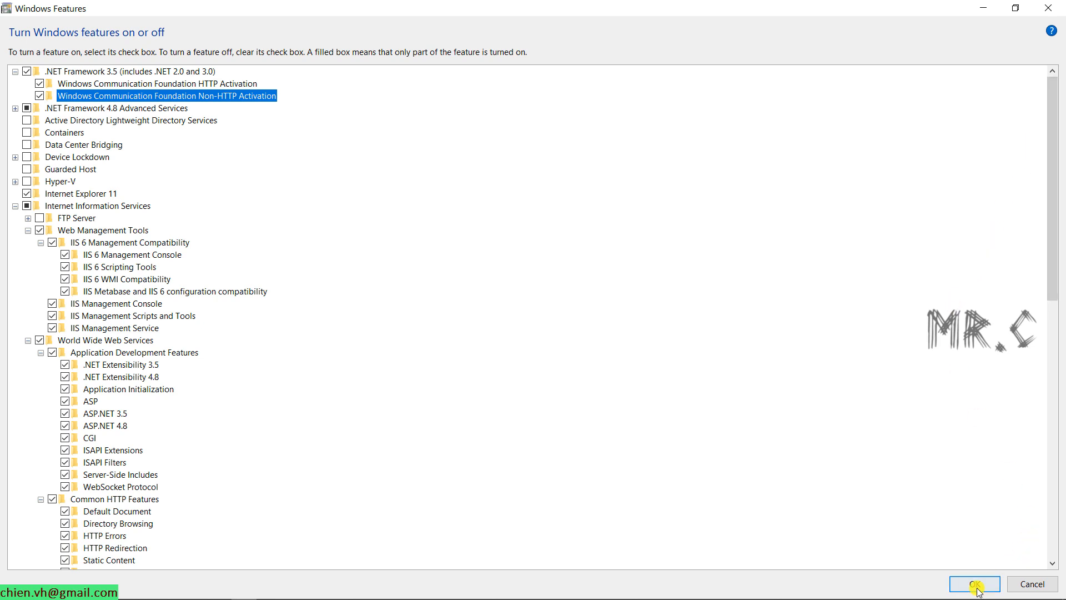
pyautogui.click(975, 583)
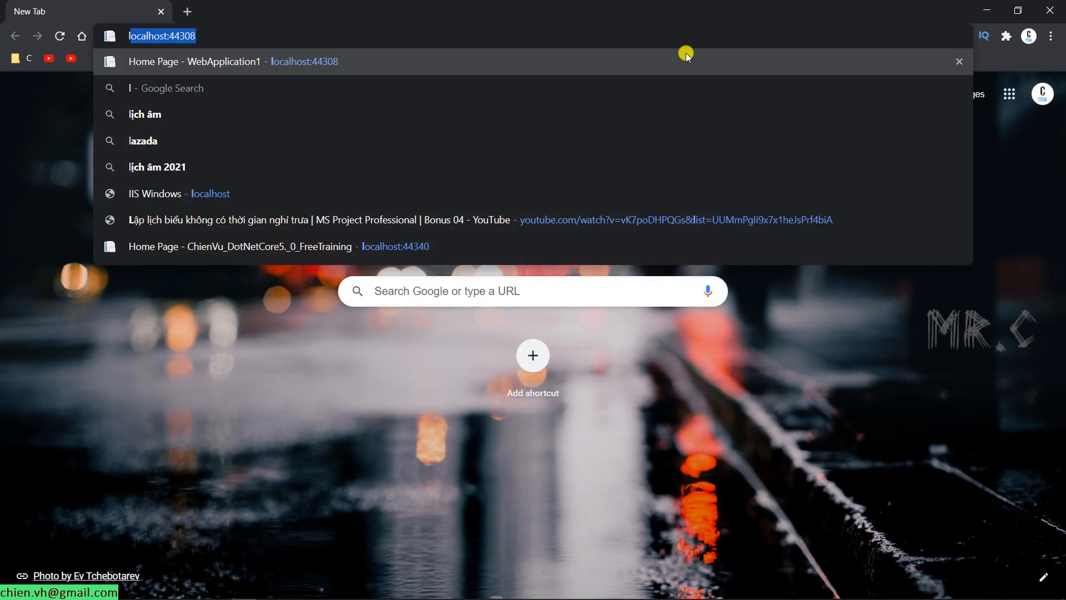
# Step: Load localhost in Chrome to confirm the IIS welcome page
pyautogui.write('localhost')
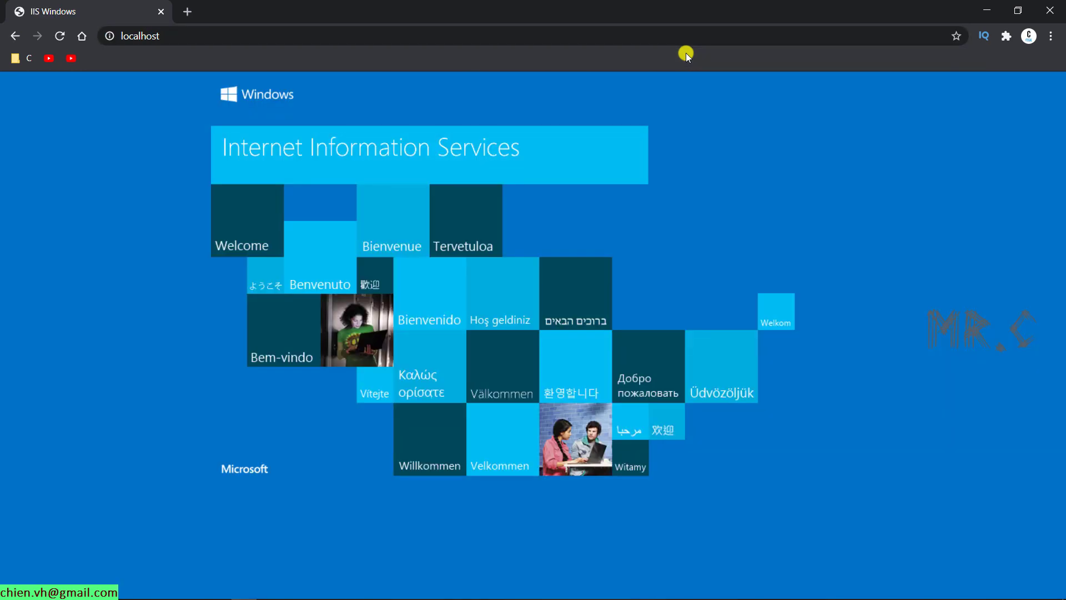
pyautogui.moveTo(75, 219)
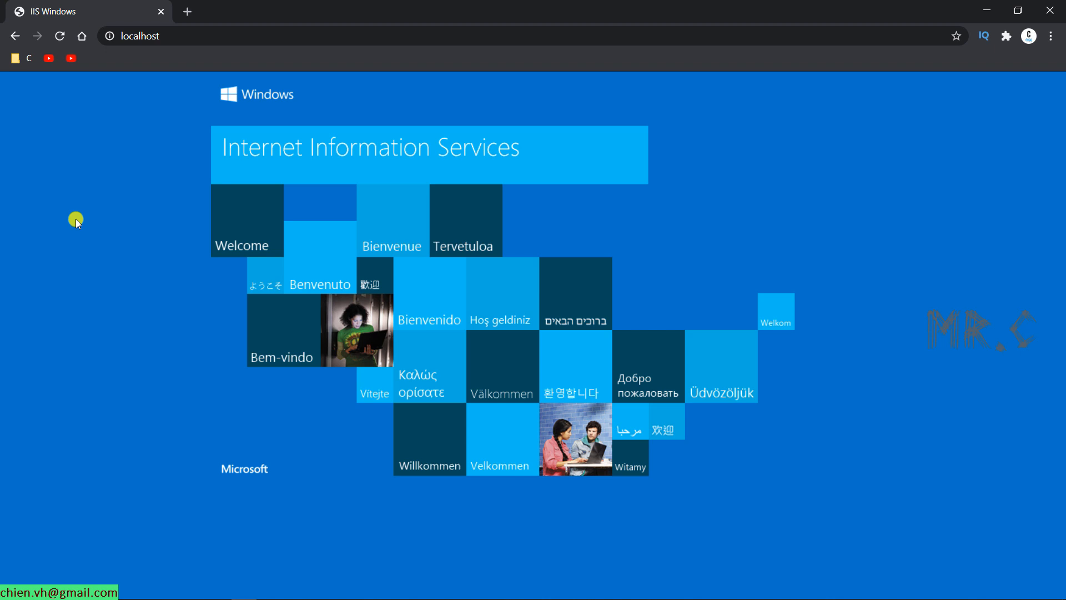
pyautogui.moveTo(709, 163)
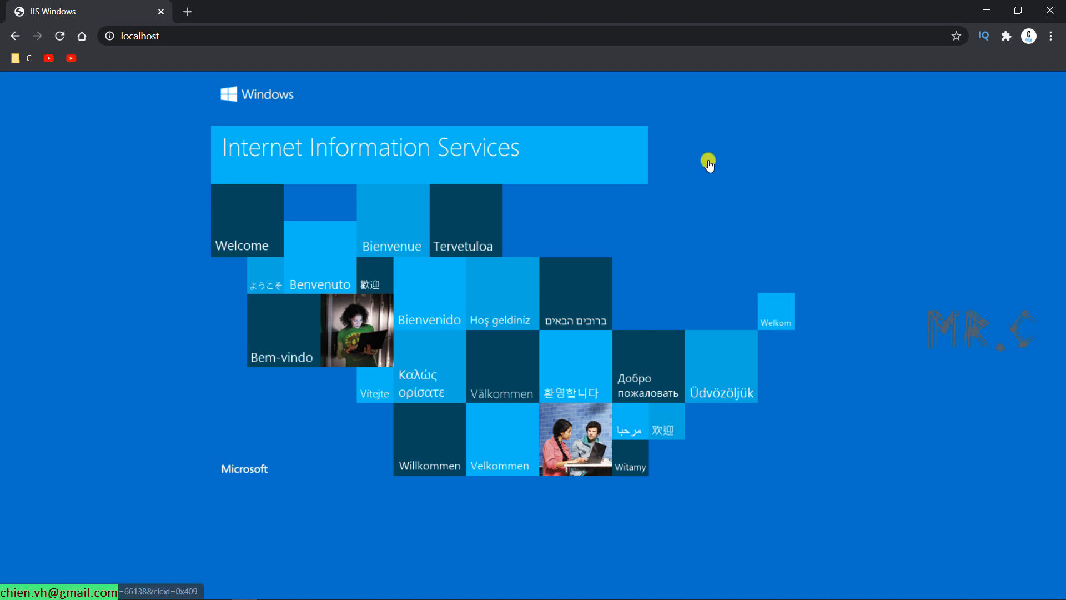
pyautogui.moveTo(218, 377)
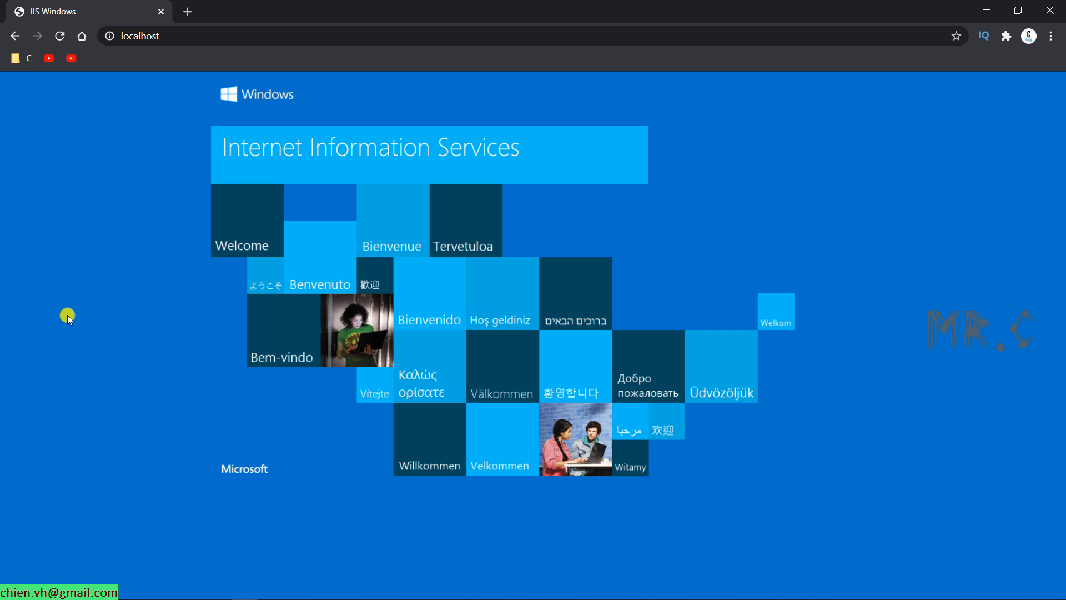
pyautogui.moveTo(180, 56)
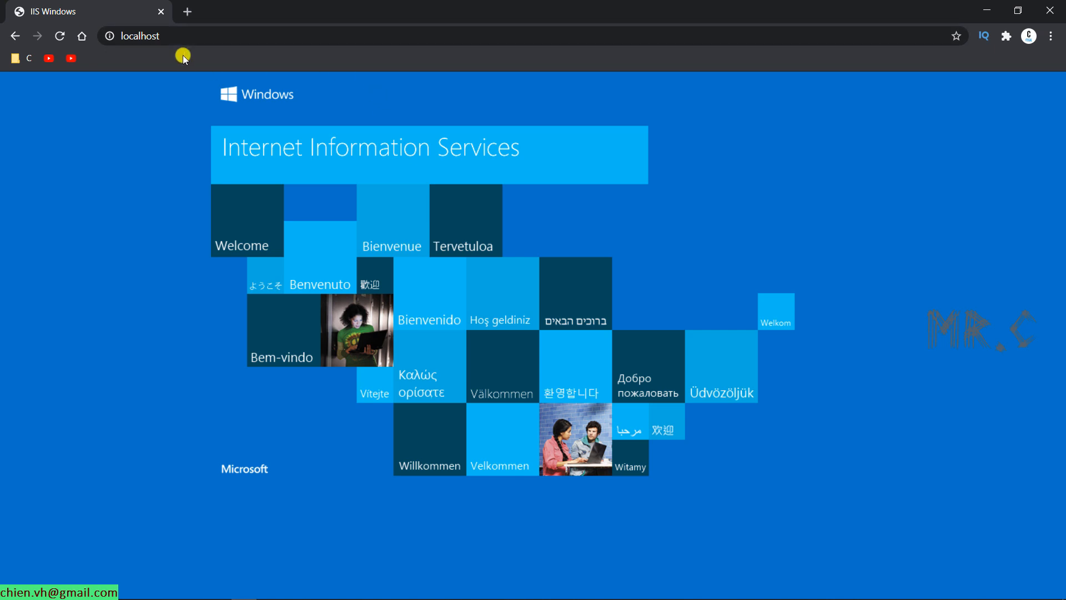
pyautogui.moveTo(162, 143)
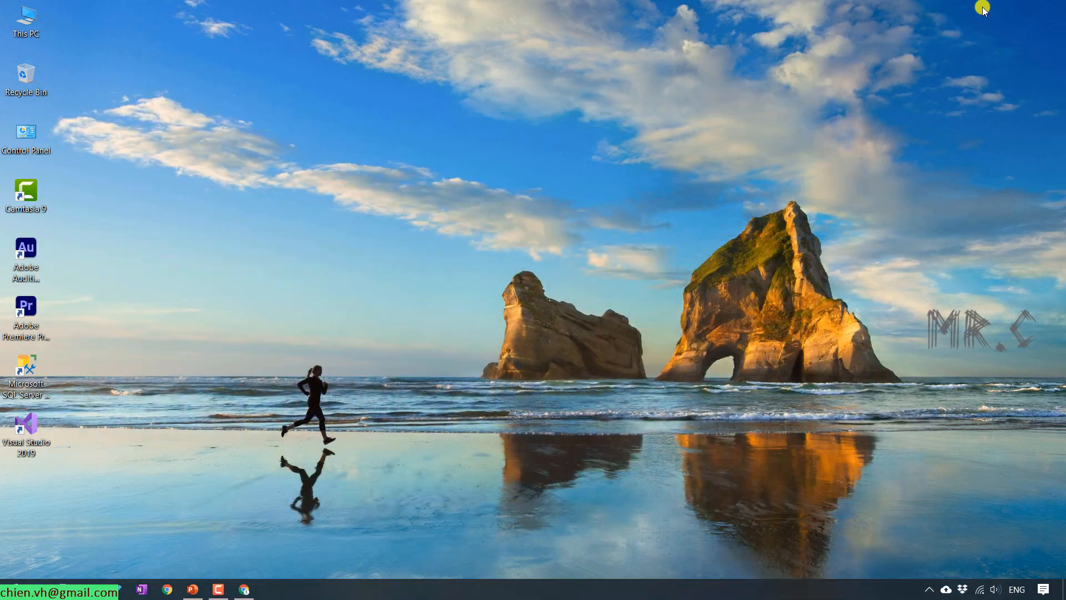
# Step: Browse This PC to C:\inetpub\wwwroot and open iisstart.htm in Chrome
pyautogui.doubleClick(26, 15)
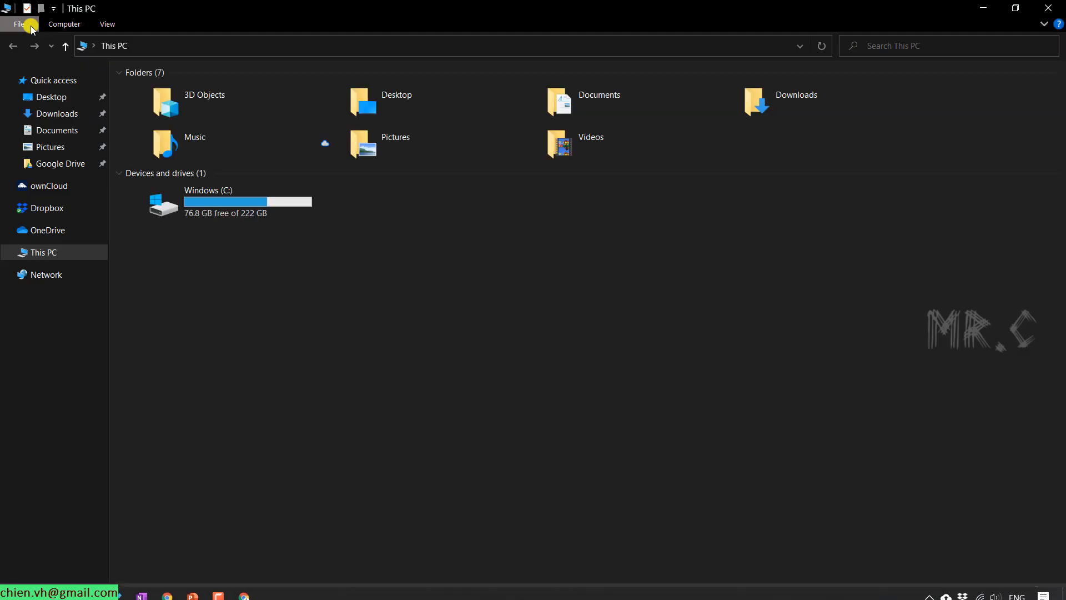
pyautogui.click(229, 201)
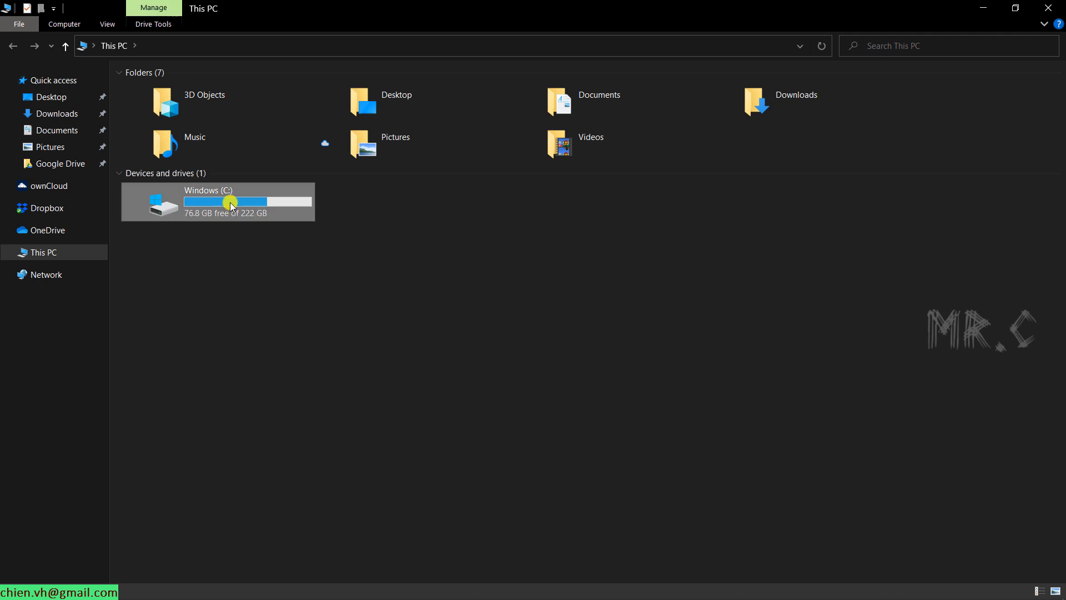
pyautogui.doubleClick(229, 202)
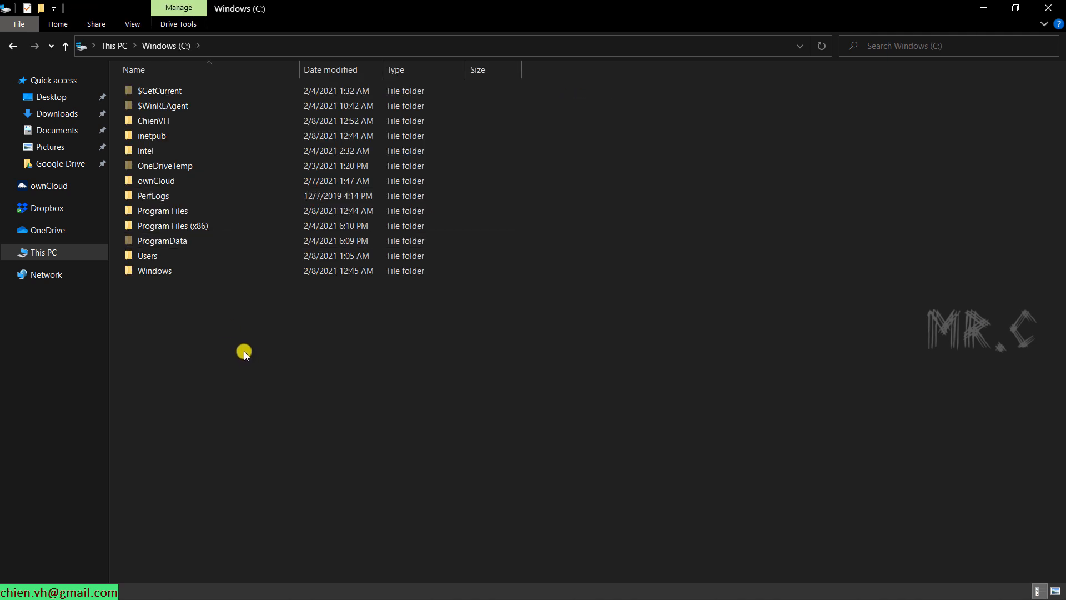
pyautogui.moveTo(150, 137)
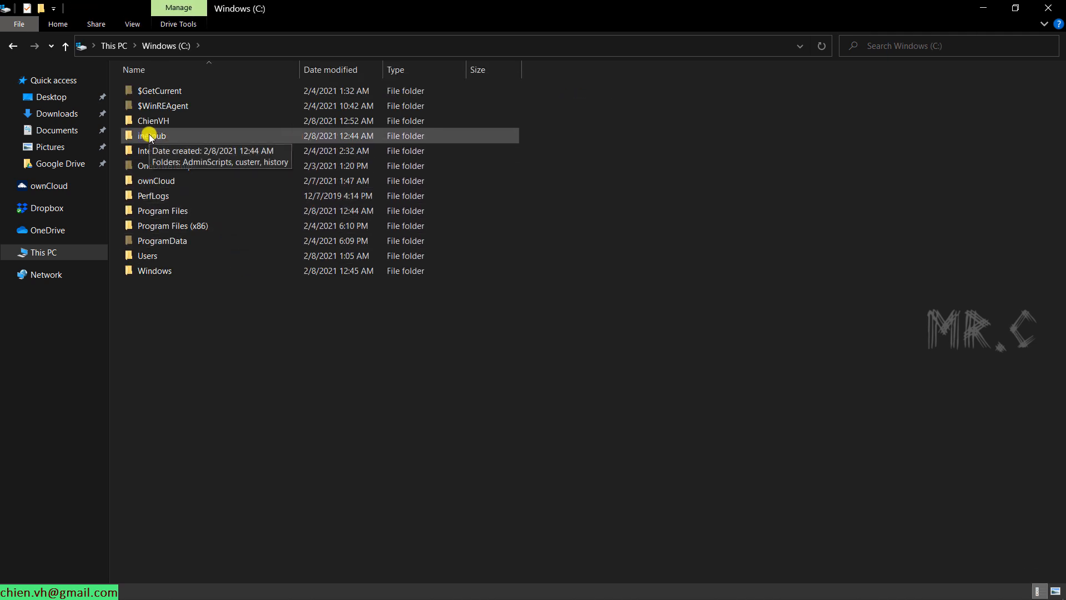
pyautogui.doubleClick(150, 136)
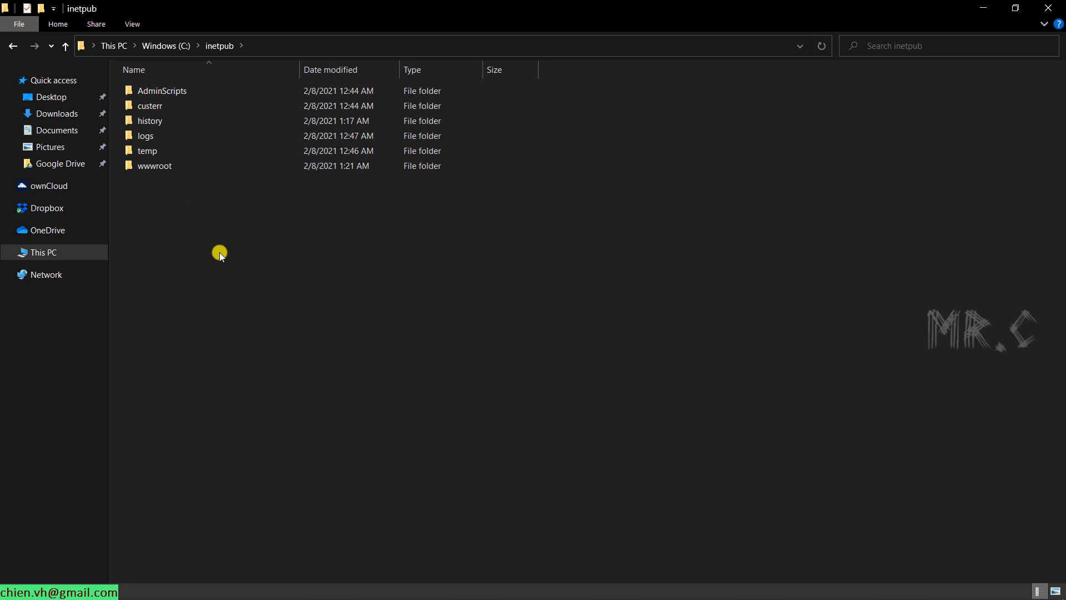
pyautogui.moveTo(222, 254)
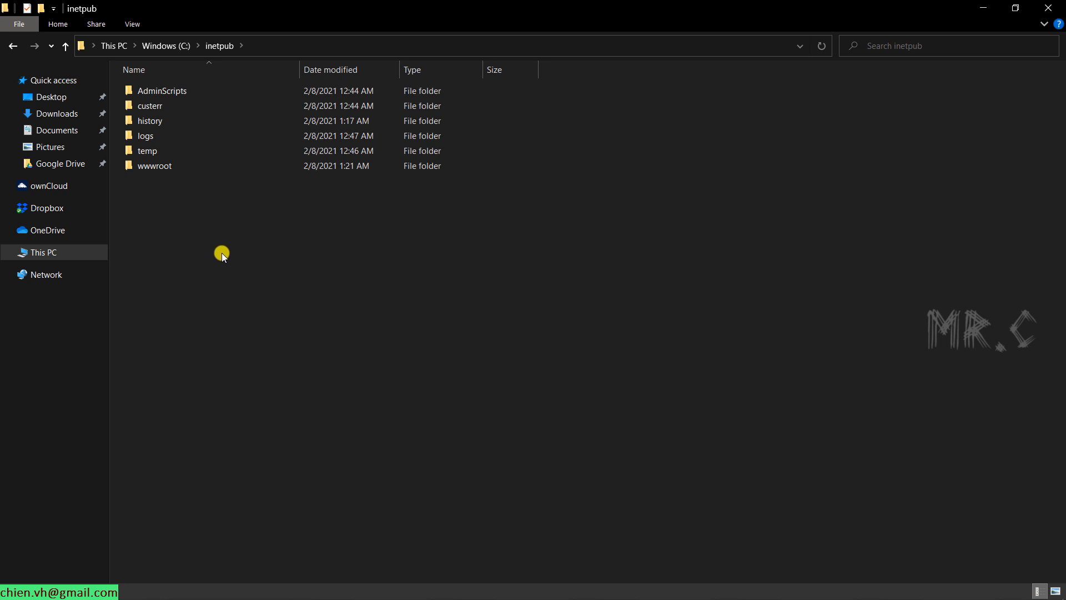
pyautogui.click(155, 166)
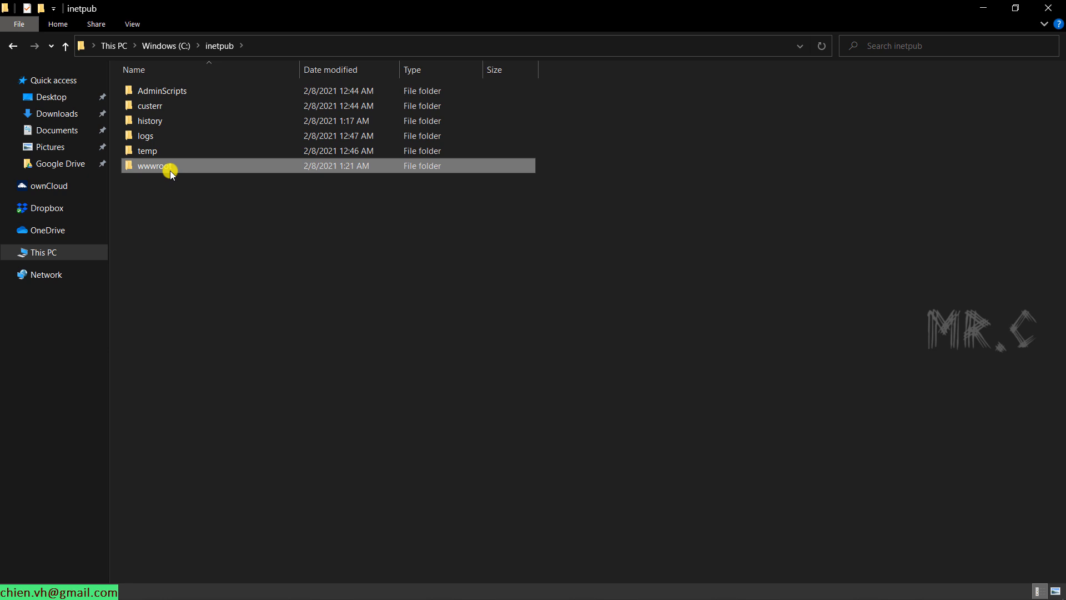
pyautogui.doubleClick(161, 166)
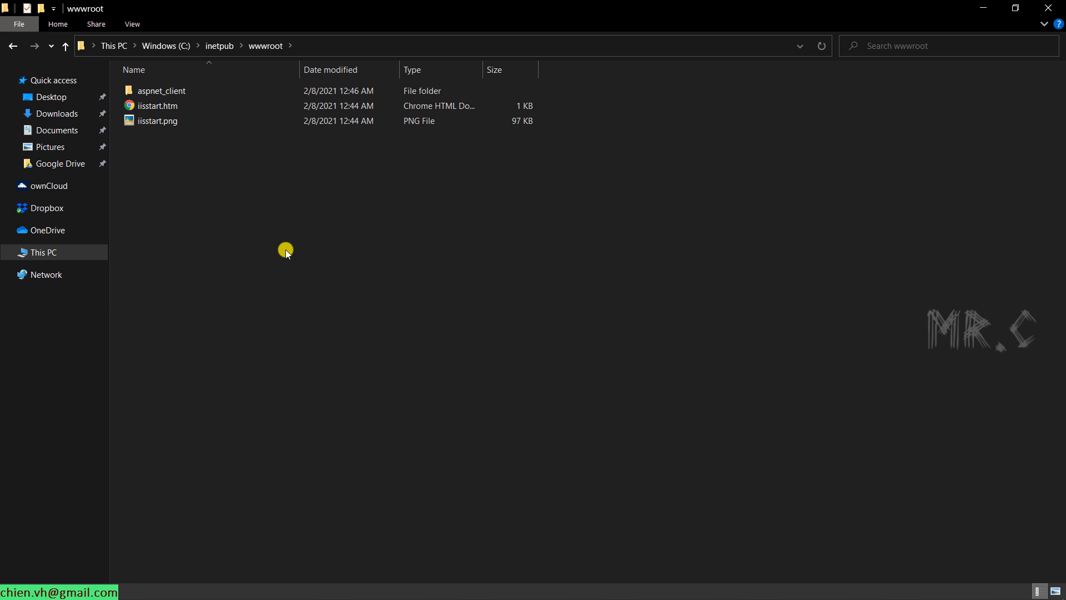
pyautogui.moveTo(151, 113)
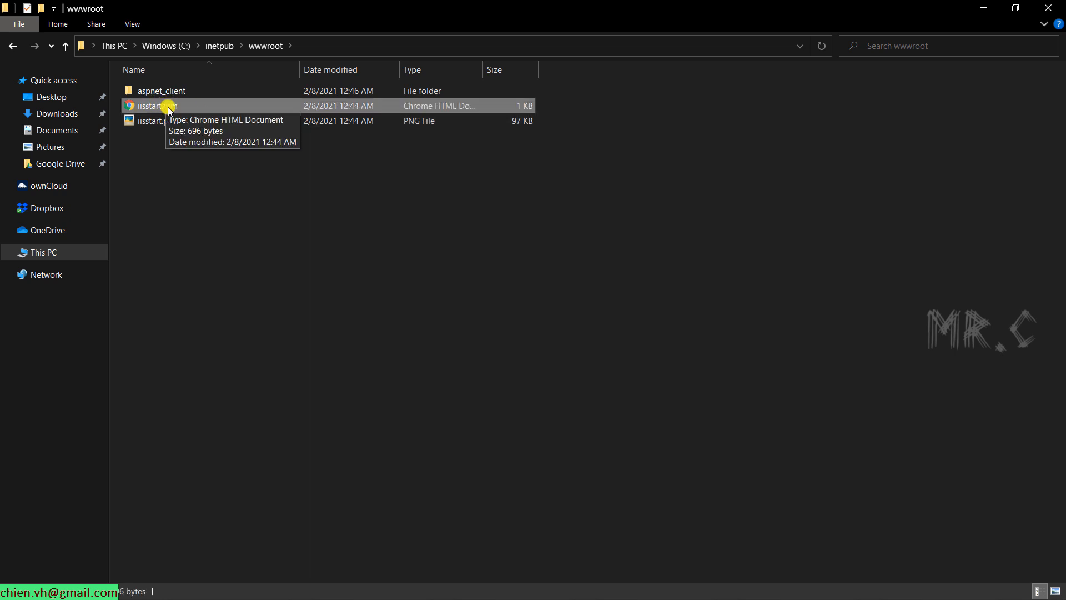
pyautogui.doubleClick(161, 106)
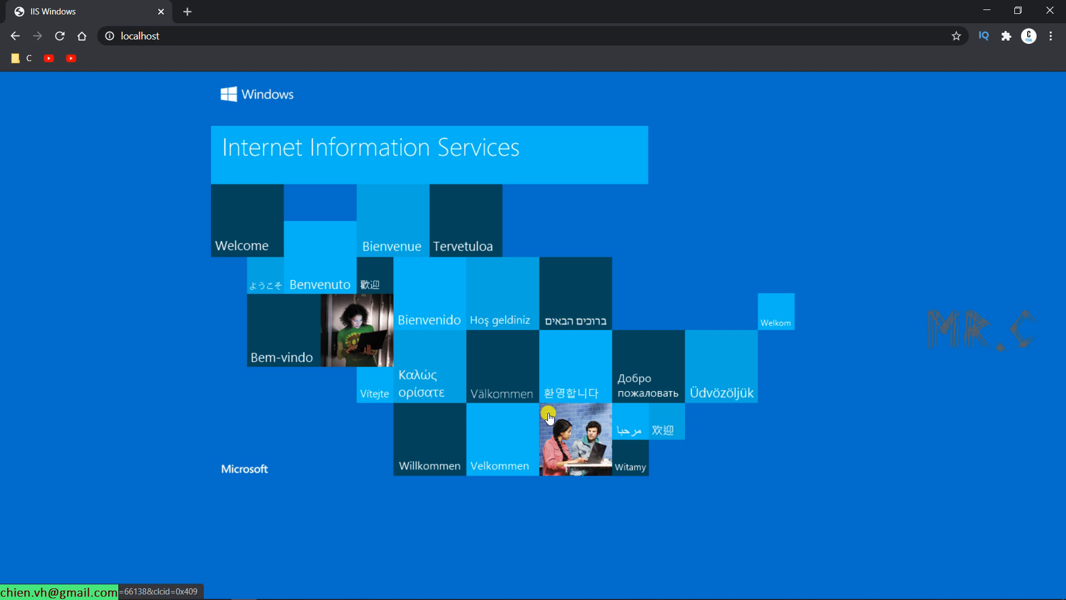
pyautogui.moveTo(983, 9)
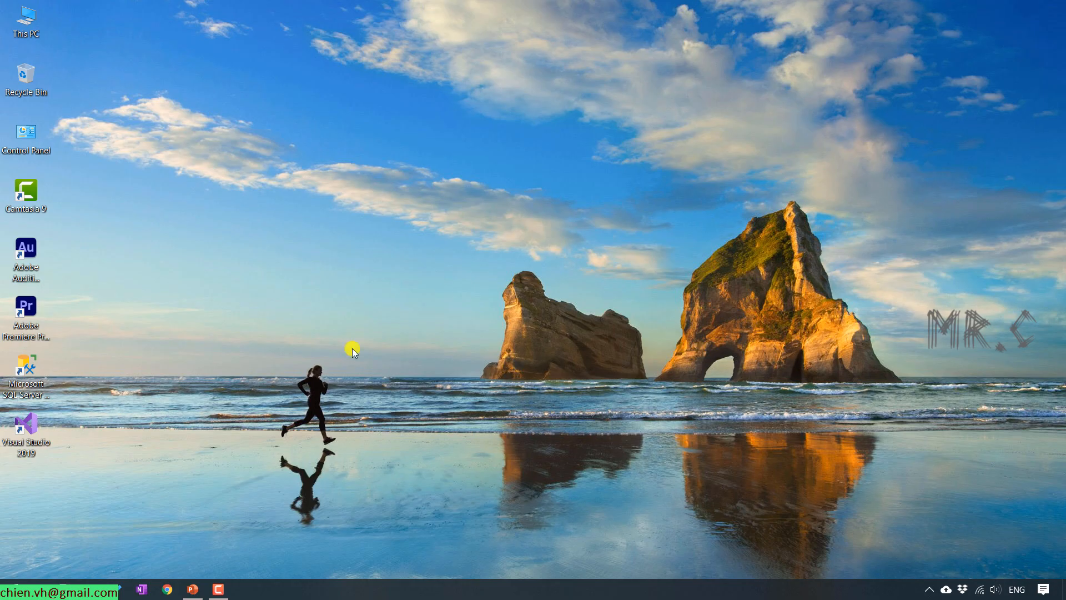
# Step: Launch Visual Studio 2019 and create WebApplication1 from the ASP.NET Core 5.0 MVC template
pyautogui.doubleClick(26, 423)
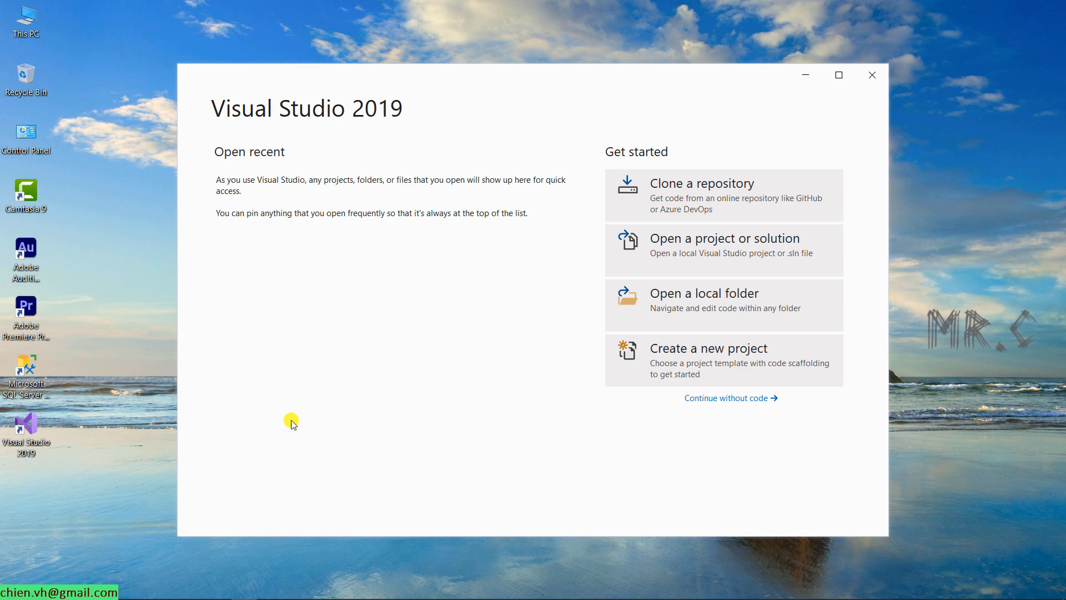
pyautogui.moveTo(767, 367)
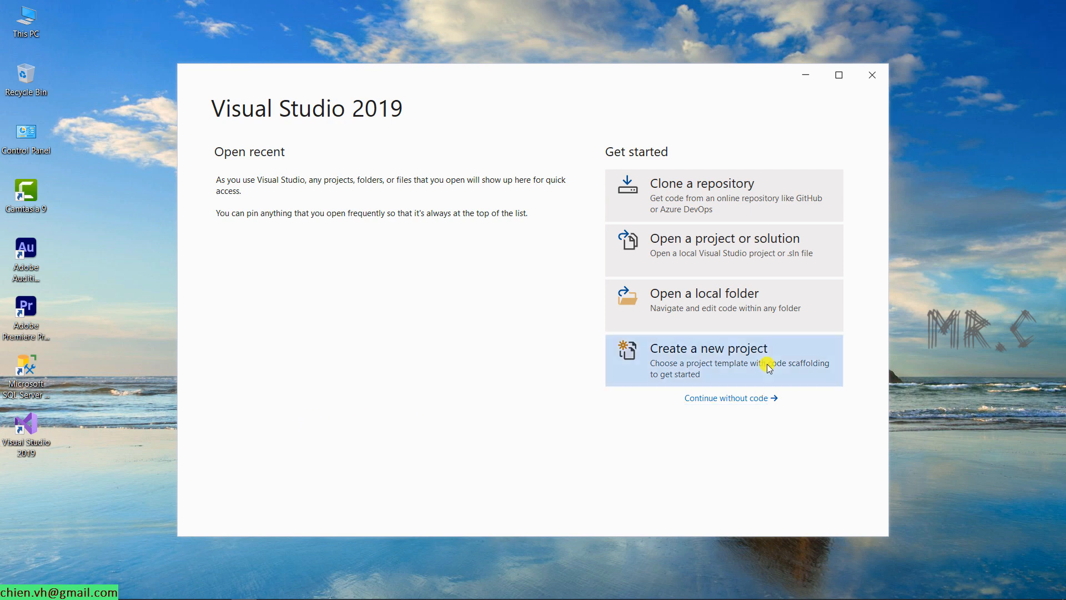
pyautogui.click(710, 348)
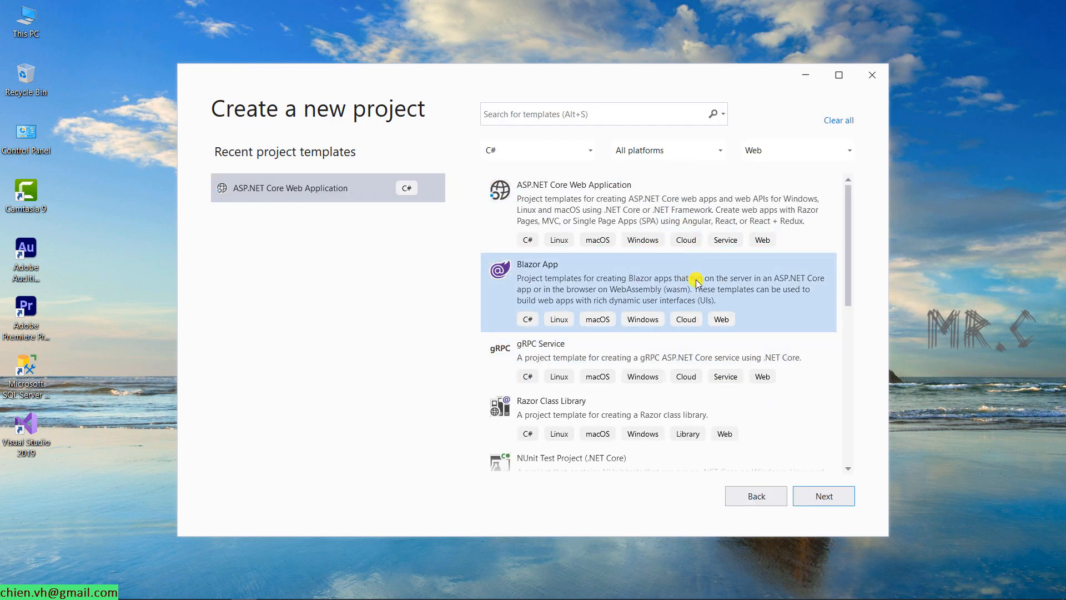
pyautogui.moveTo(718, 340)
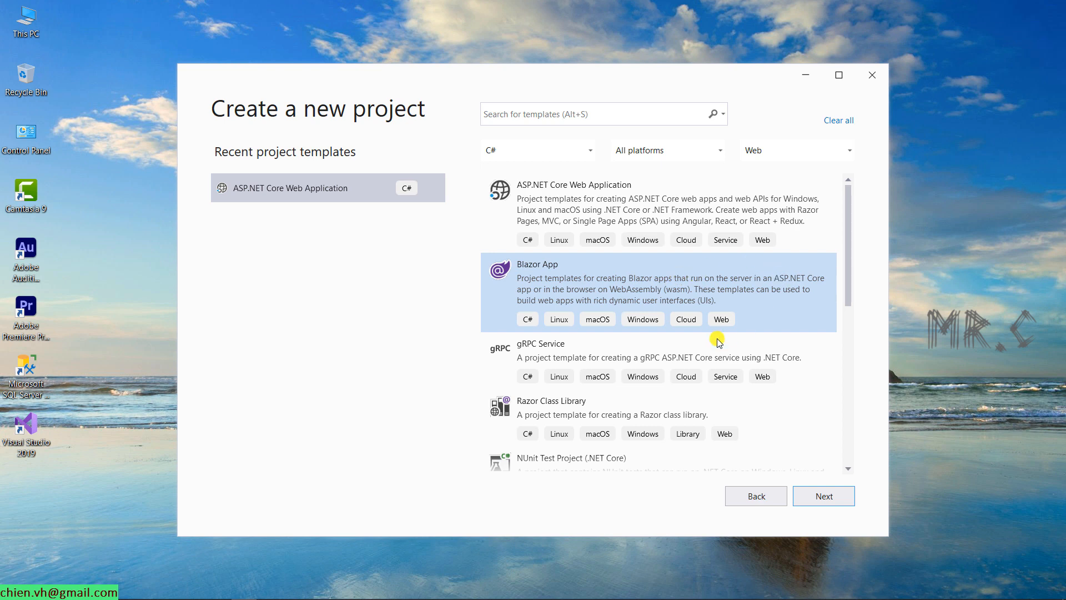
pyautogui.click(823, 495)
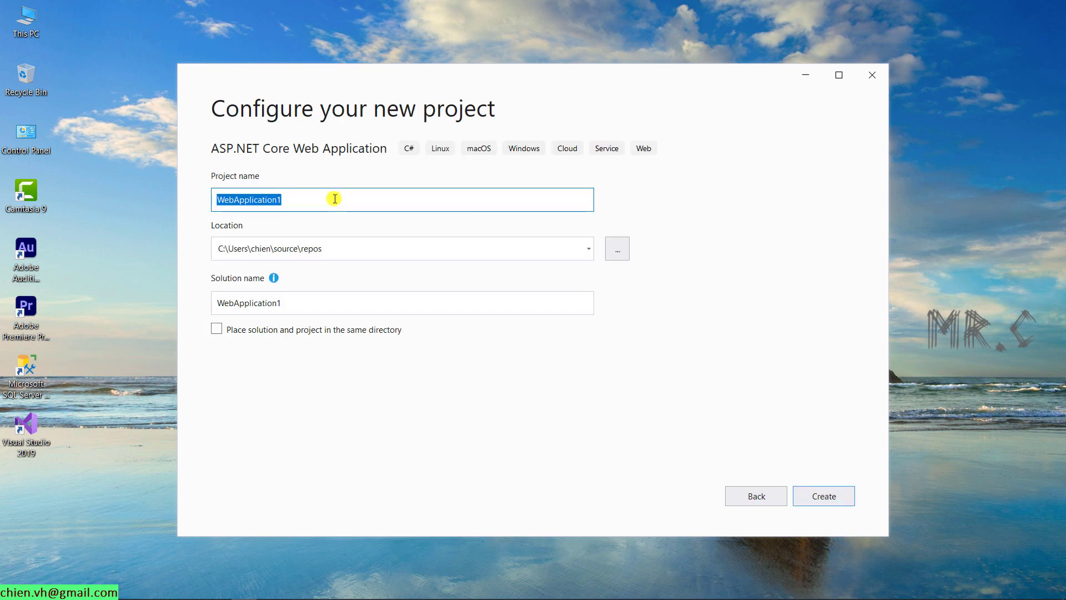
pyautogui.moveTo(298, 199)
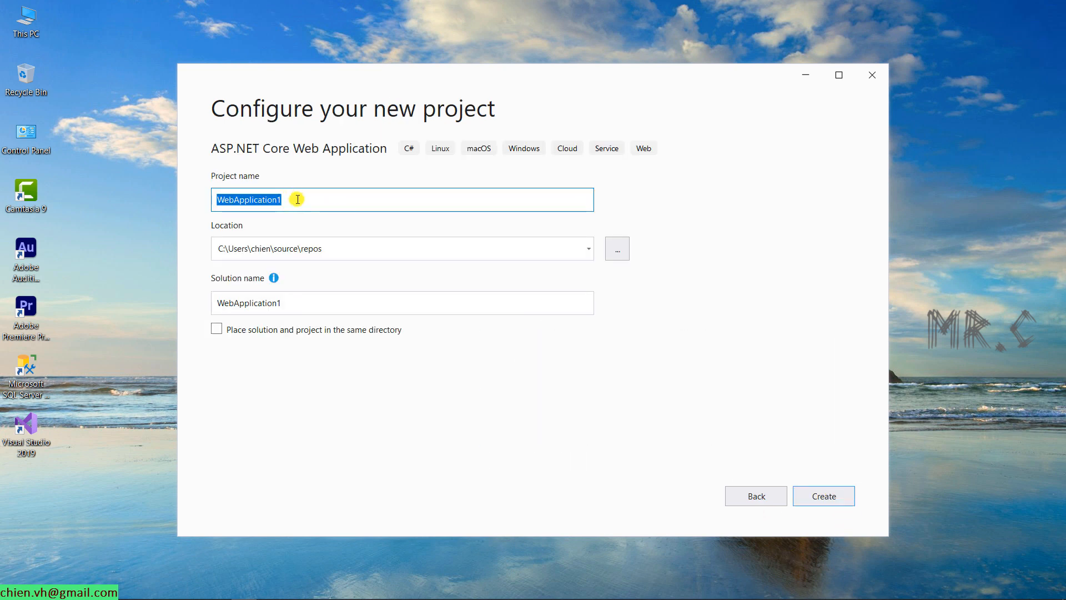
pyautogui.click(823, 496)
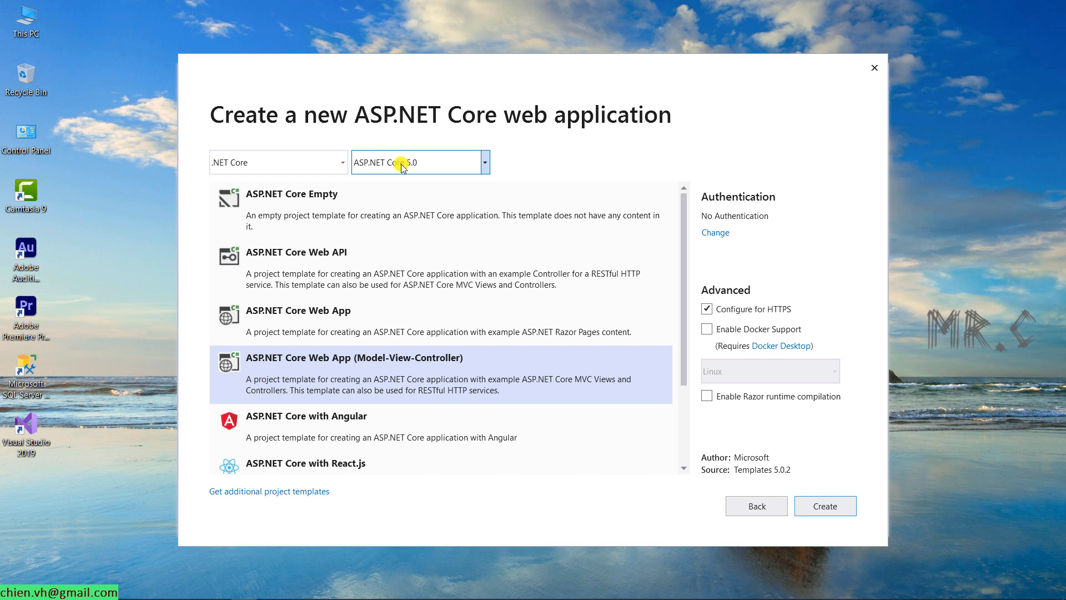
pyautogui.moveTo(427, 175)
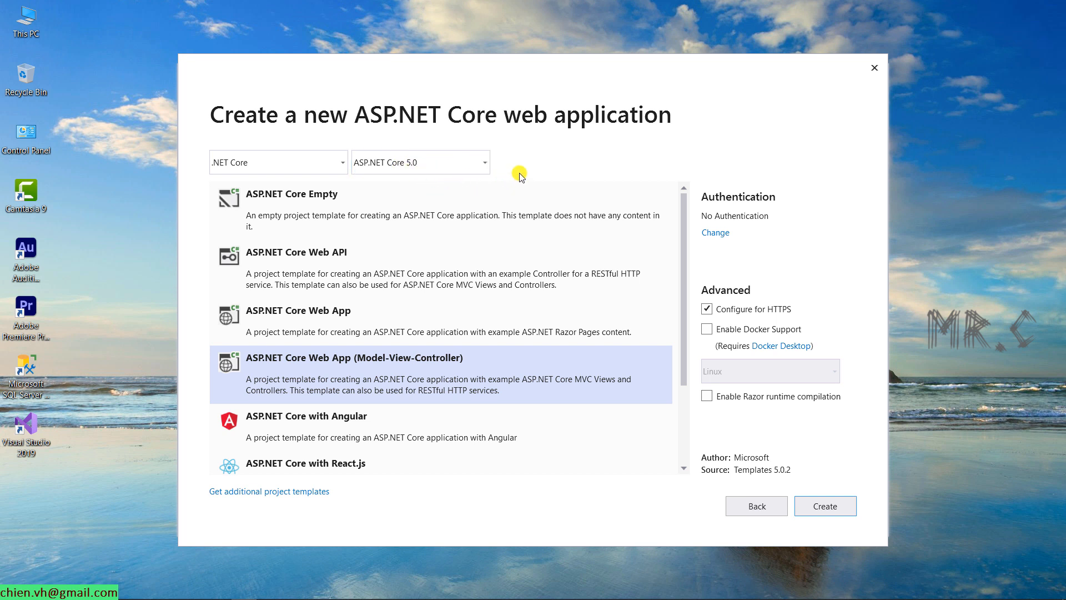
pyautogui.moveTo(508, 182)
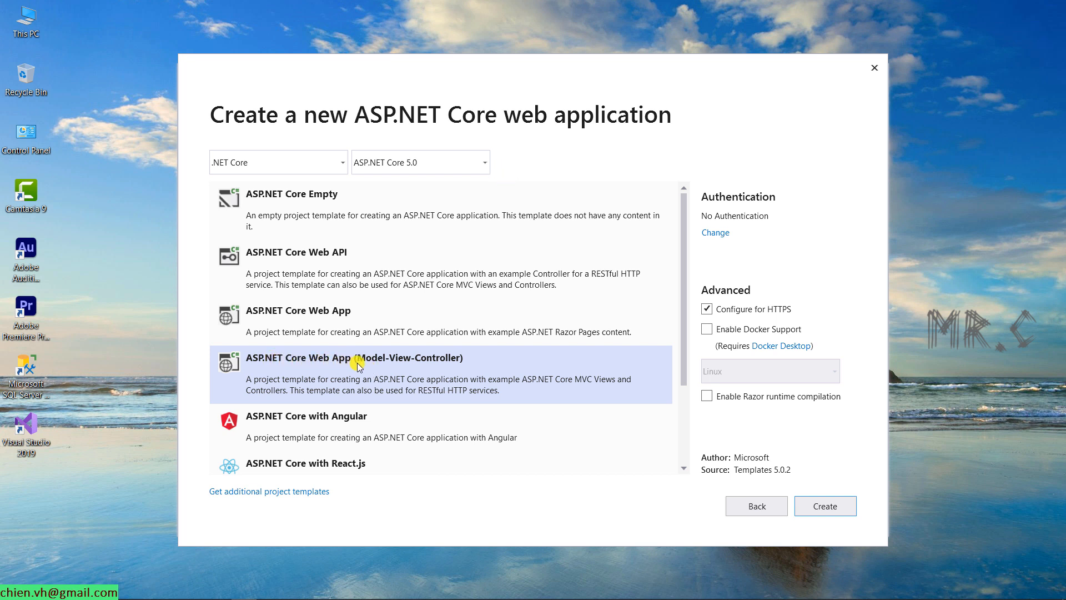
pyautogui.moveTo(478, 378)
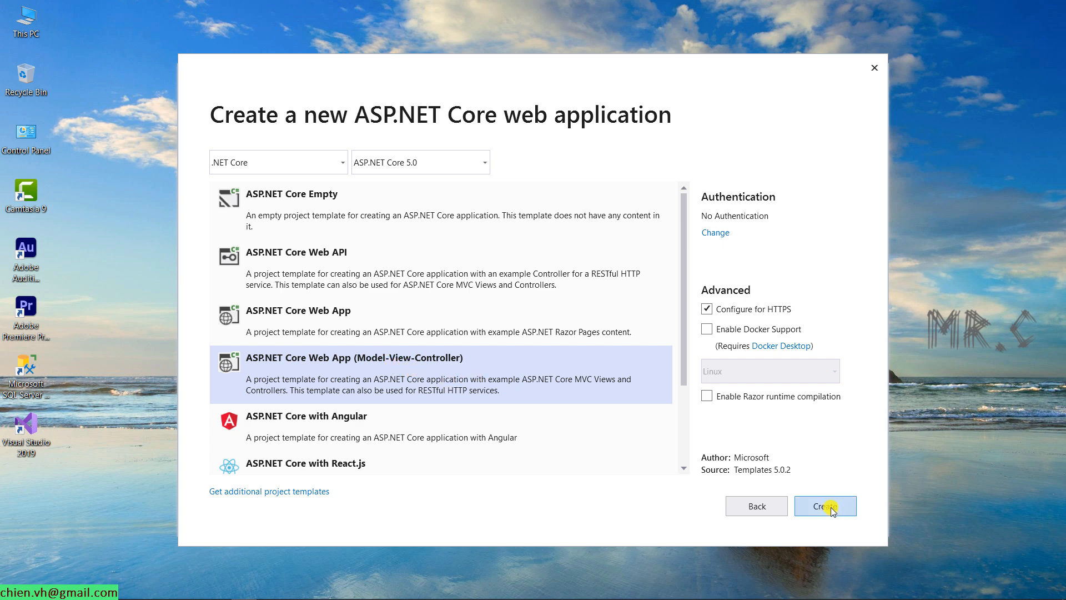
pyautogui.click(827, 506)
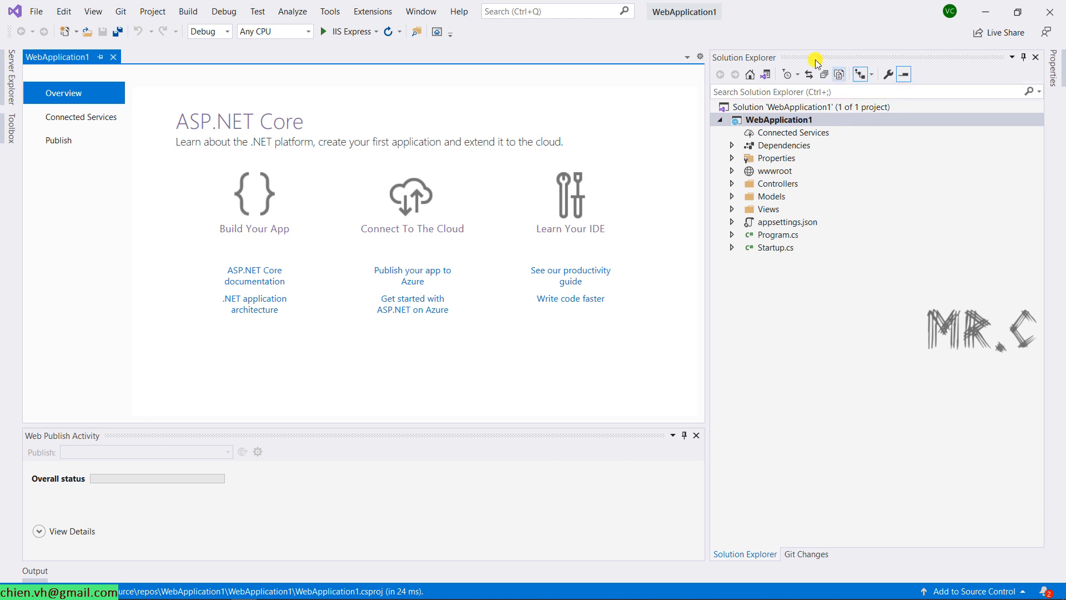
# Step: Run WebApplication1 on IIS Express and view its Home and Privacy pages at localhost:44375
pyautogui.click(781, 106)
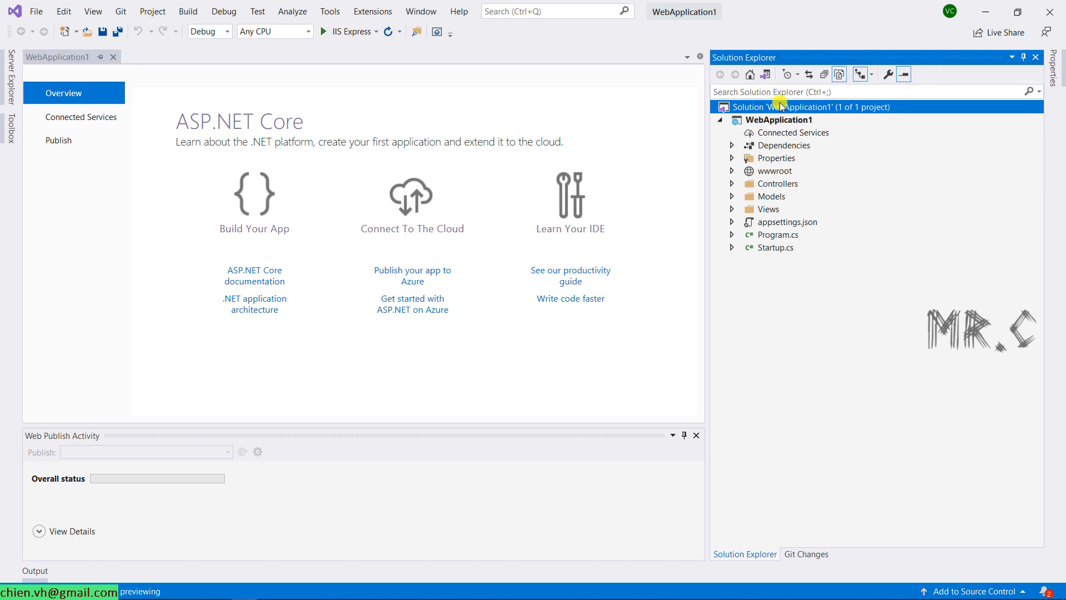
pyautogui.click(787, 120)
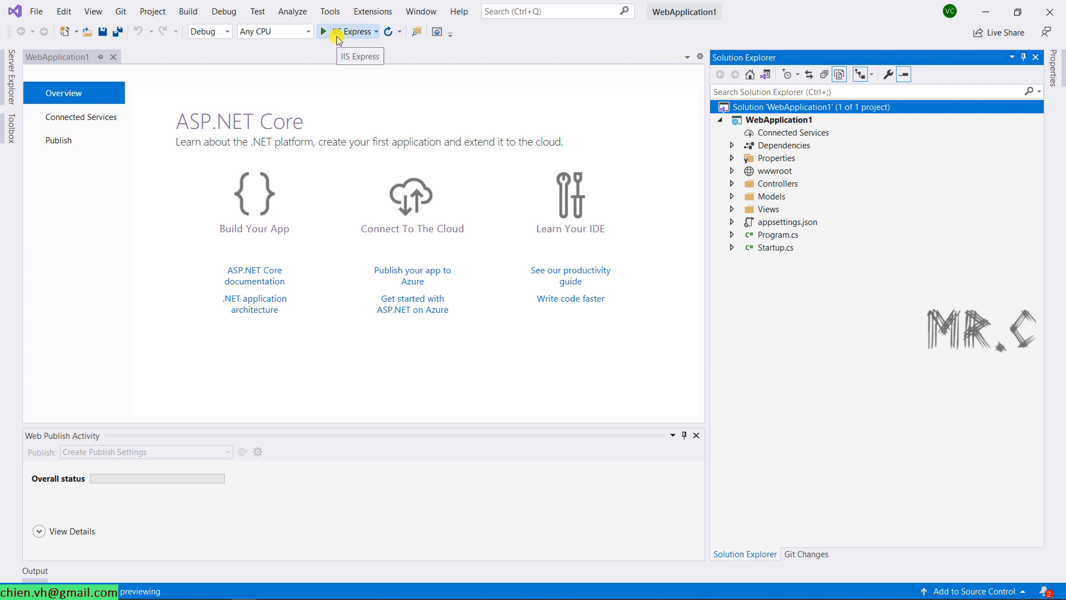
pyautogui.click(323, 32)
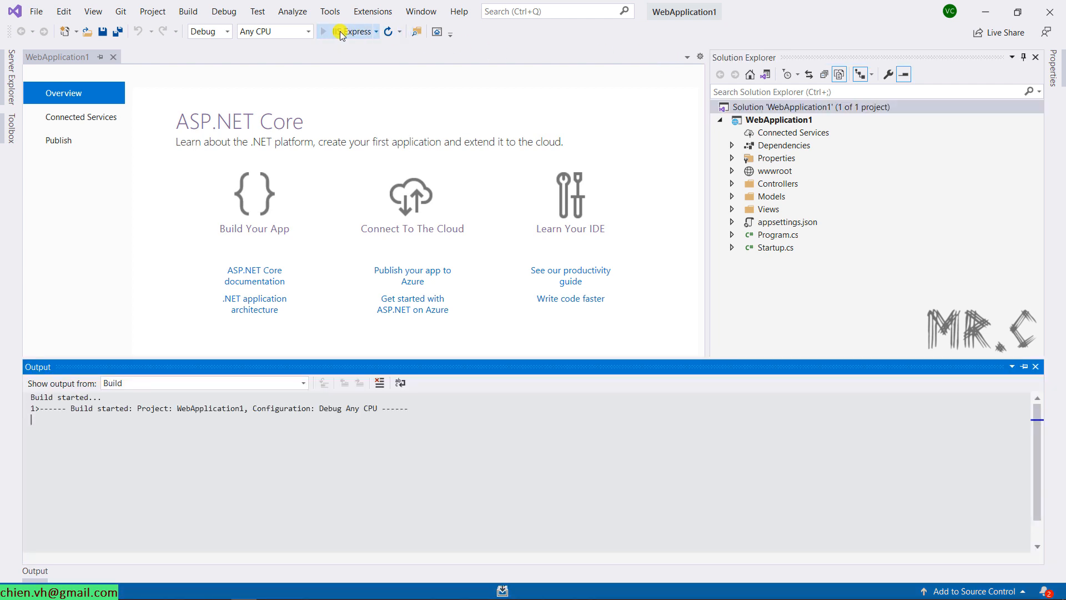
pyautogui.click(329, 32)
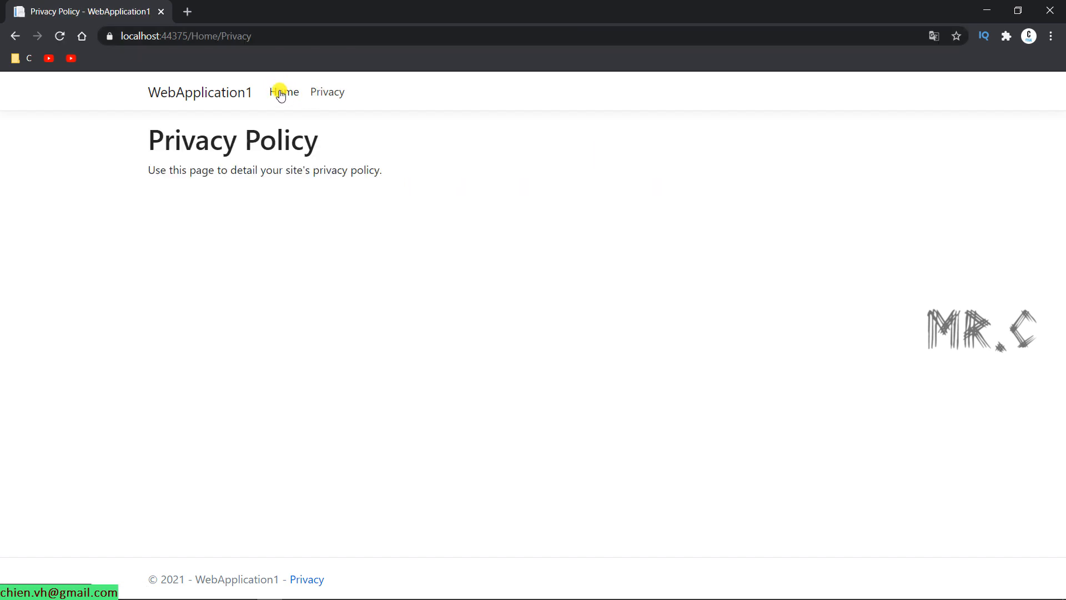
pyautogui.moveTo(323, 96)
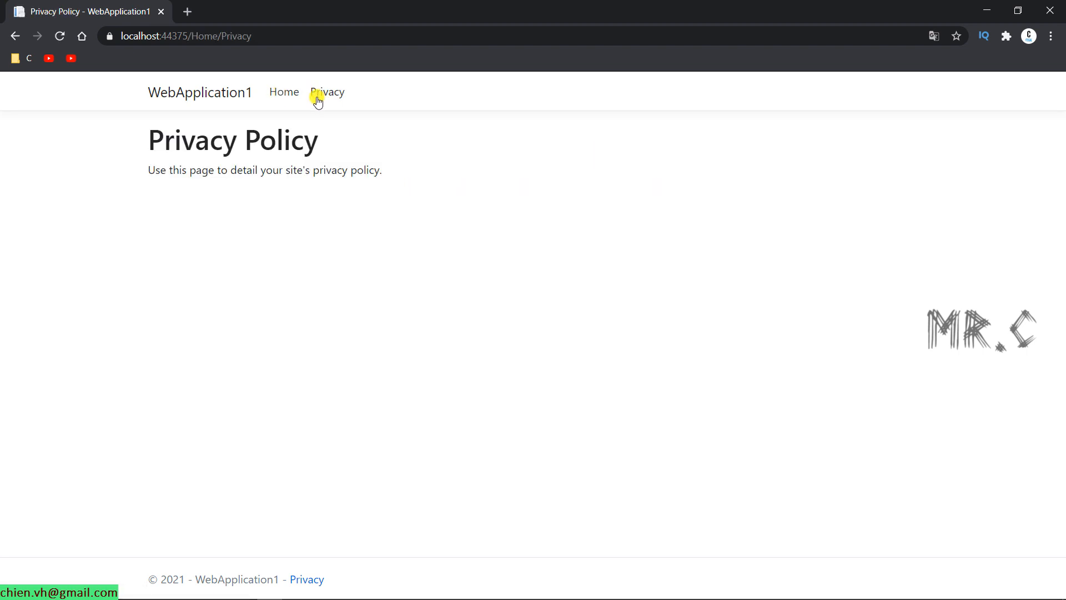
pyautogui.click(284, 92)
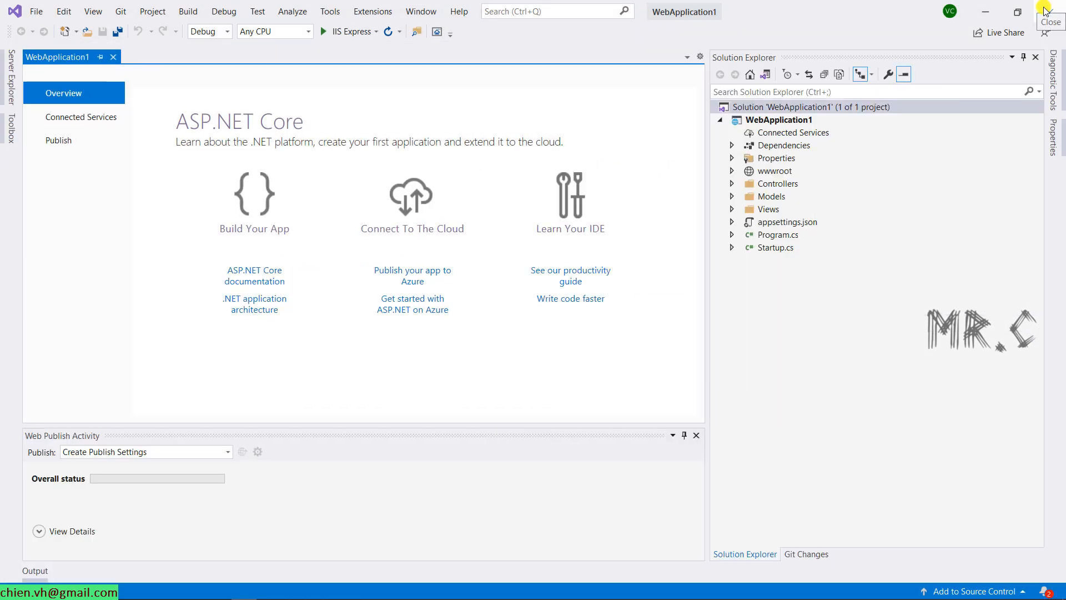
pyautogui.moveTo(173, 191)
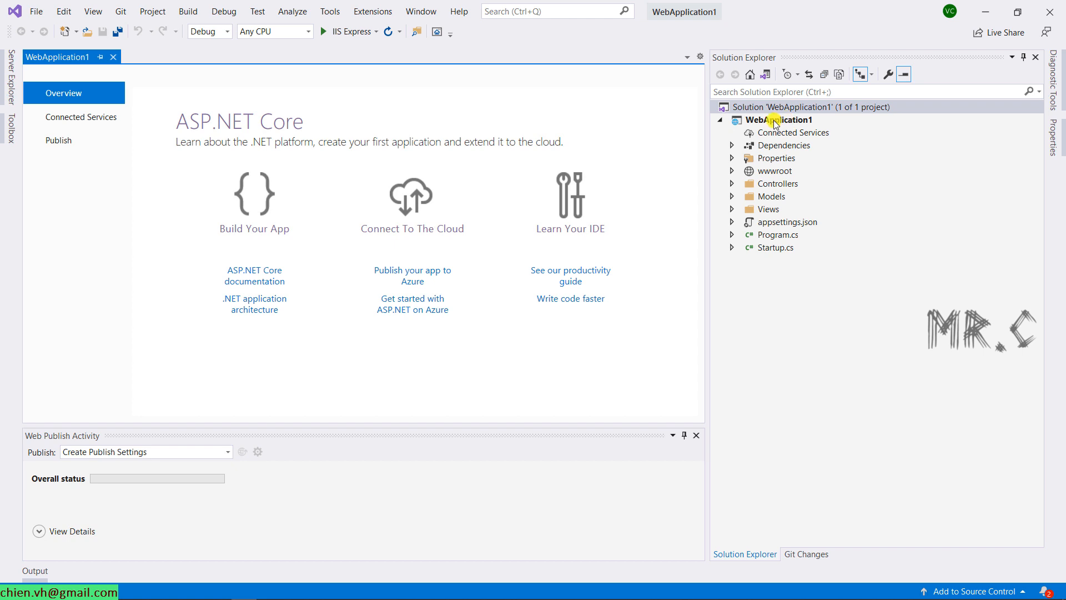
# Step: Start a publish profile from the WebApplication1 context menu and choose Web Server (IIS)
pyautogui.click(788, 120)
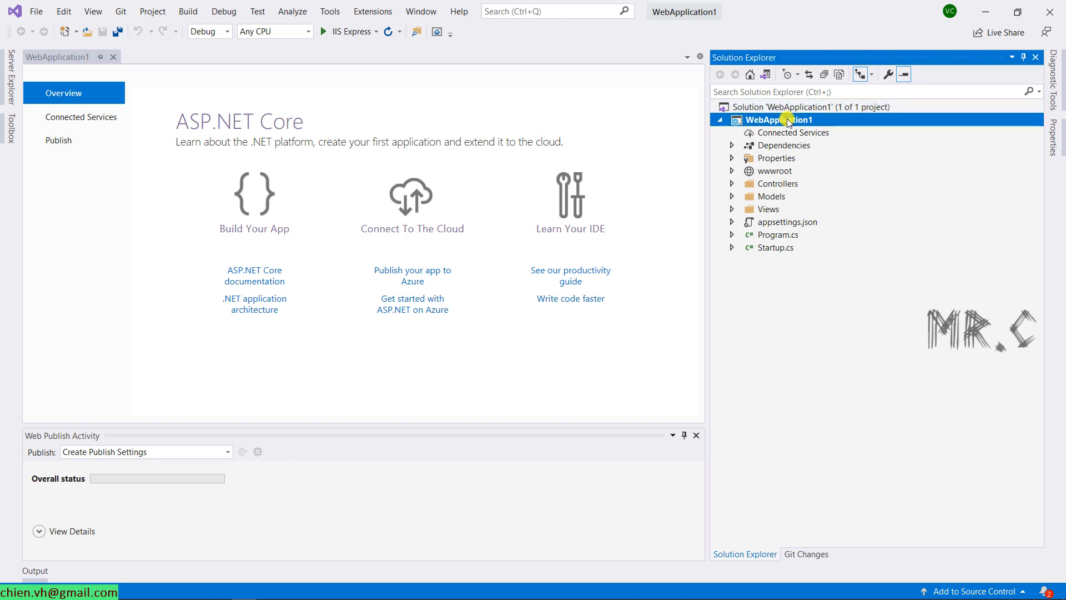
pyautogui.rightClick(781, 120)
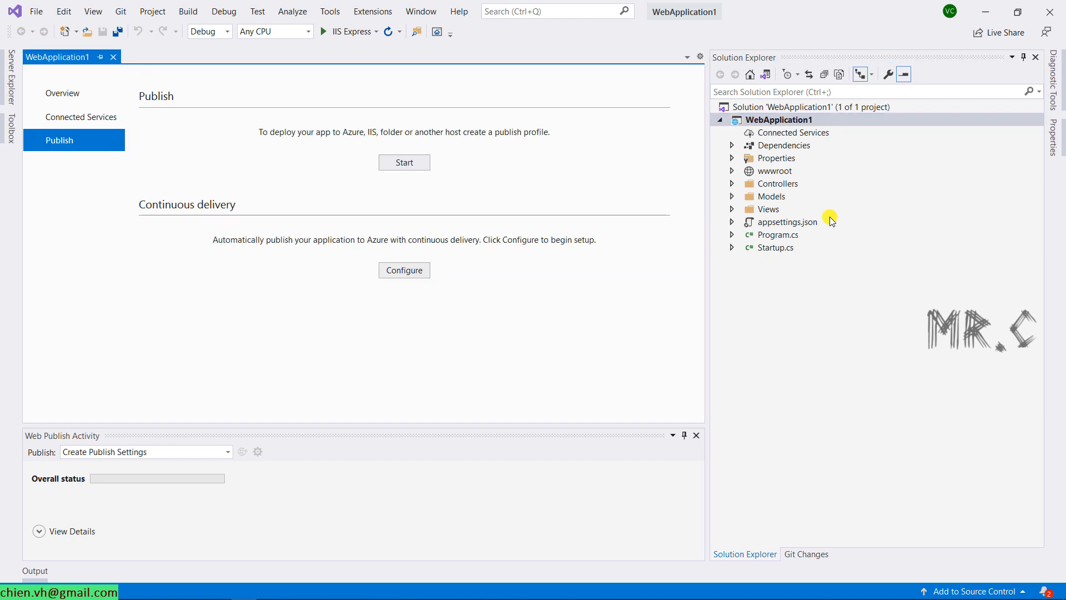
pyautogui.click(404, 162)
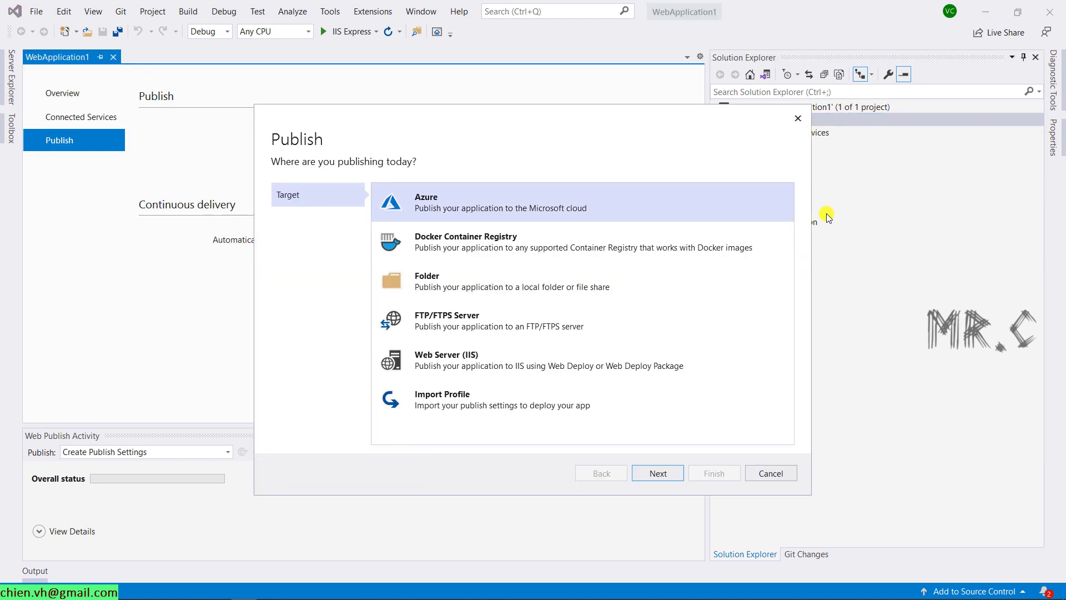
pyautogui.moveTo(823, 206)
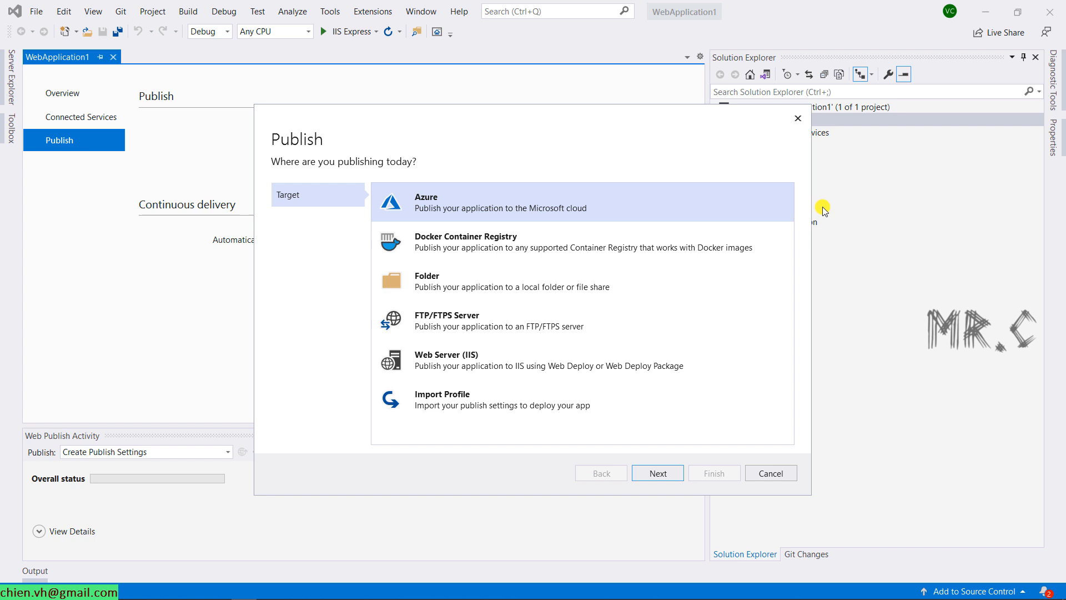
pyautogui.moveTo(458, 285)
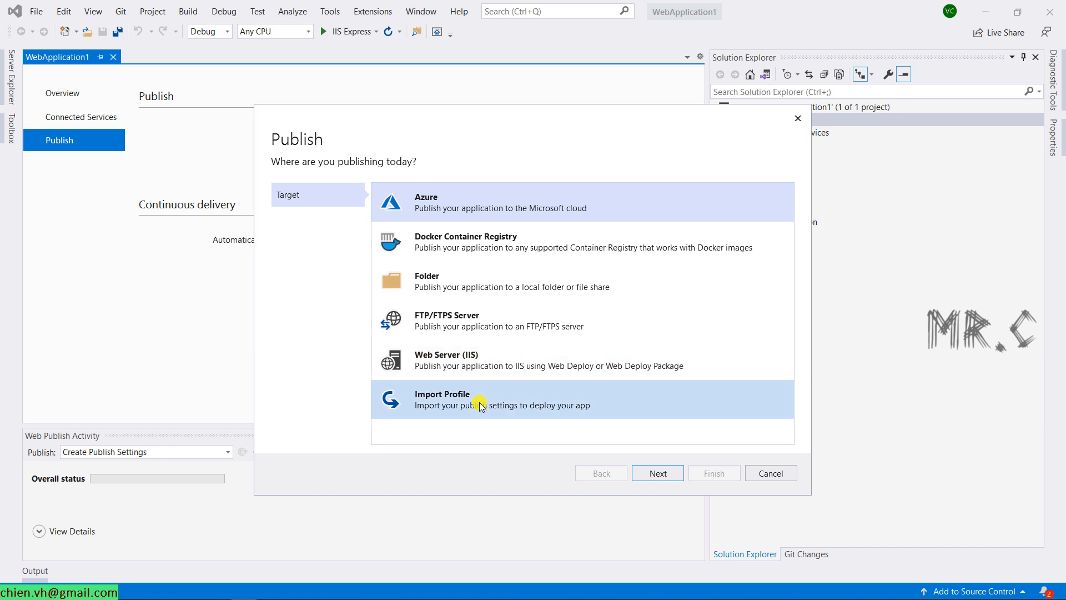
pyautogui.moveTo(495, 409)
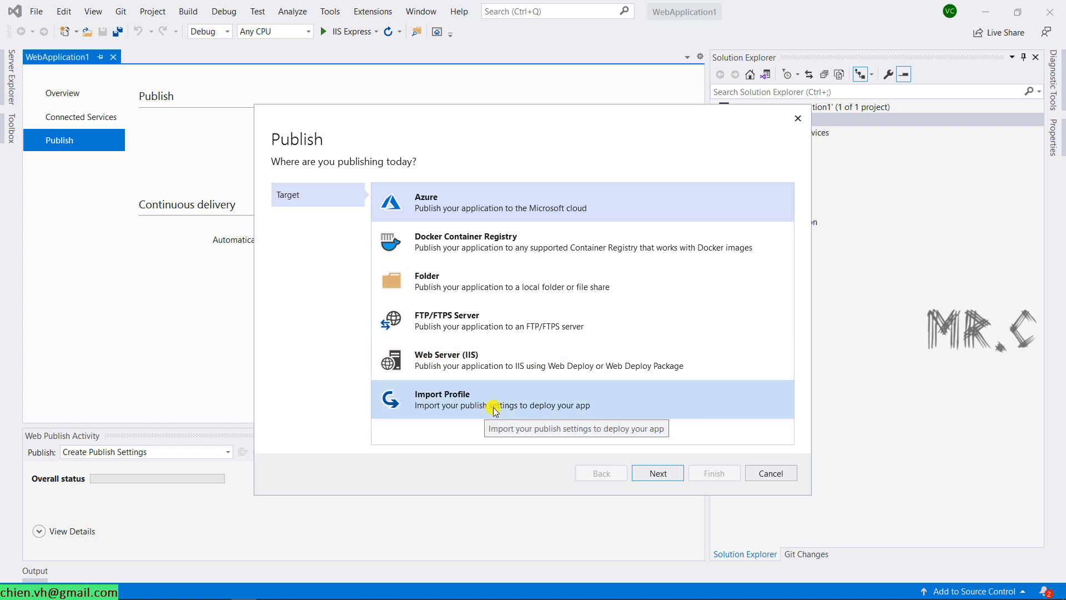
pyautogui.moveTo(448, 437)
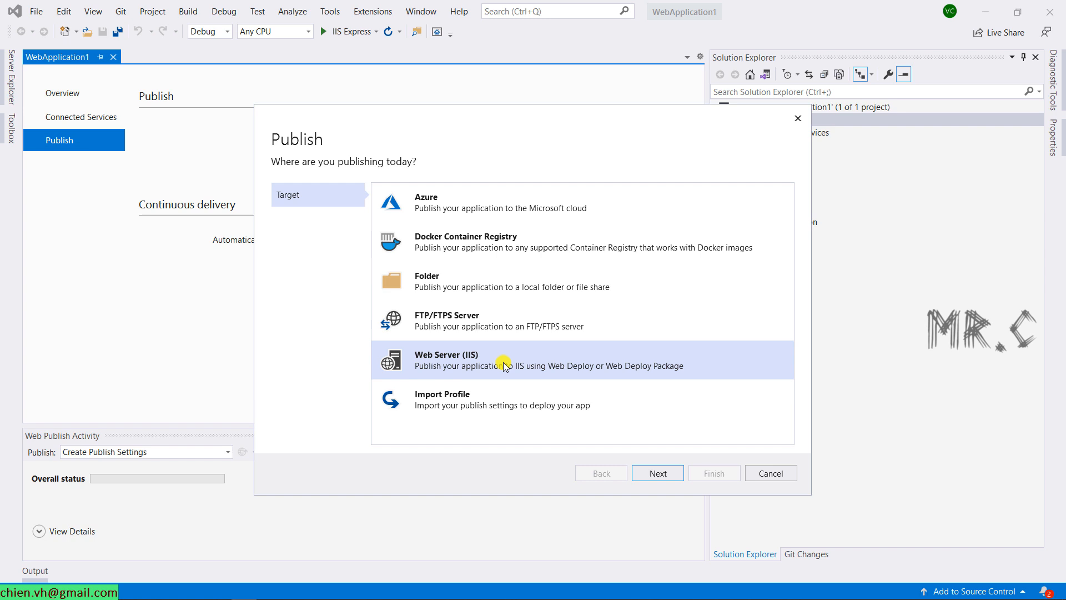
pyautogui.click(657, 473)
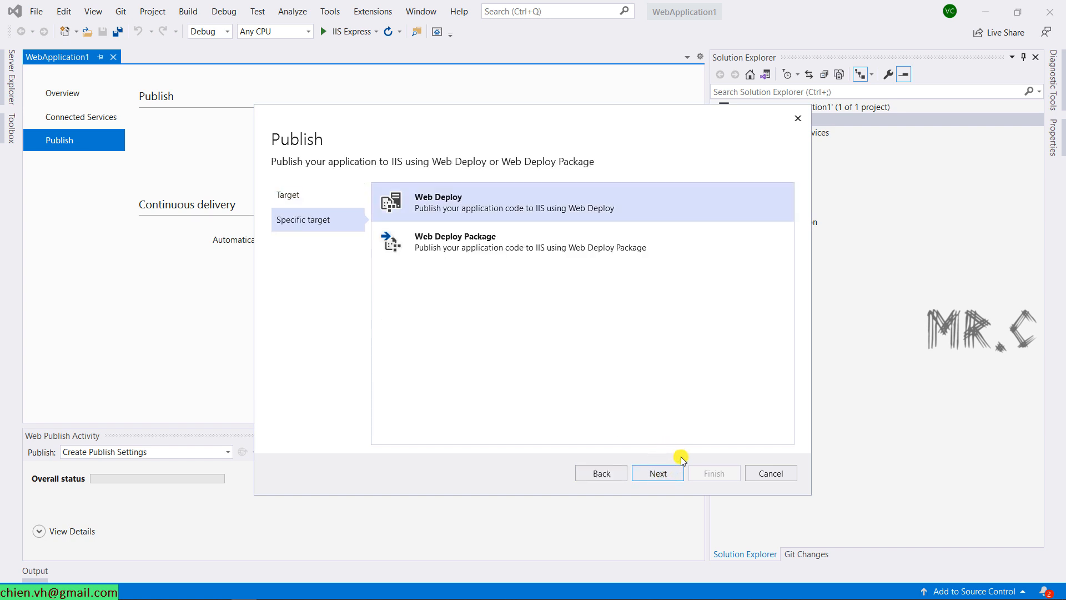
pyautogui.moveTo(534, 215)
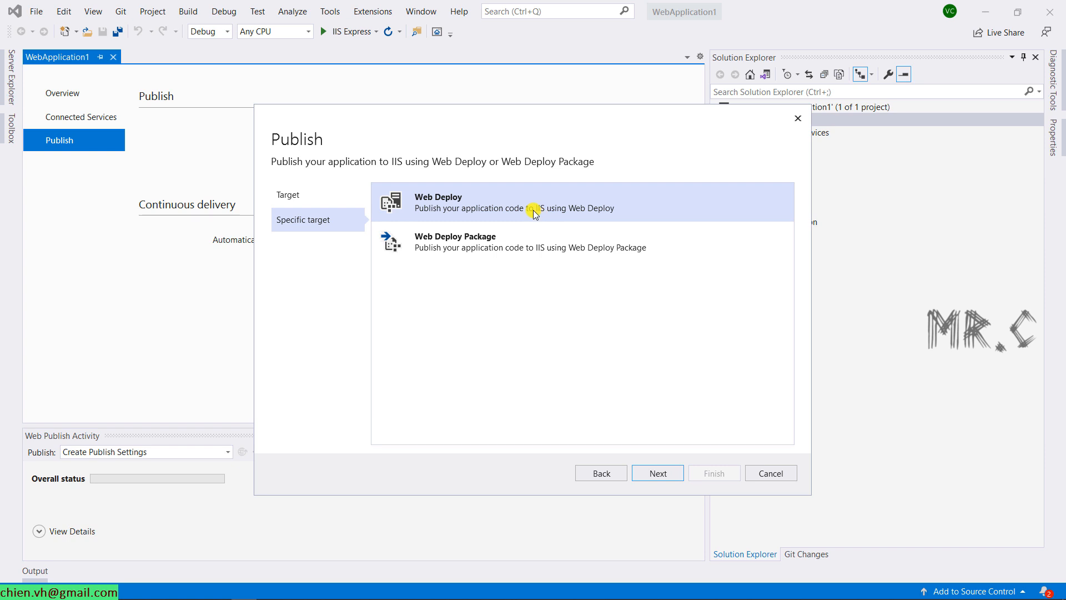
pyautogui.moveTo(516, 333)
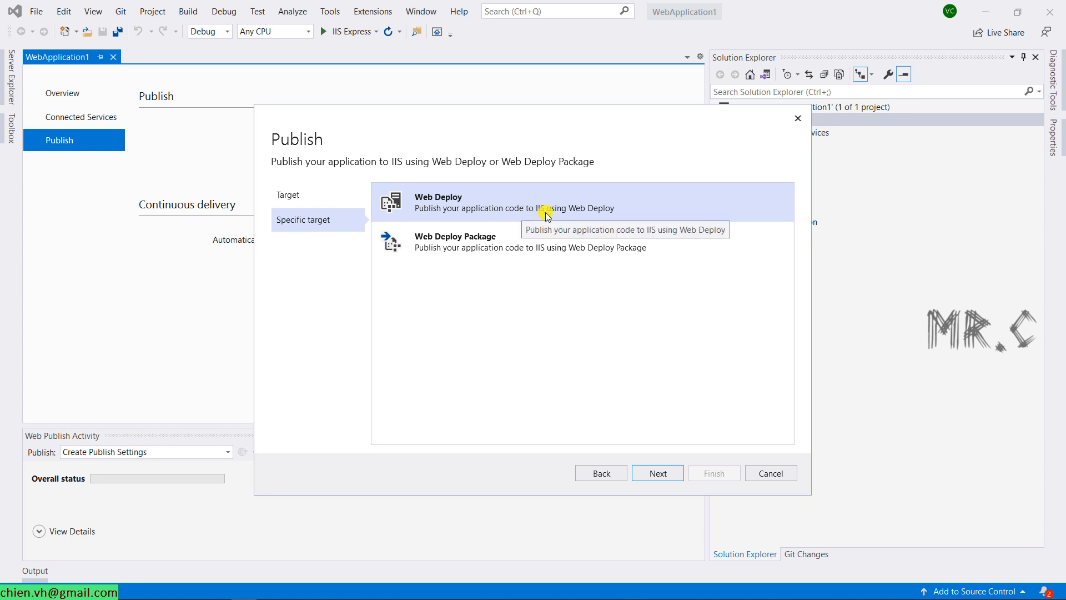
pyautogui.moveTo(630, 232)
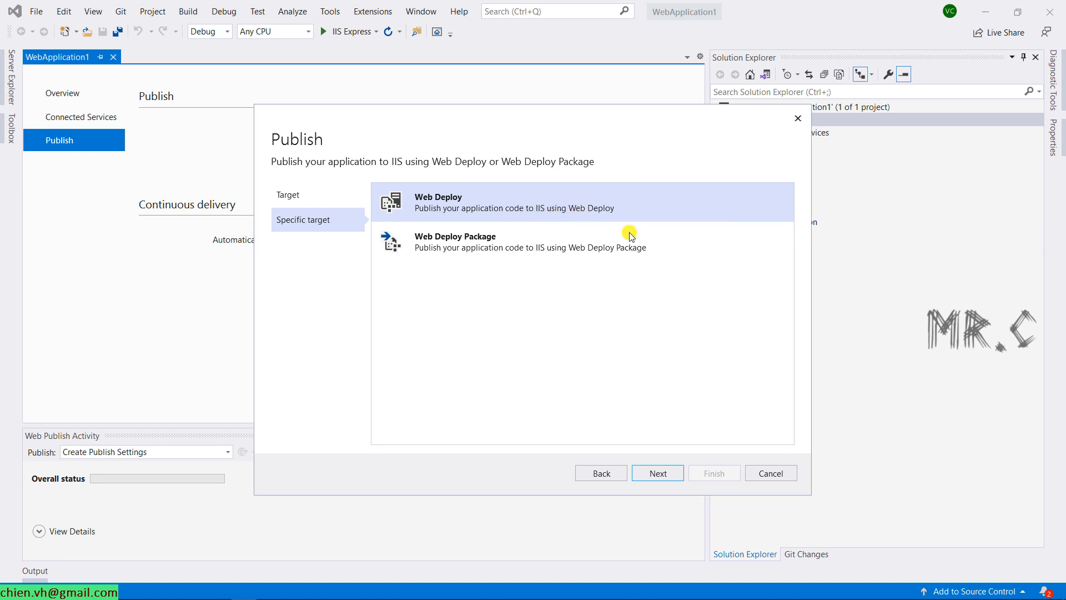
# Step: Confirm Web Deploy and advance the Publish wizard to the IIS Connection page
pyautogui.click(657, 473)
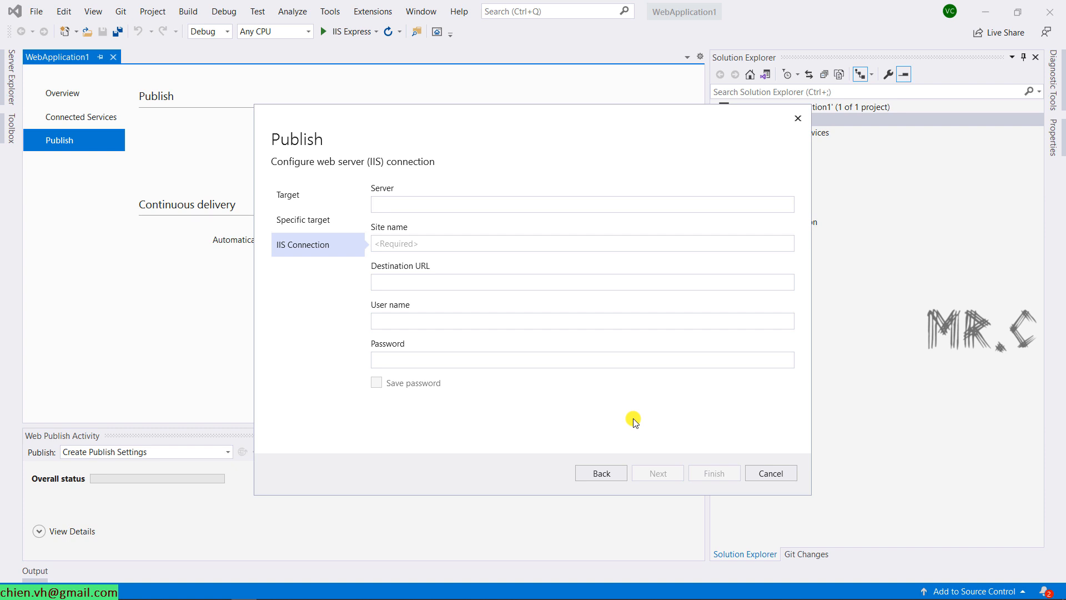
pyautogui.moveTo(471, 207)
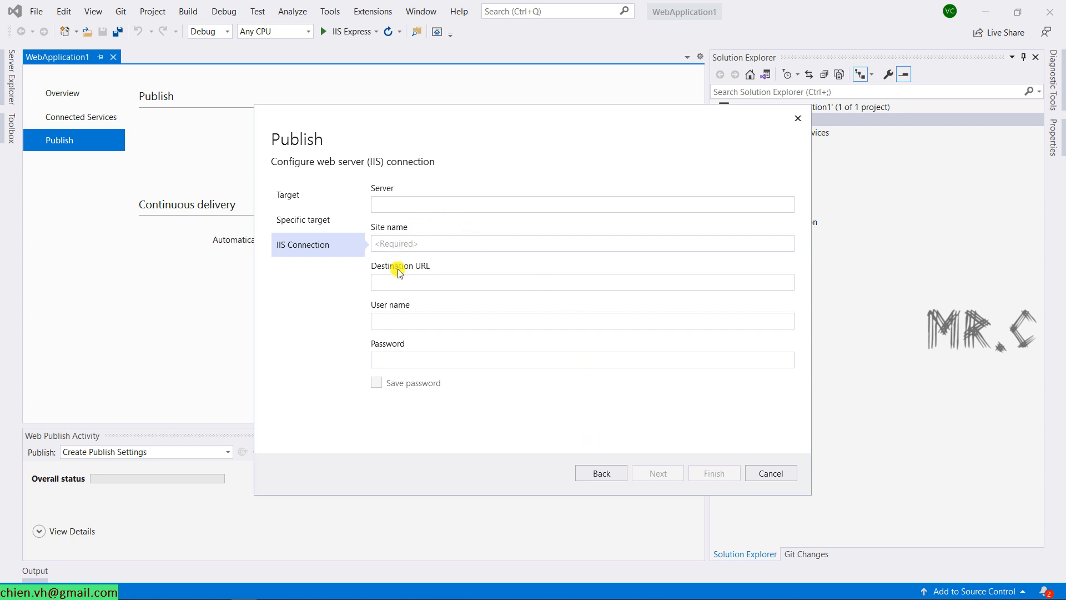
pyautogui.moveTo(452, 280)
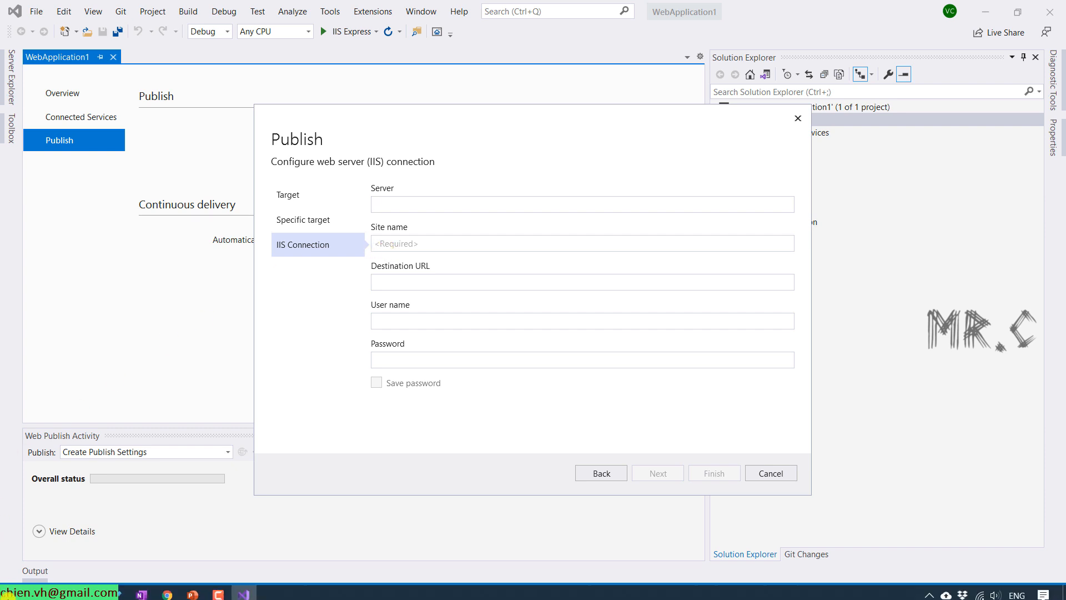
# Step: Launch IIS Manager from Start, maximize it, and expand the server's Sites to Default Web Site
pyautogui.click(30, 590)
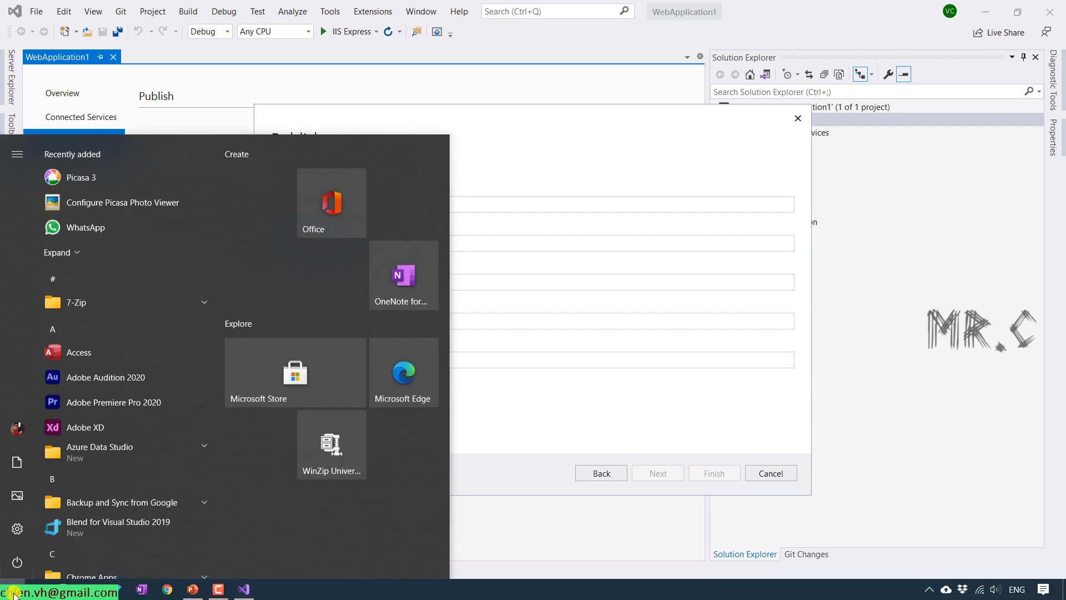
pyautogui.write('inter')
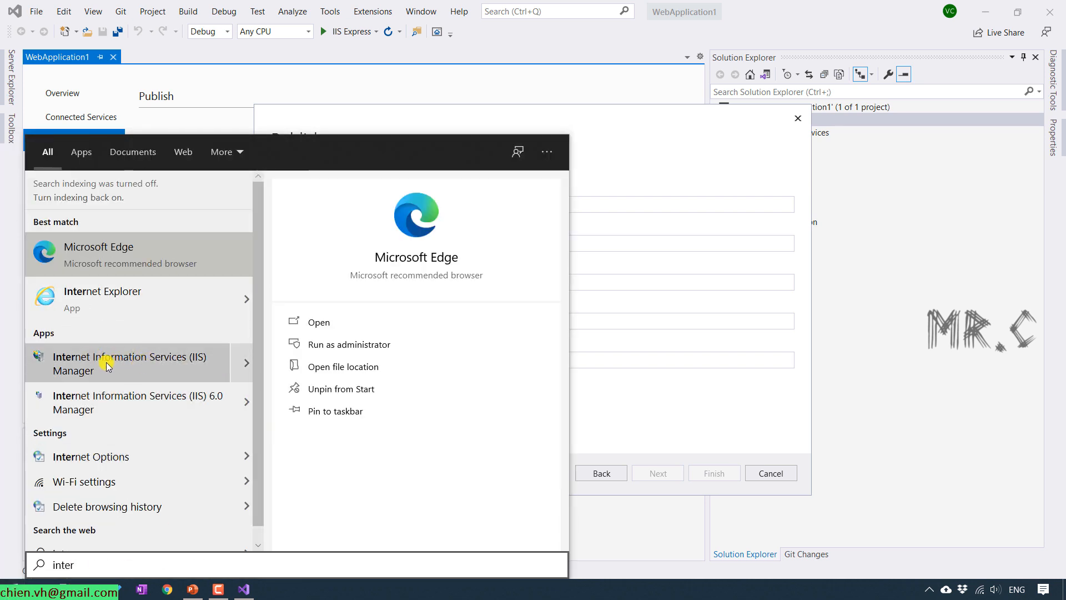
pyautogui.click(125, 362)
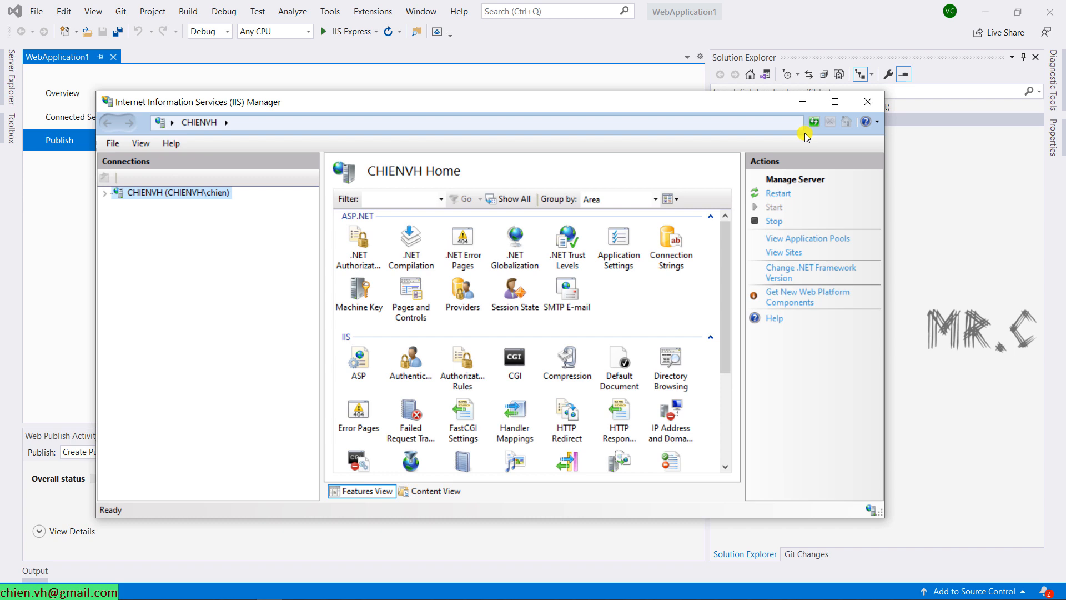
pyautogui.click(834, 101)
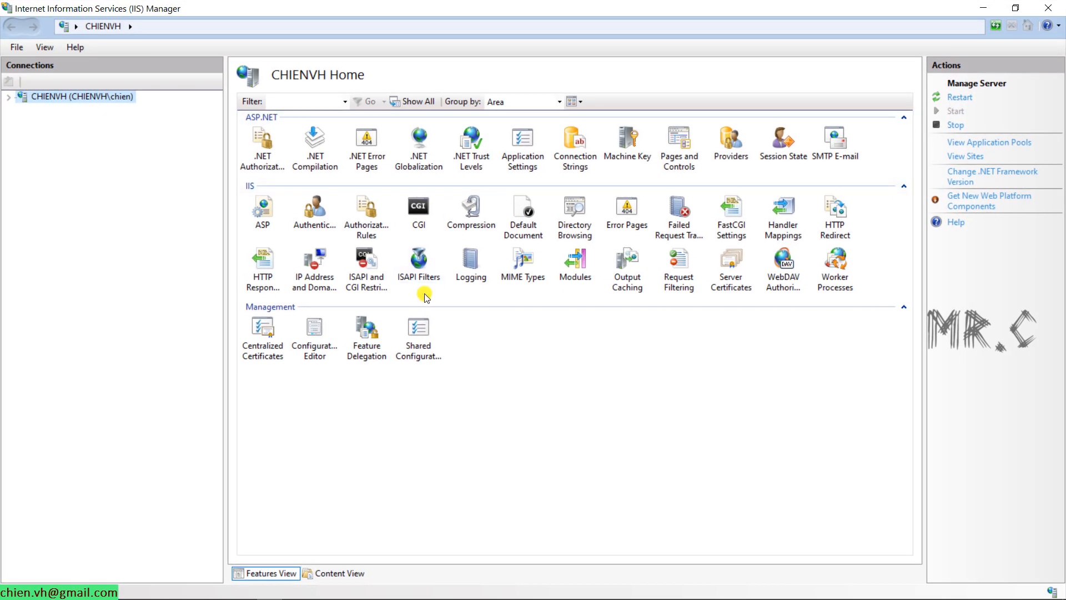
pyautogui.click(9, 98)
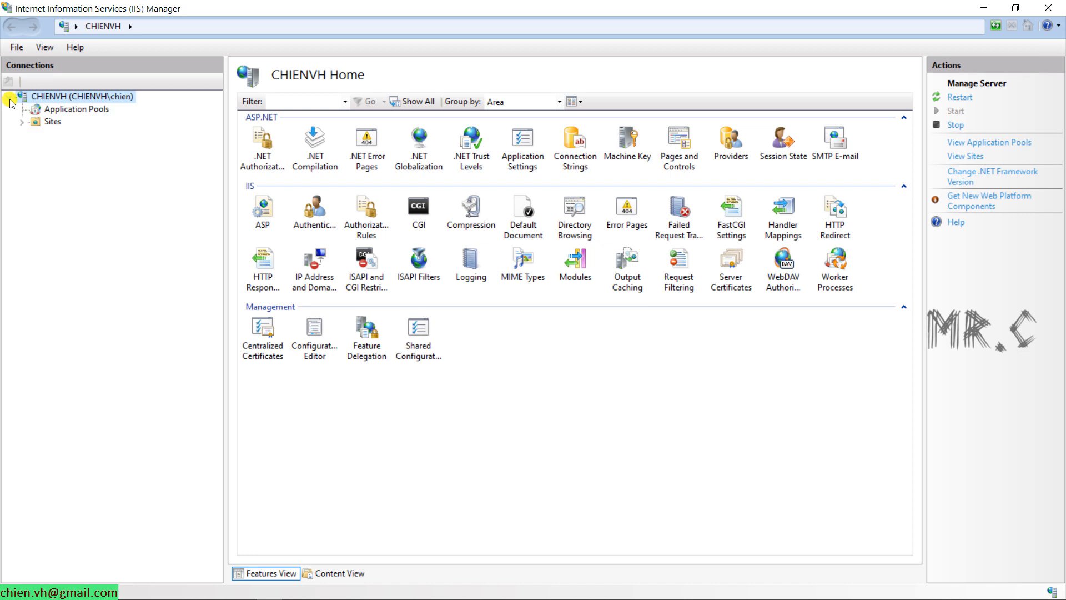
pyautogui.click(19, 121)
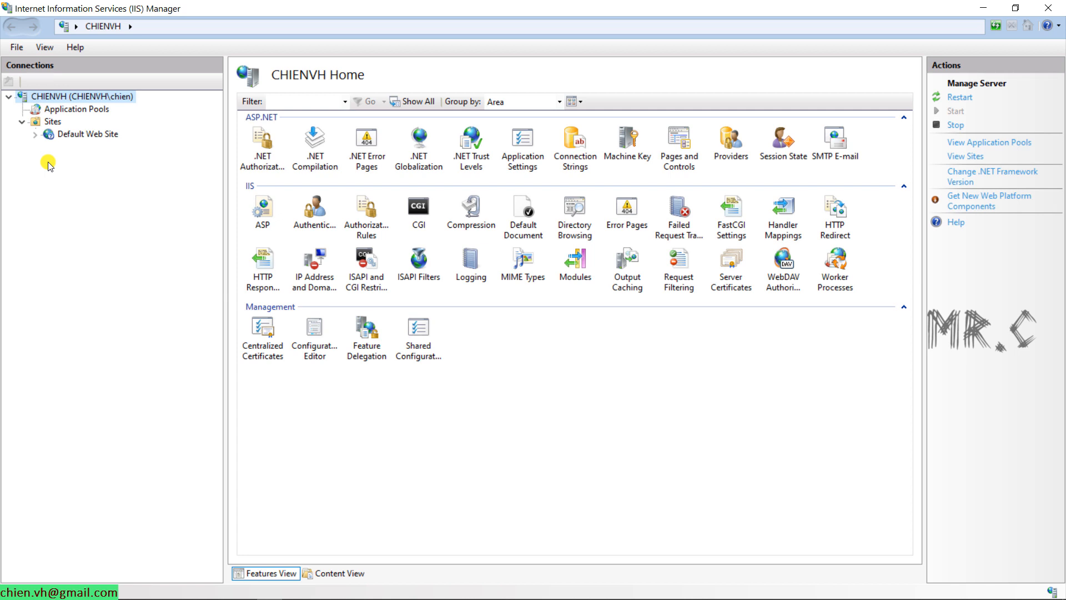
pyautogui.moveTo(78, 134)
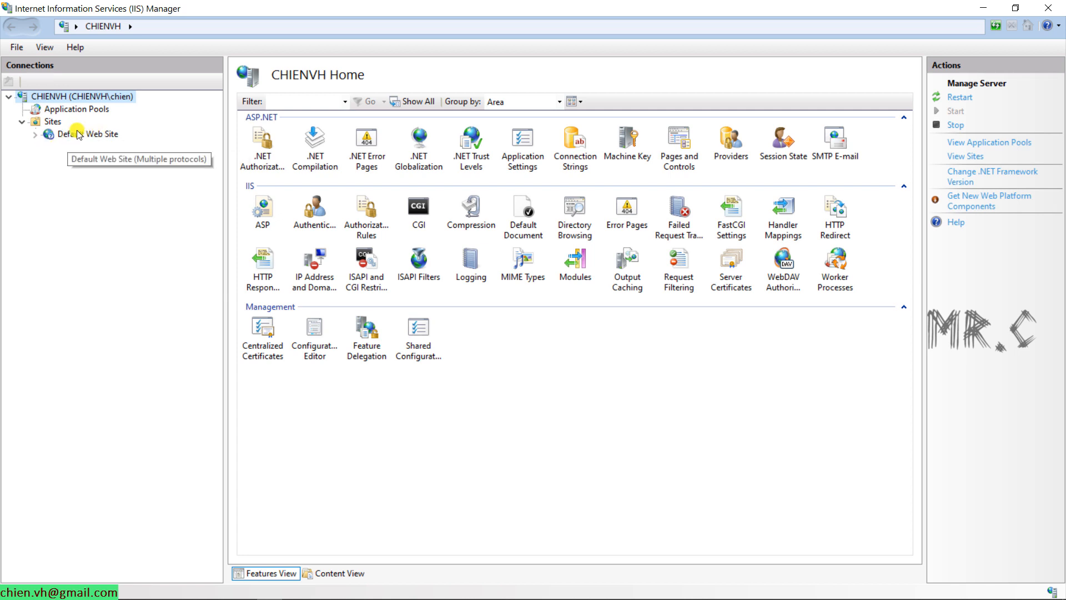
pyautogui.click(50, 121)
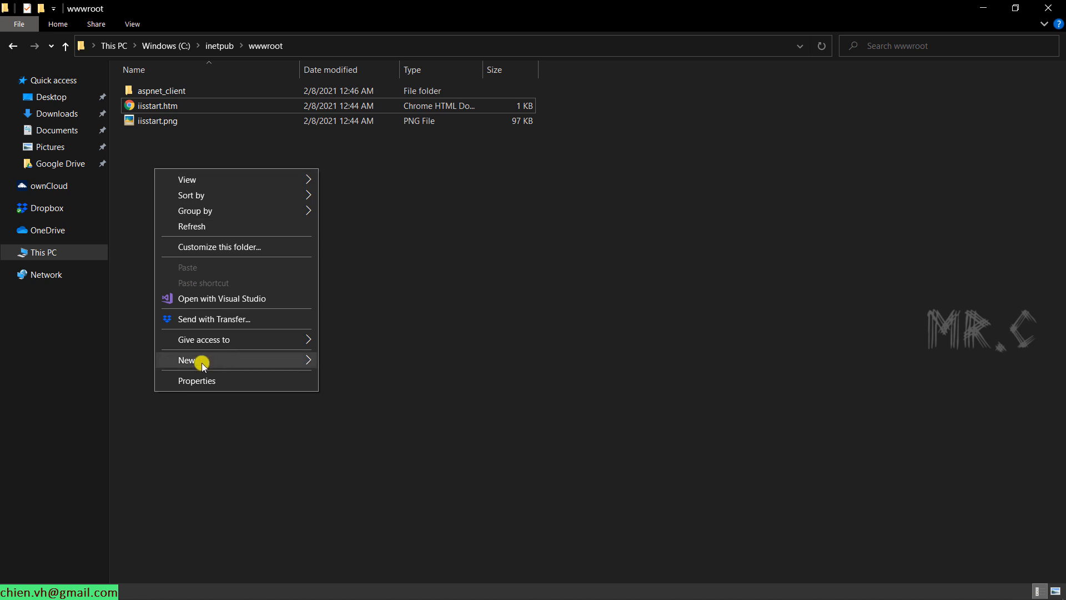
# Step: Make a 'testing' folder in wwwroot with iisstart.htm, its text replaced by 'Hello from ChienVH'
pyautogui.click(194, 360)
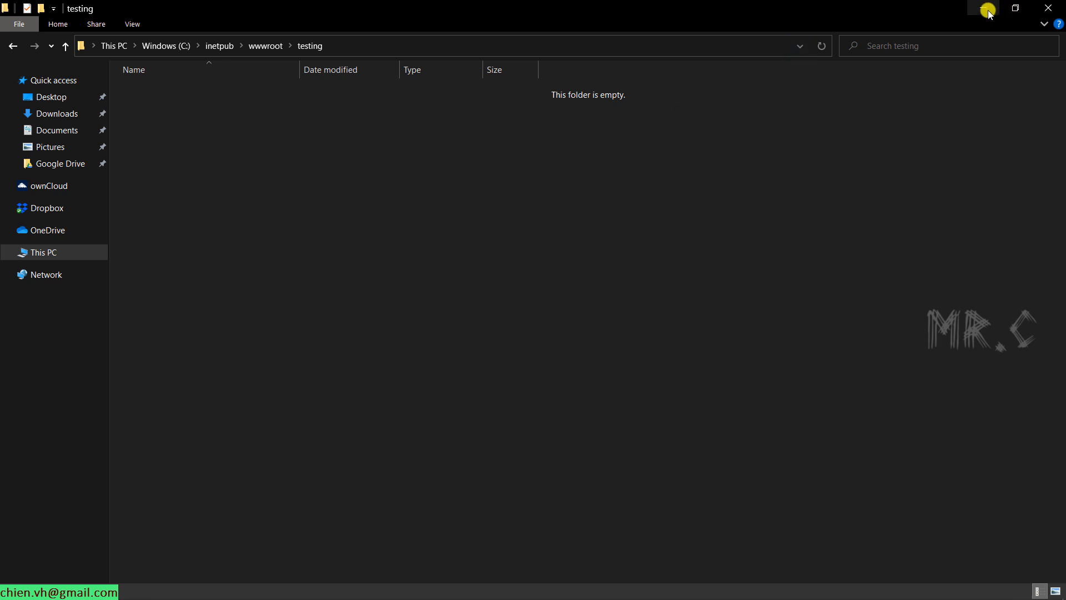
pyautogui.moveTo(950, 21)
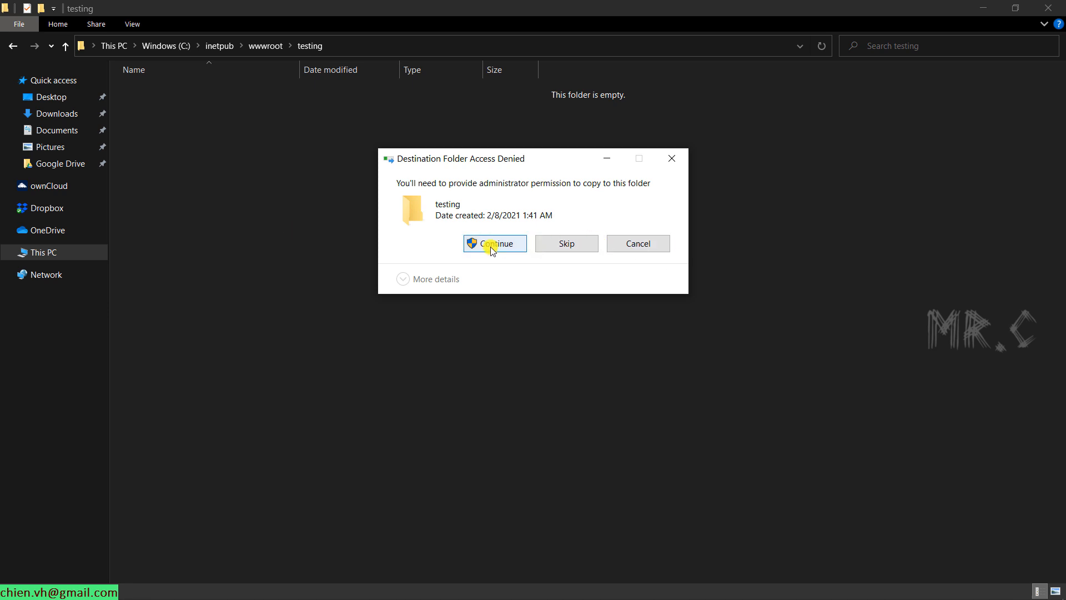
pyautogui.click(494, 243)
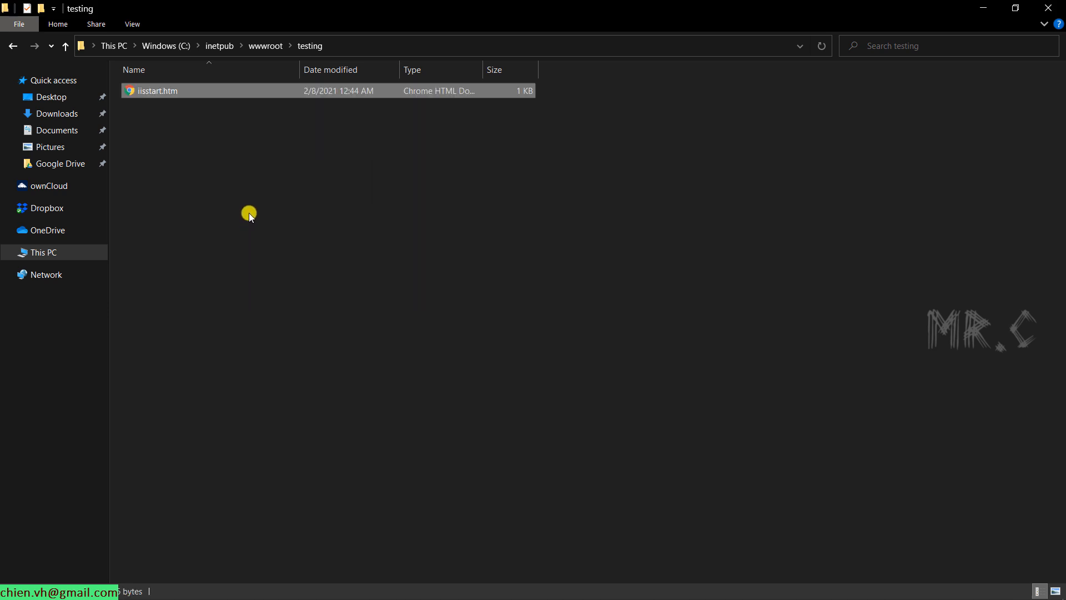
pyautogui.rightClick(155, 91)
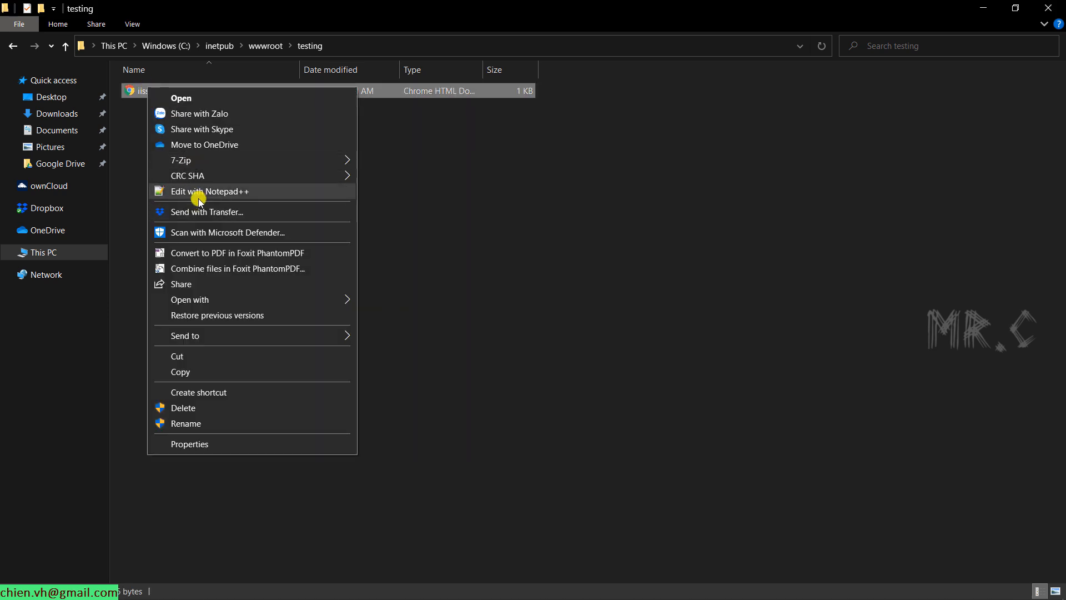
pyautogui.click(210, 191)
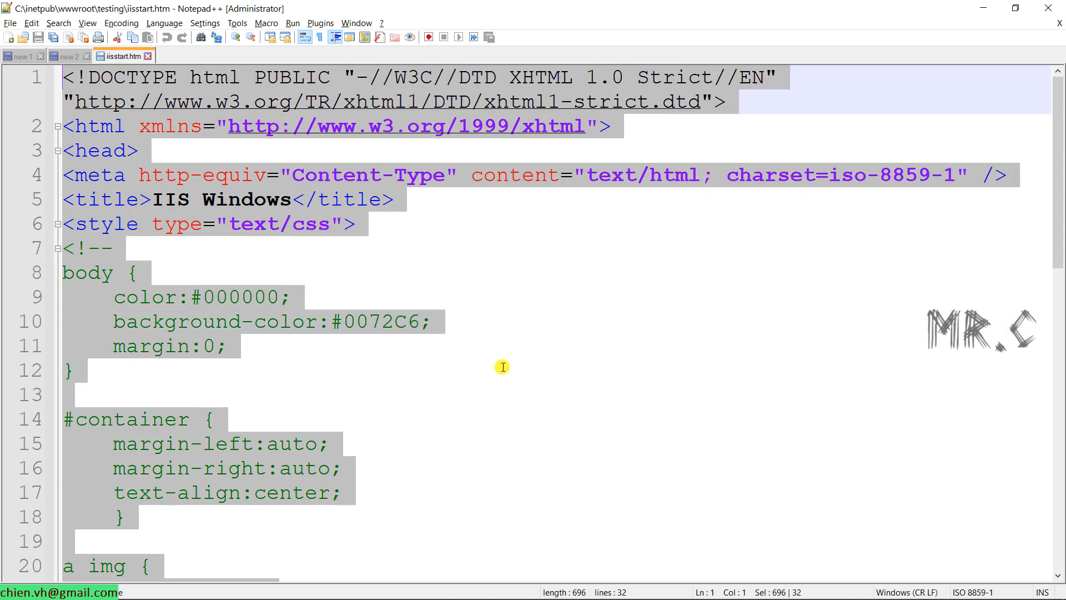
pyautogui.write('Hello')
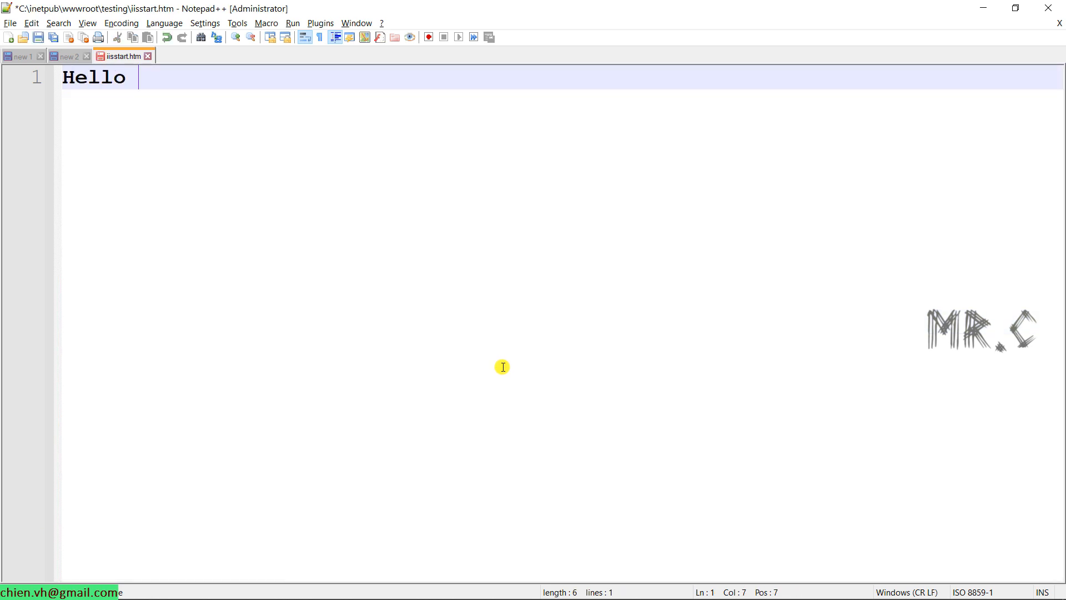
pyautogui.write('from ChienVH')
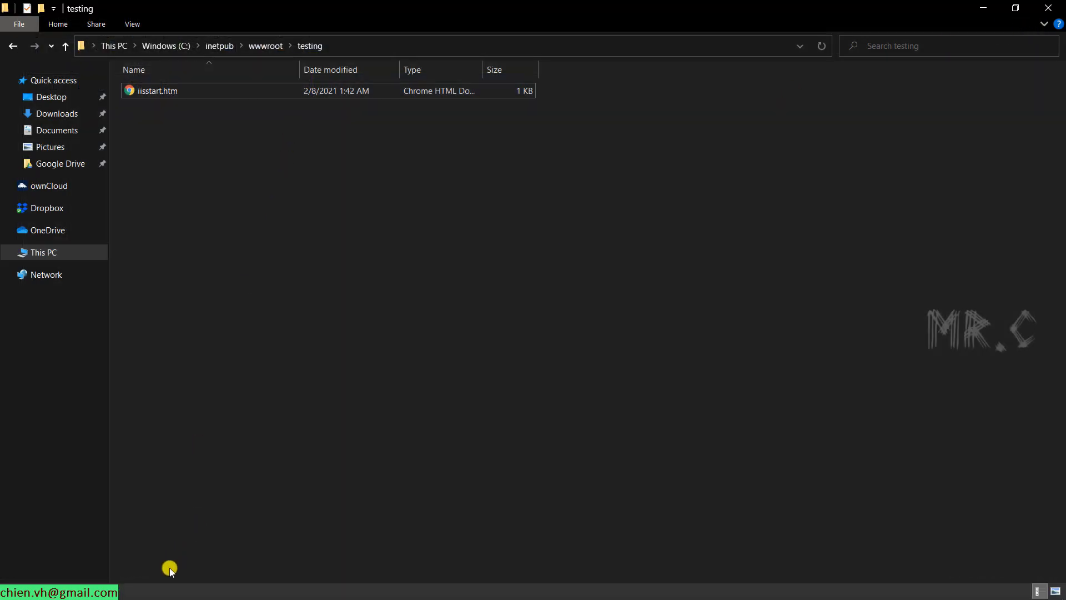
pyautogui.moveTo(183, 595)
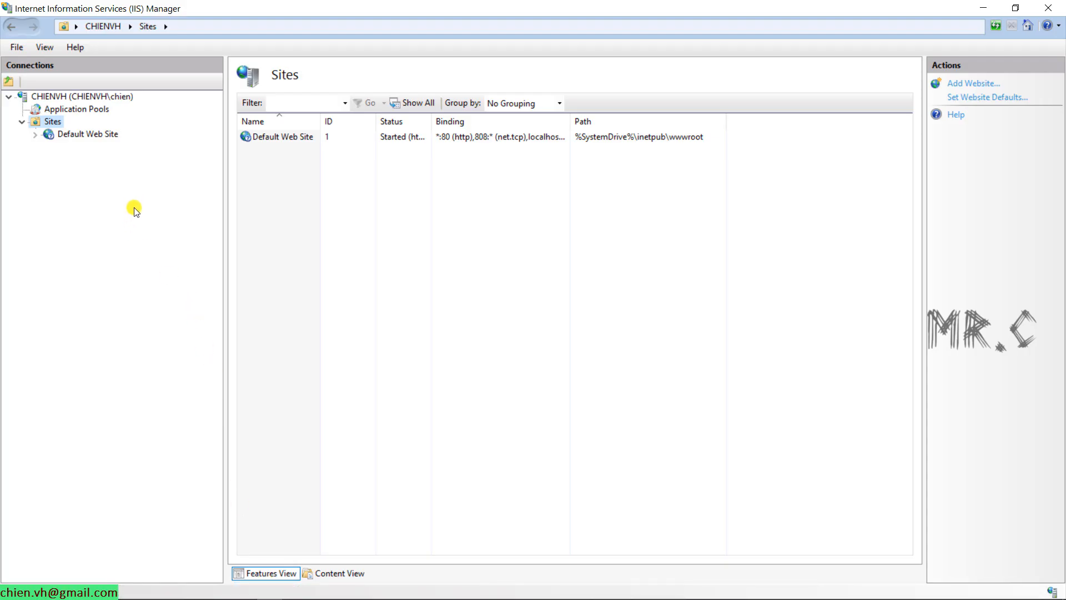
# Step: Add a website named testing.local with physical path C:\inetpub\wwwroot\testing
pyautogui.rightClick(49, 121)
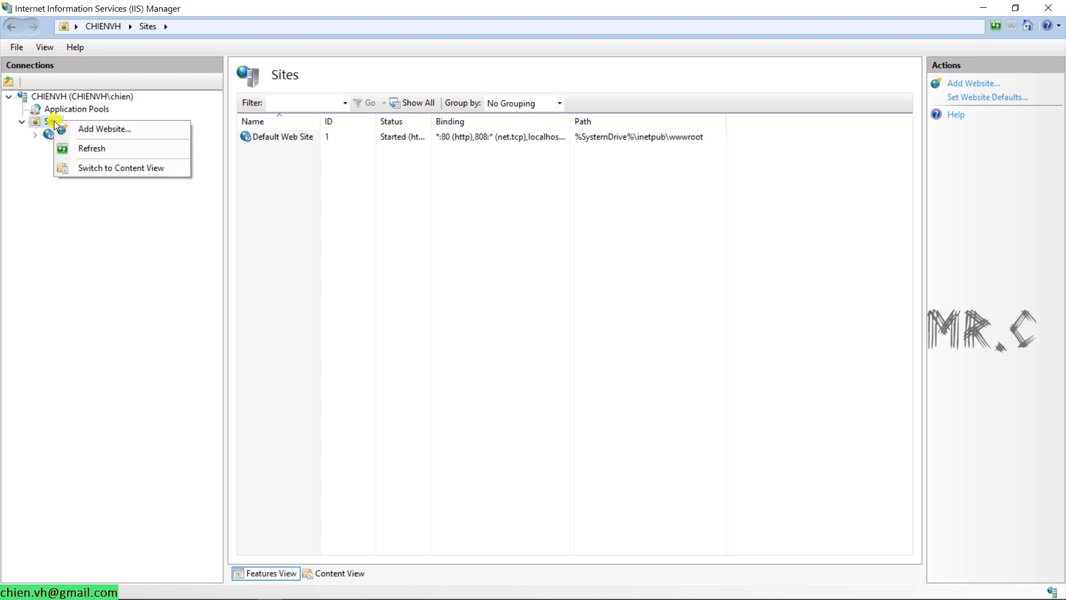
pyautogui.click(103, 128)
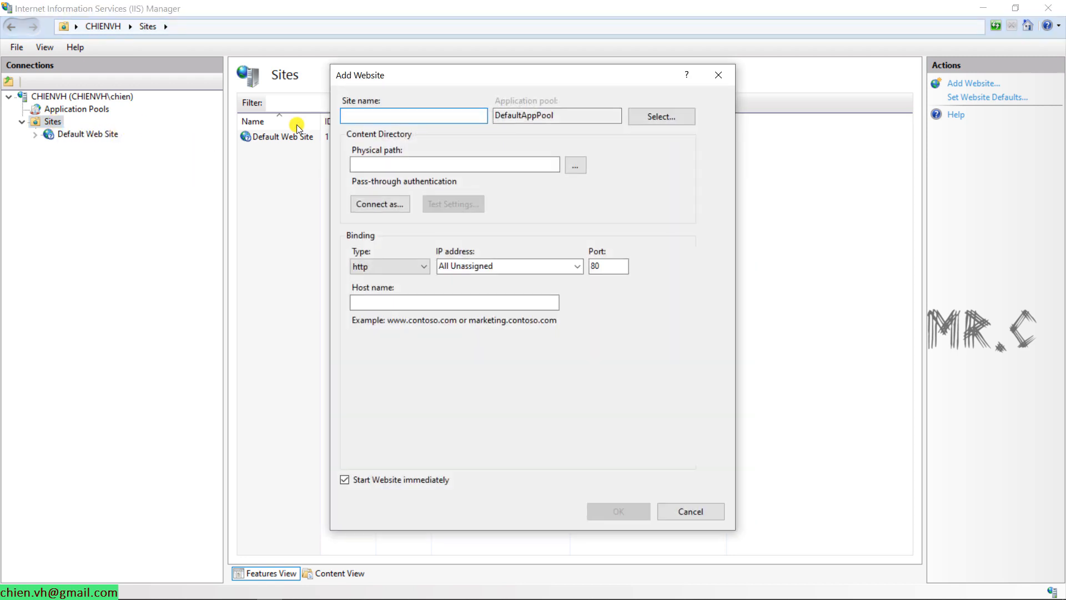
pyautogui.write('testing.local')
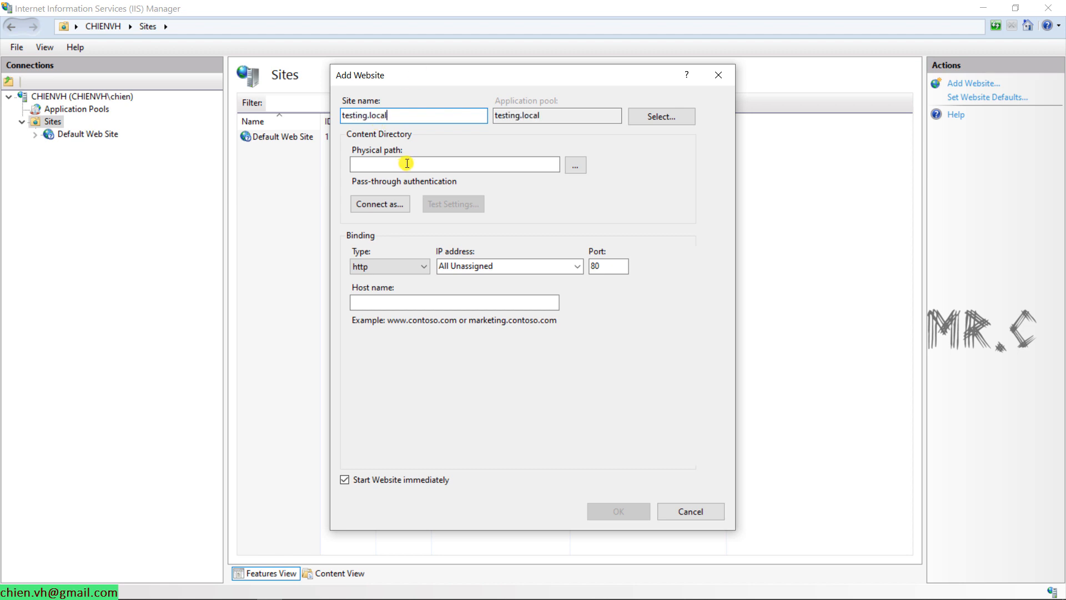
pyautogui.click(575, 165)
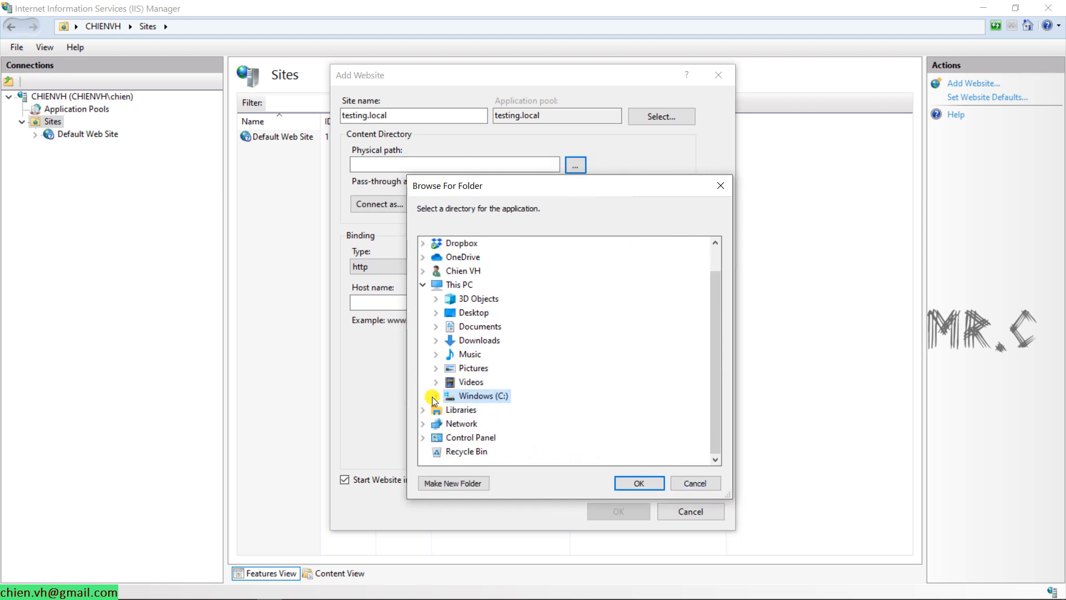
pyautogui.click(435, 395)
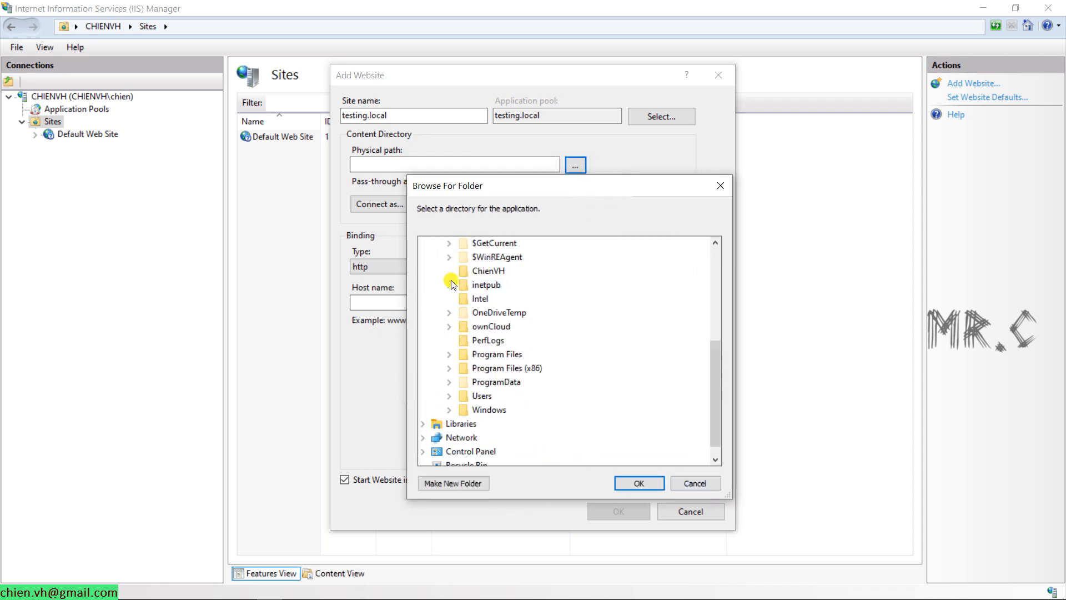
pyautogui.click(449, 285)
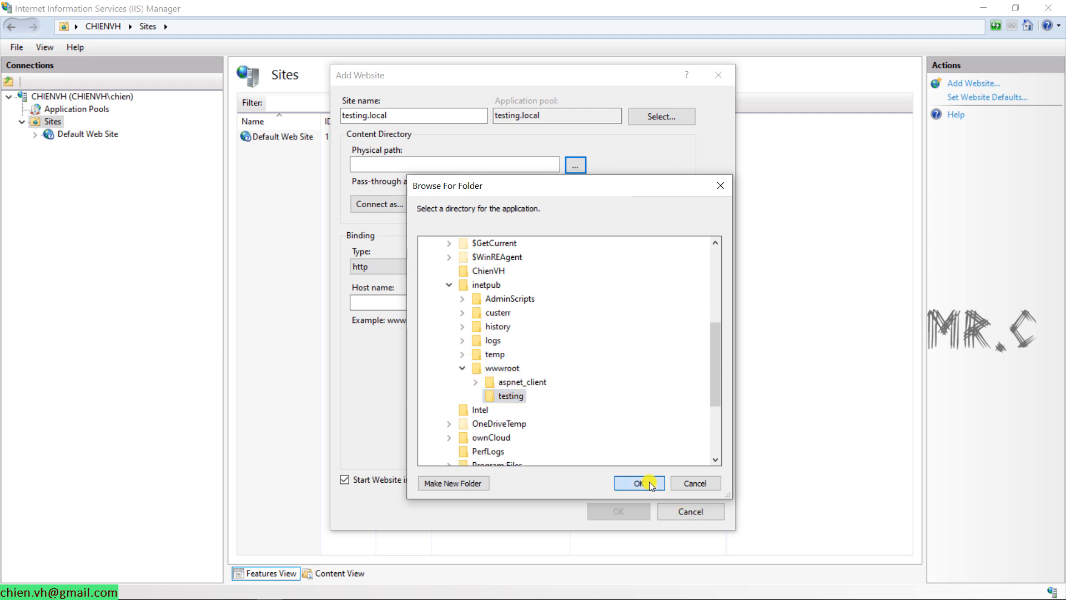
pyautogui.click(636, 483)
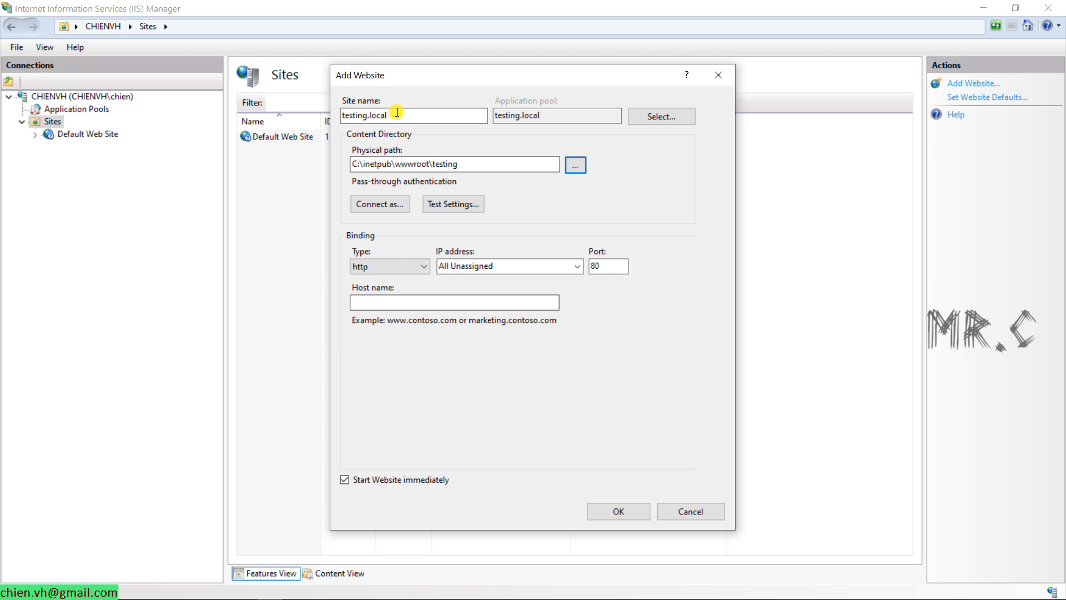
# Step: Set host name testing.local, create the site, and review its application pool
pyautogui.click(453, 302)
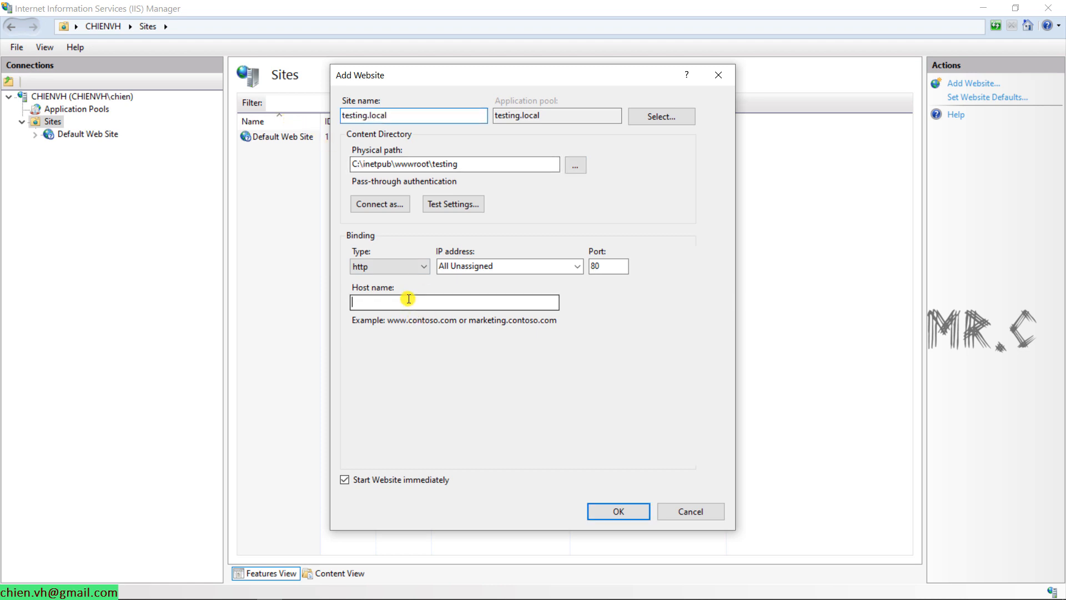
pyautogui.write('testing.local')
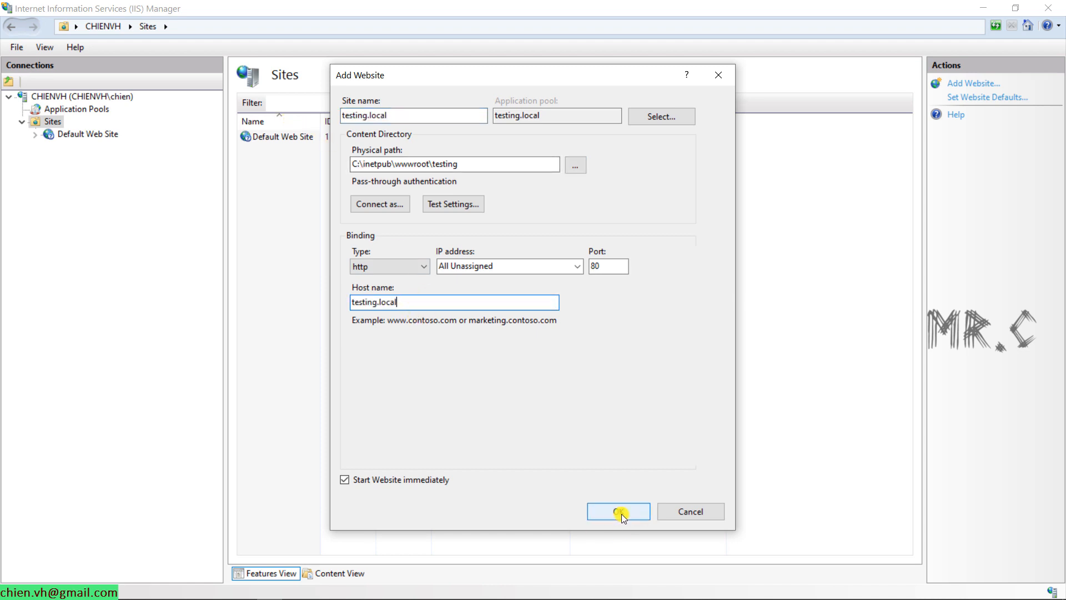
pyautogui.click(618, 512)
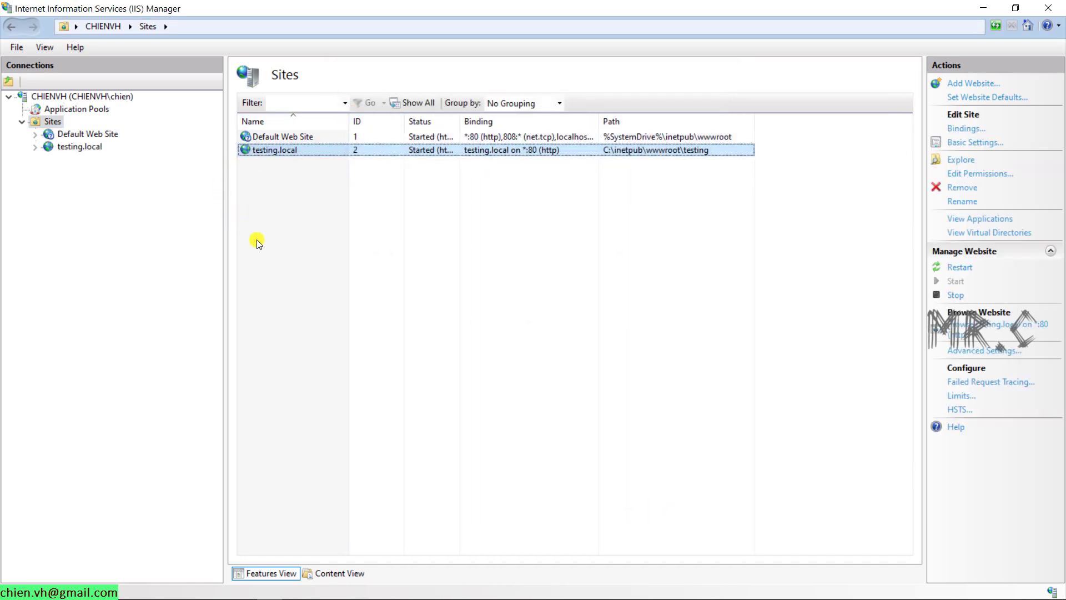
pyautogui.moveTo(123, 123)
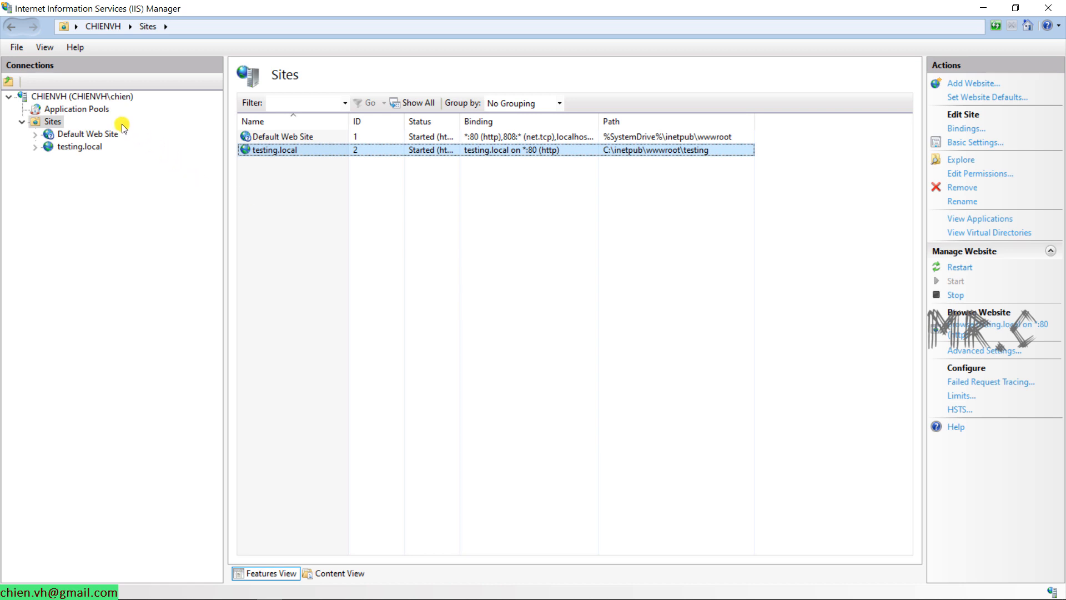
pyautogui.click(77, 109)
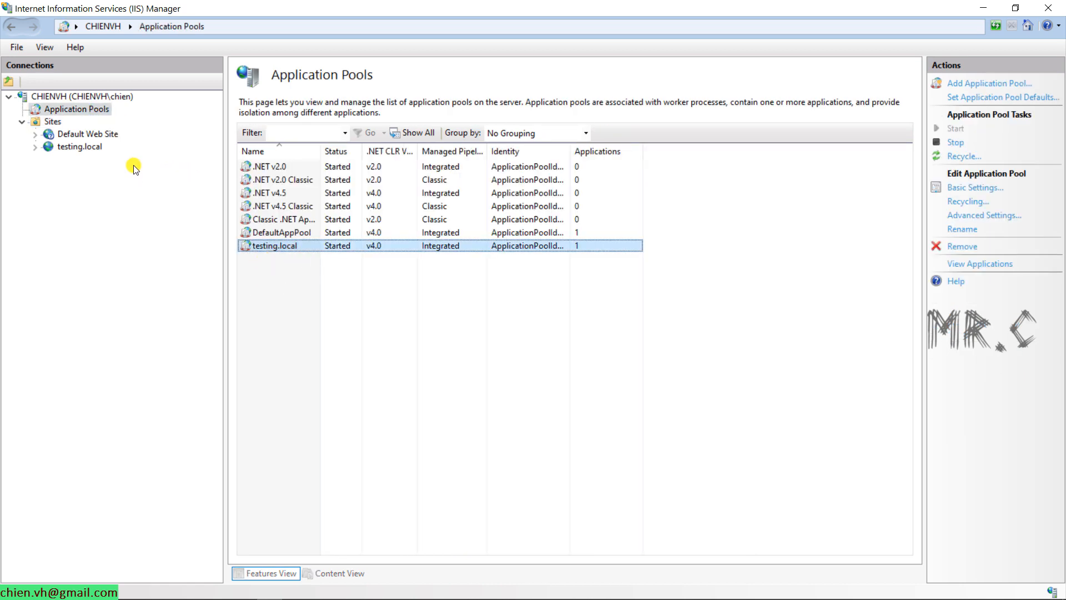
pyautogui.click(79, 146)
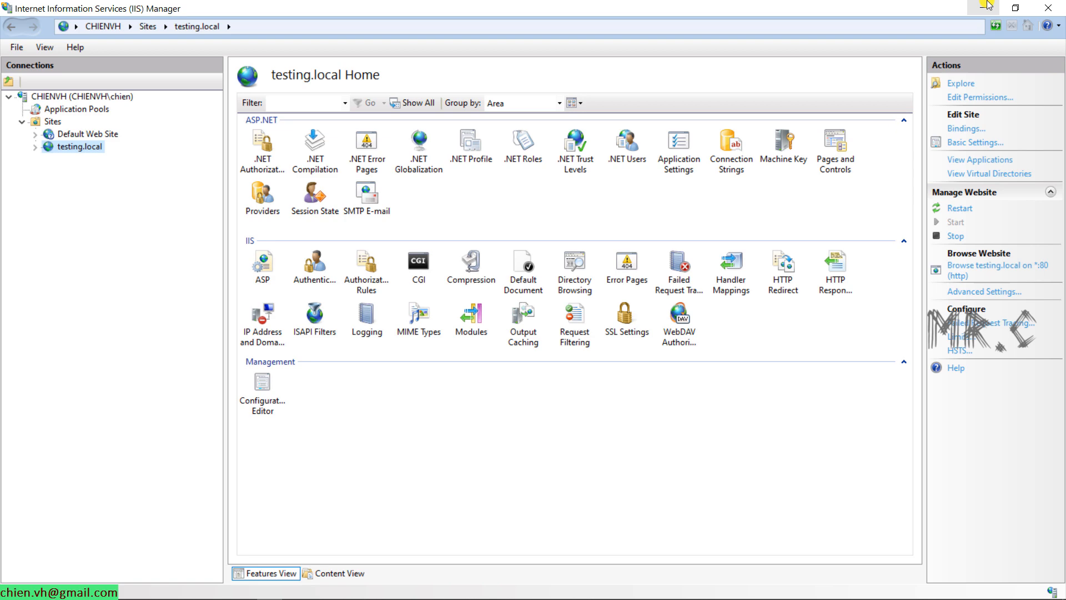
pyautogui.moveTo(986, 6)
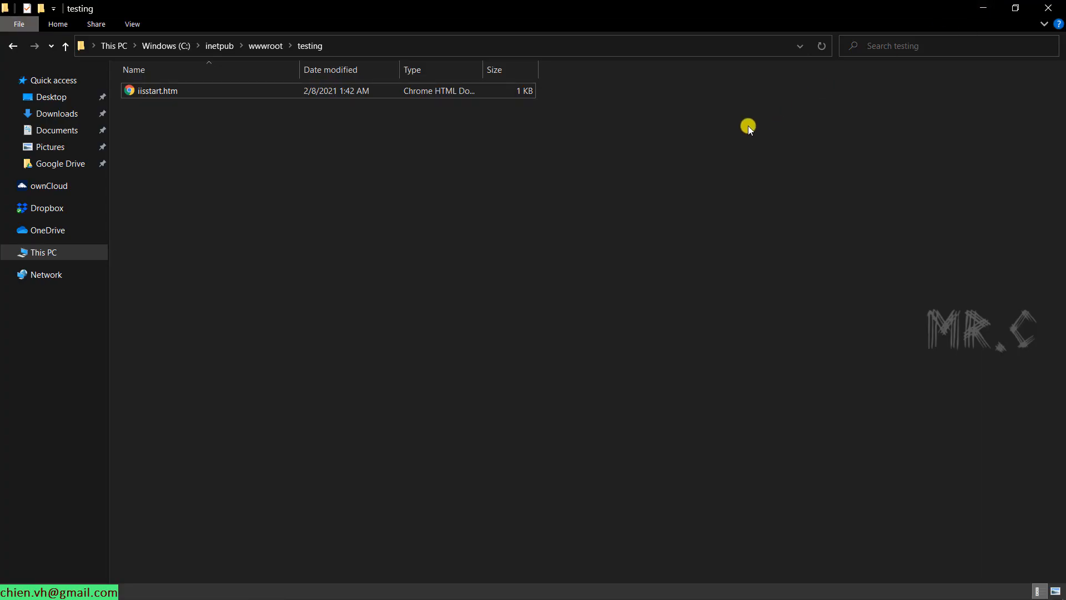
# Step: Launch Chrome and try loading testing.local, which fails to resolve
pyautogui.click(167, 589)
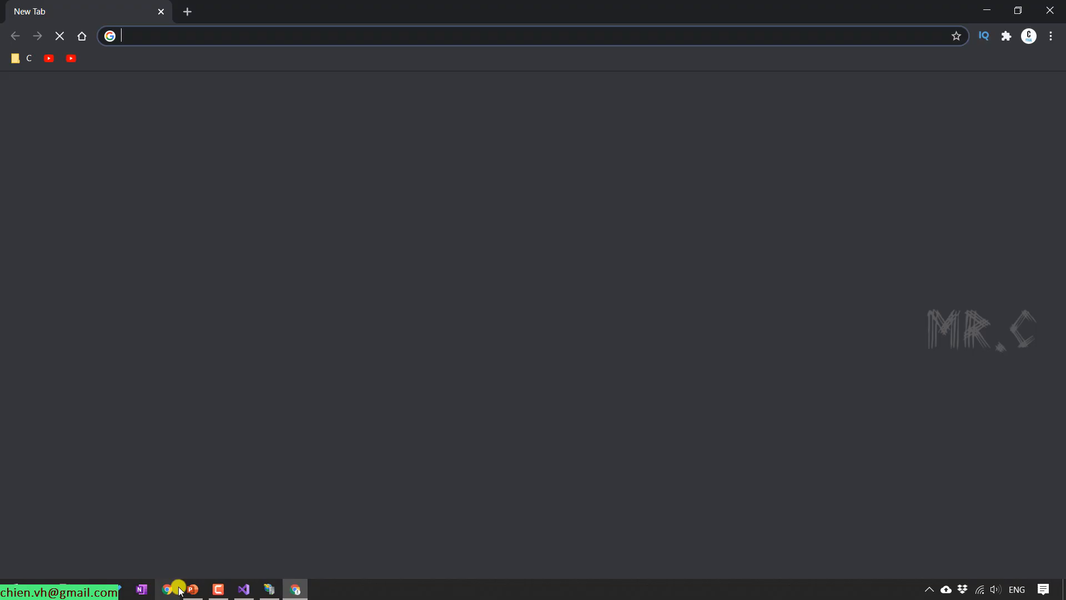
pyautogui.write('testing.local/')
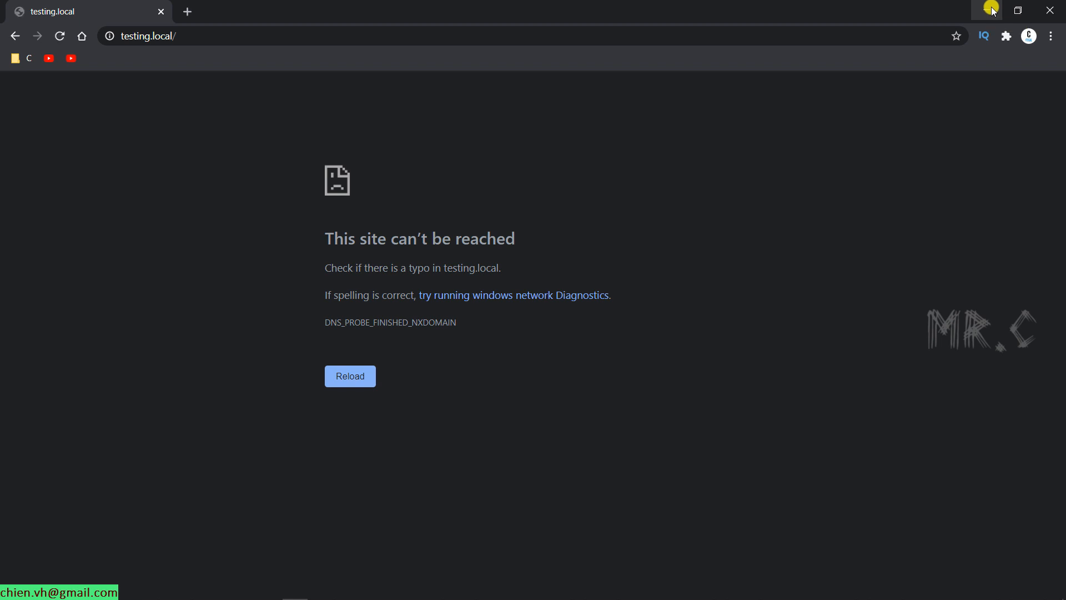
pyautogui.moveTo(940, 27)
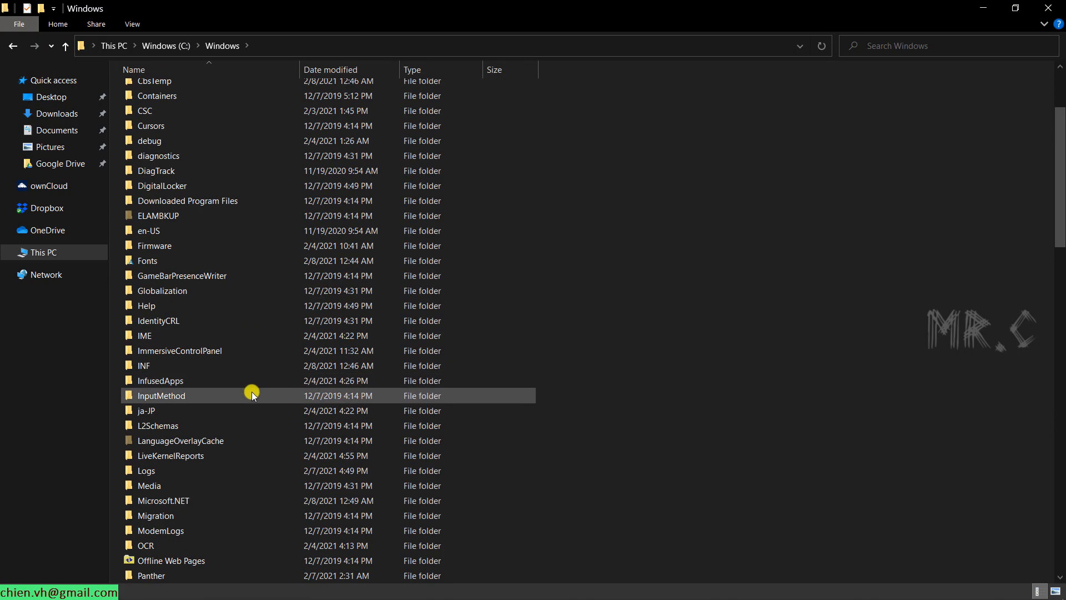
# Step: Browse to C:\Windows\System32\drivers\etc and edit the hosts file in Notepad++
pyautogui.scroll(-3)
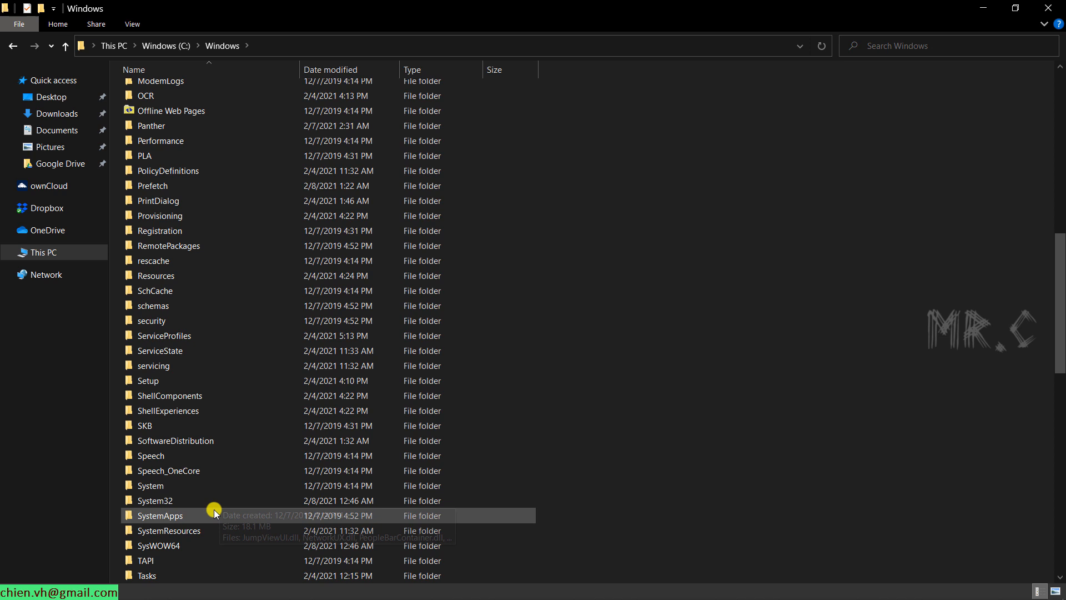
pyautogui.doubleClick(156, 501)
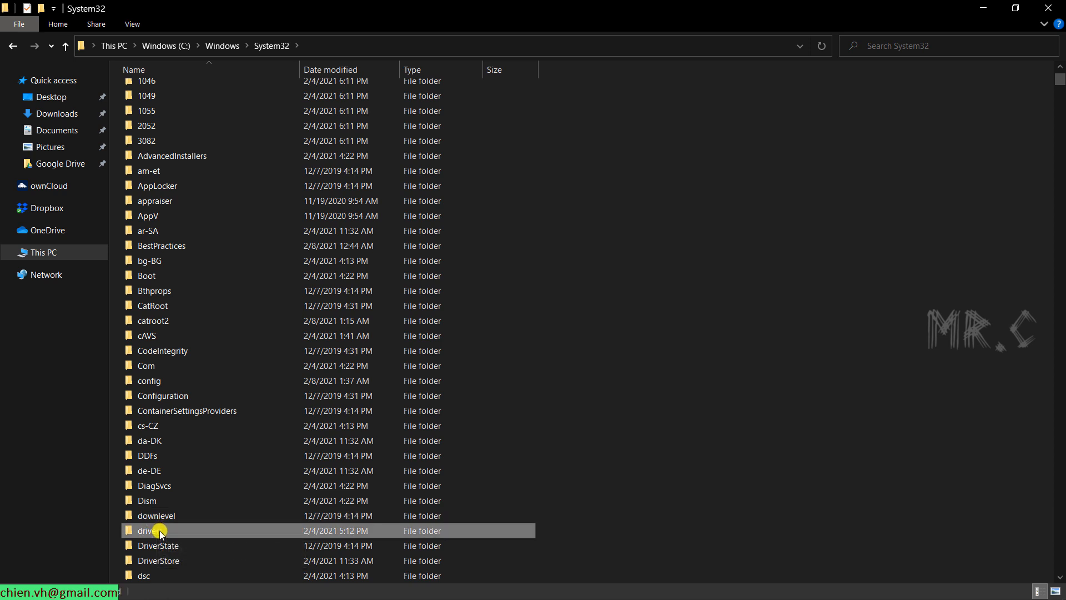
pyautogui.doubleClick(149, 530)
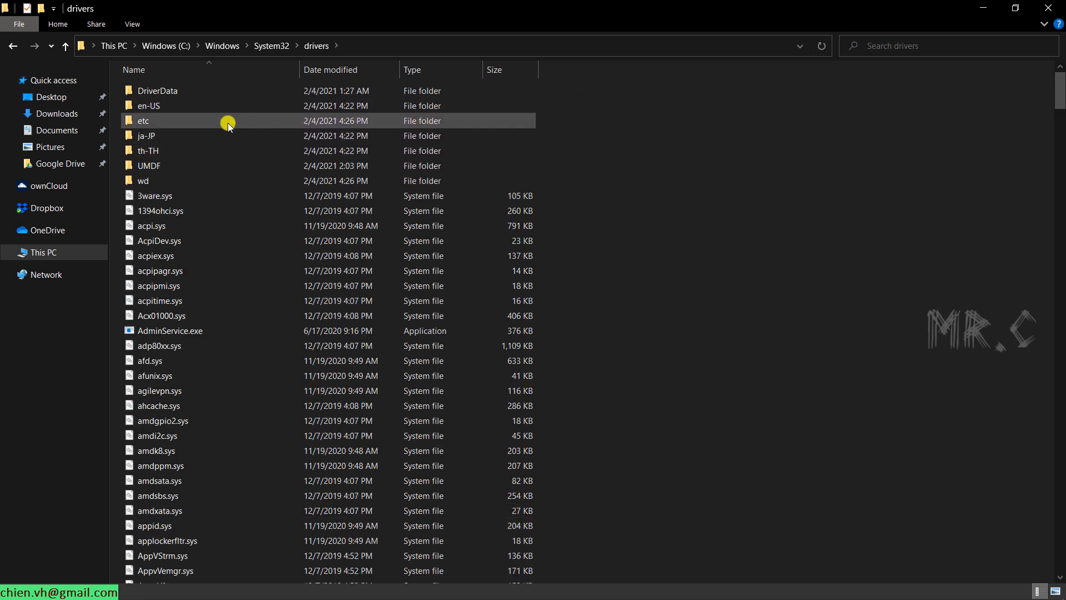
pyautogui.moveTo(149, 121)
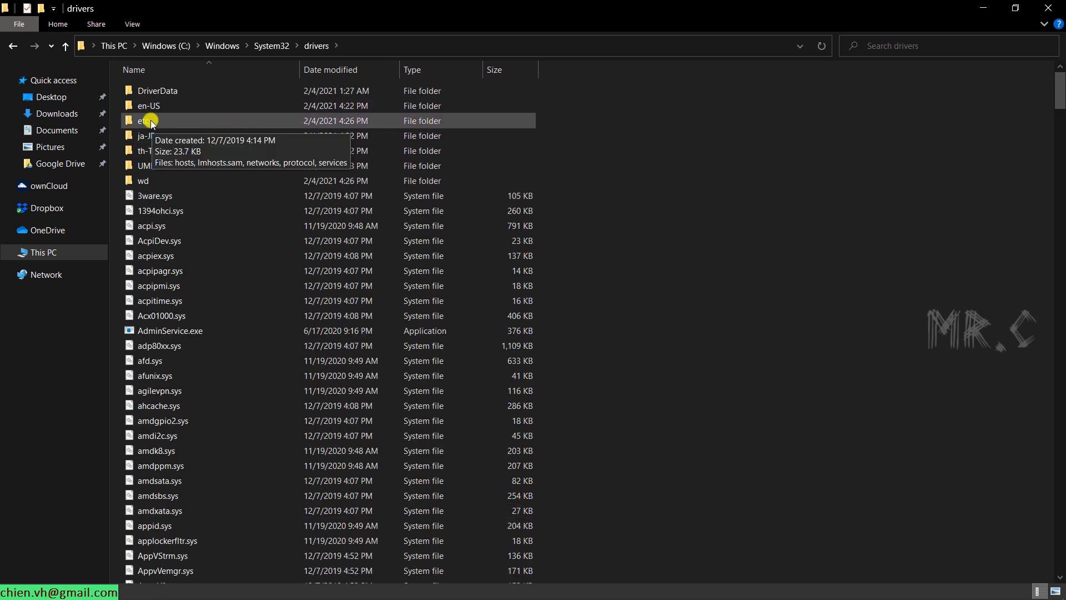
pyautogui.doubleClick(143, 121)
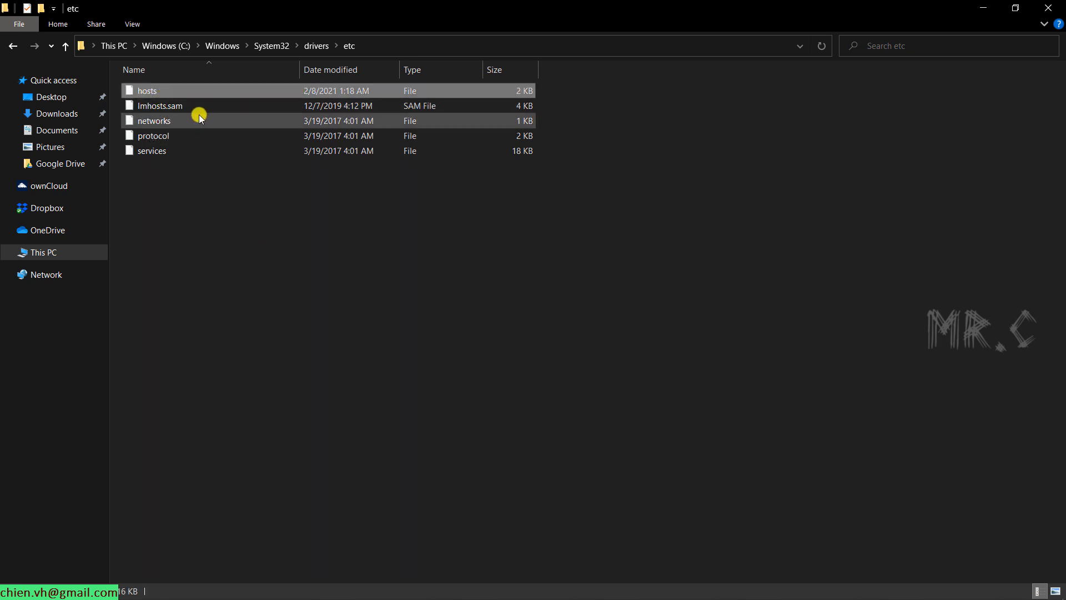
pyautogui.rightClick(147, 90)
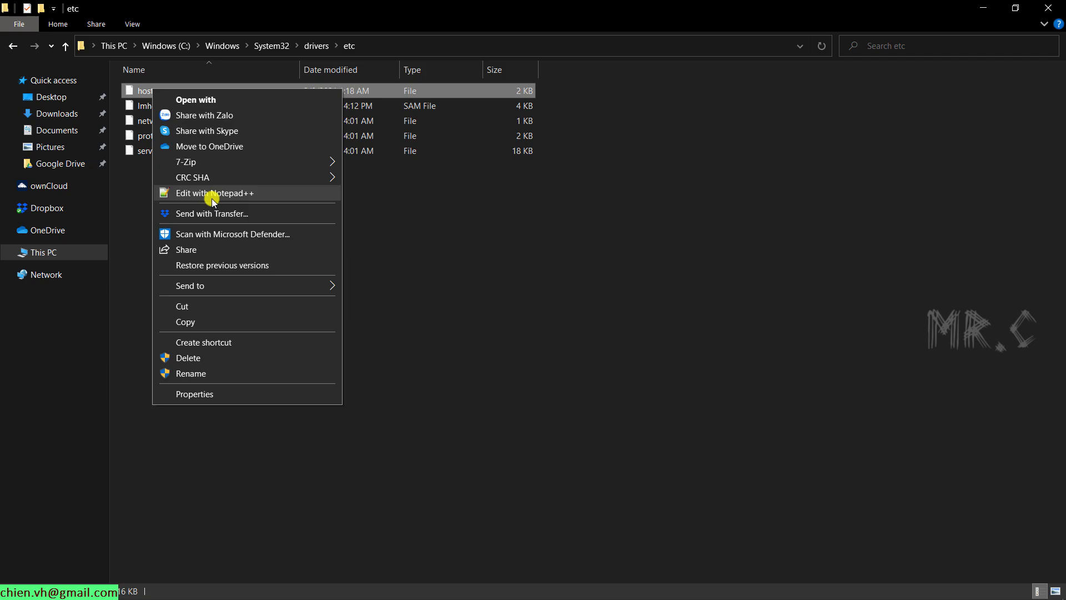
pyautogui.click(213, 193)
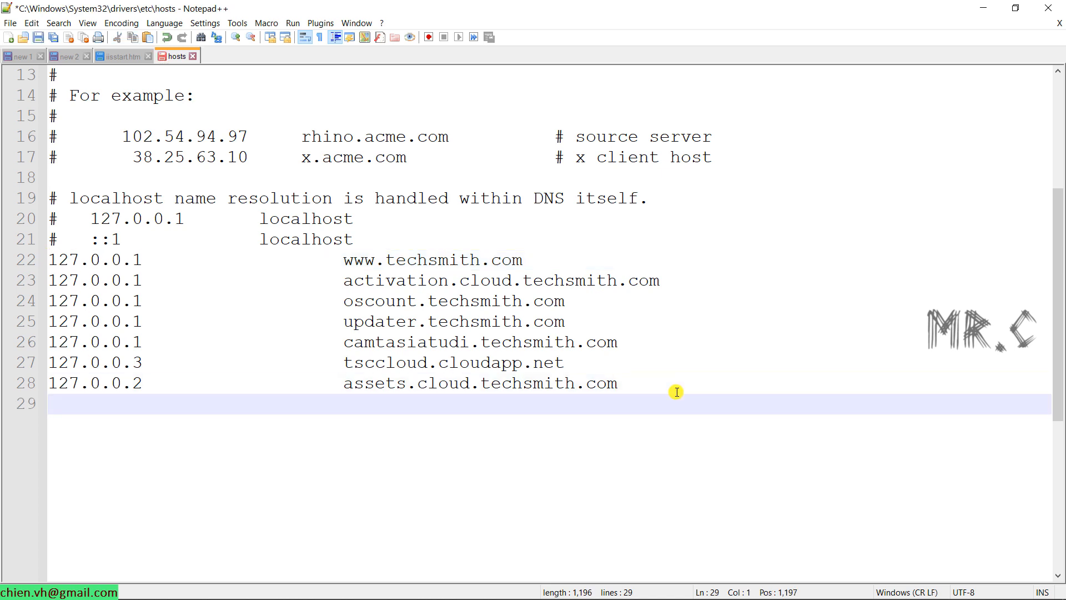
# Step: Add the entry '127.0.0.1 testing.local' to hosts and save it as administrator
pyautogui.write('127.0.0.1')
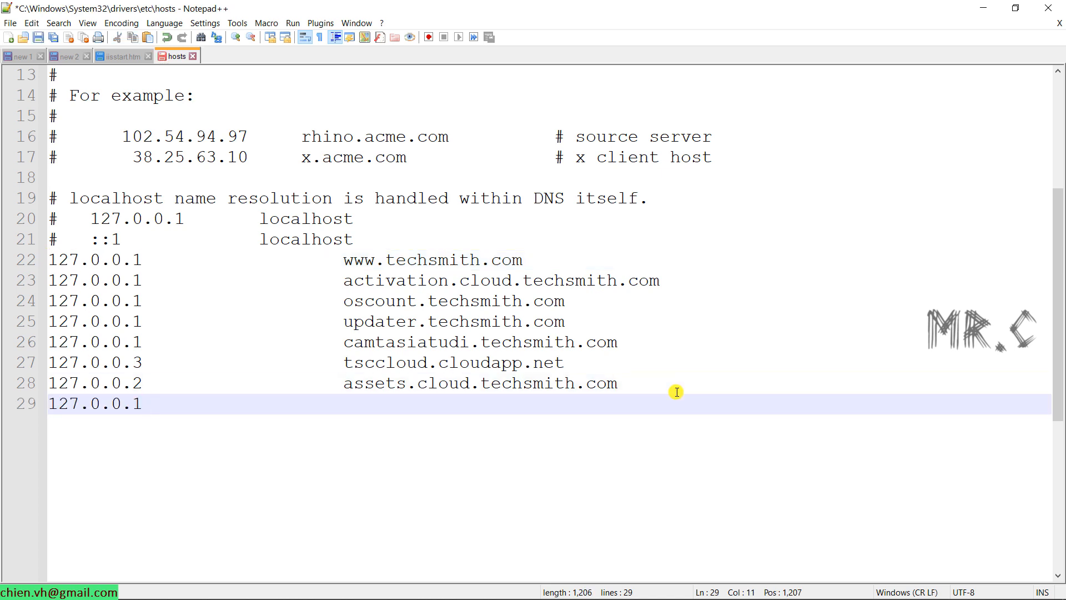
pyautogui.write('testing.lc')
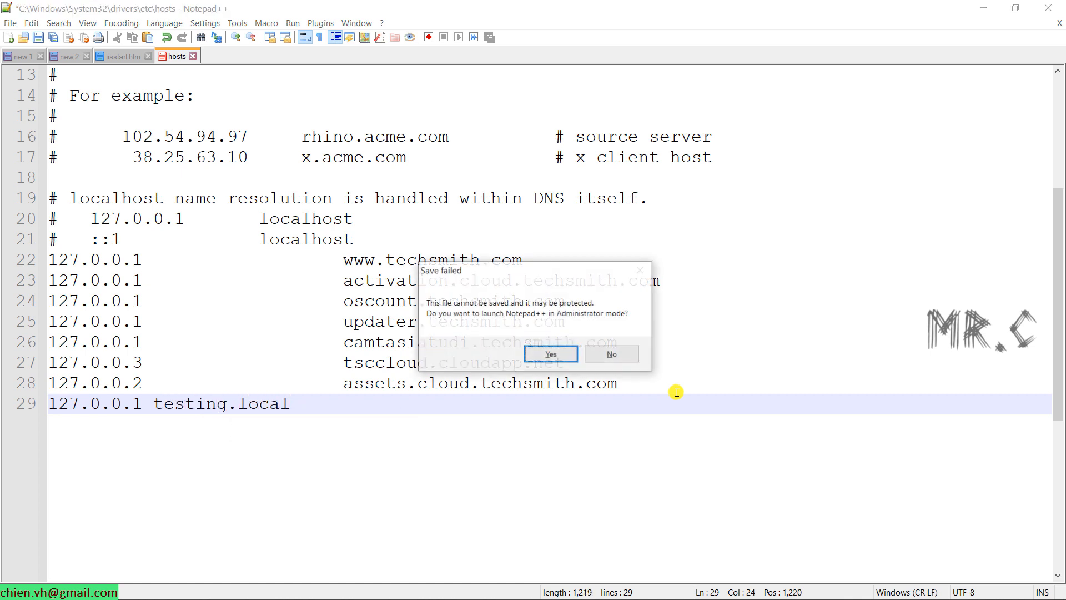
pyautogui.click(611, 354)
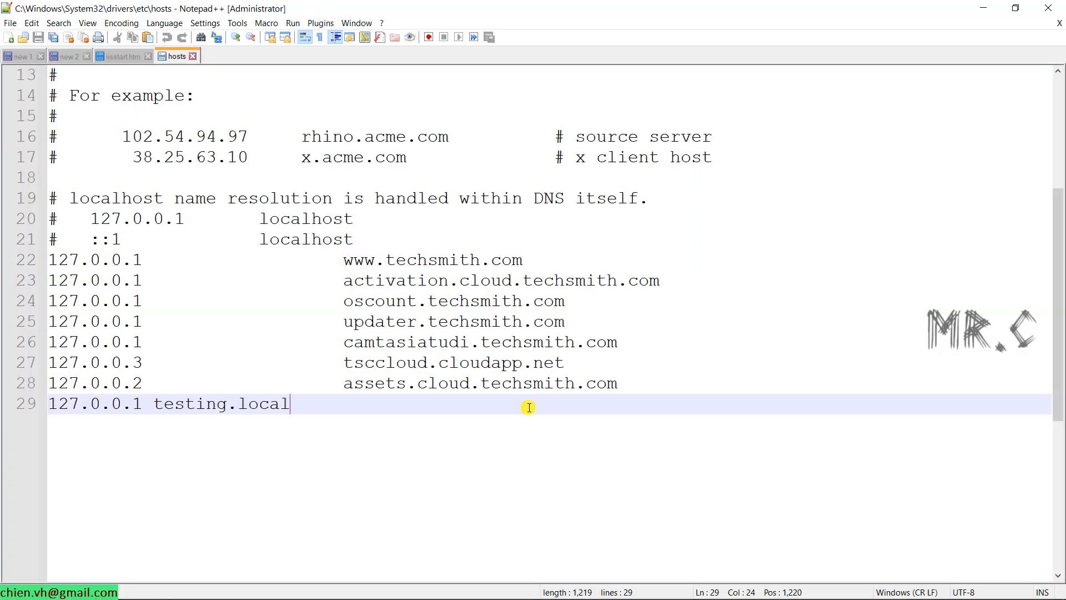
pyautogui.moveTo(312, 399)
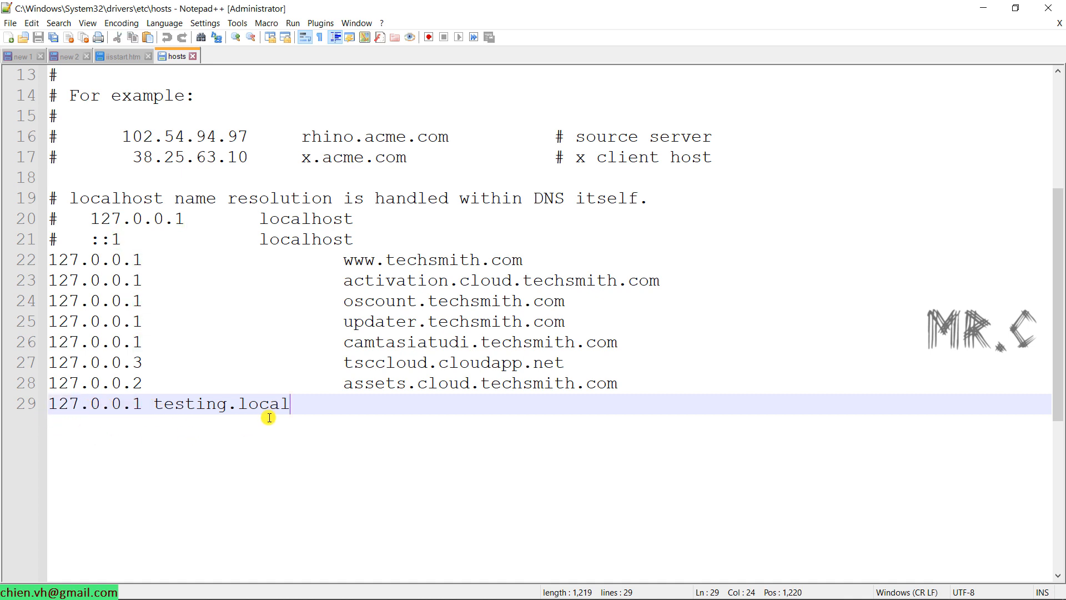
pyautogui.doubleClick(219, 404)
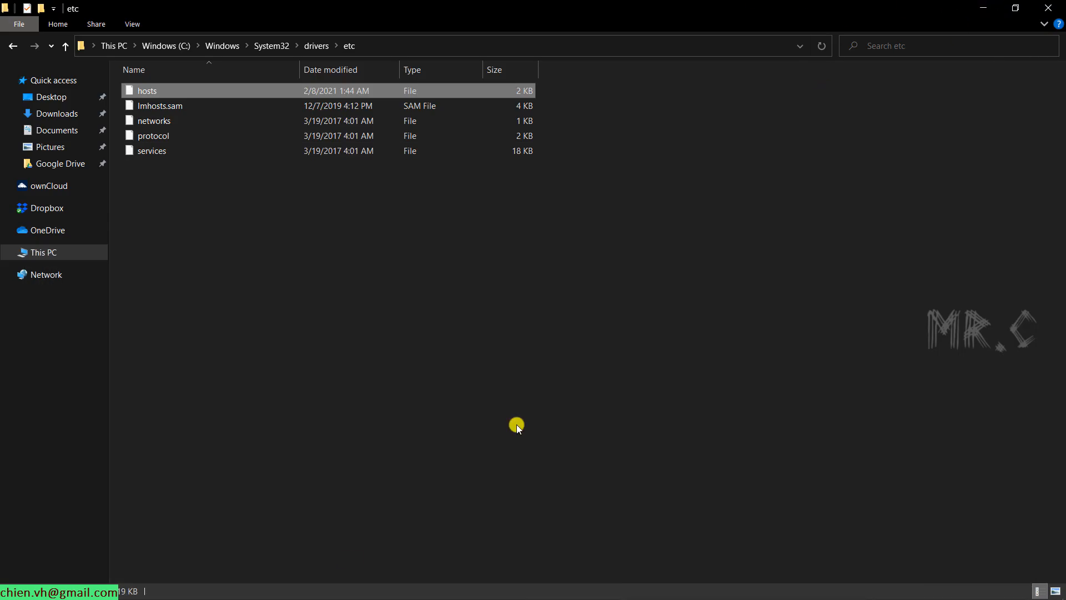
pyautogui.click(294, 588)
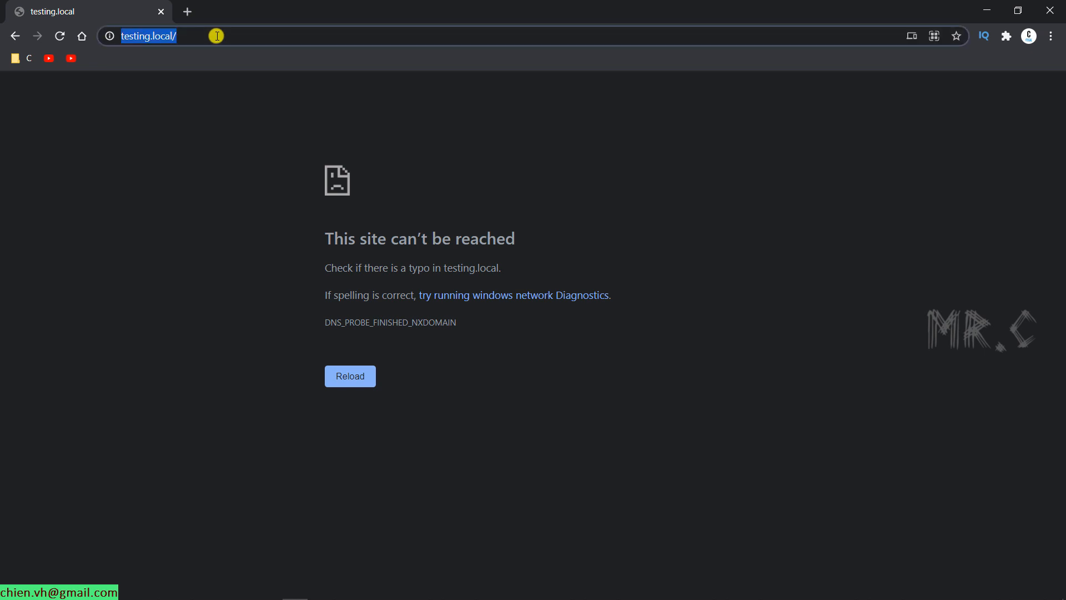
# Step: Reload testing.local in Chrome to show the 'Hello from ChienVH!' page
pyautogui.press('Enter')
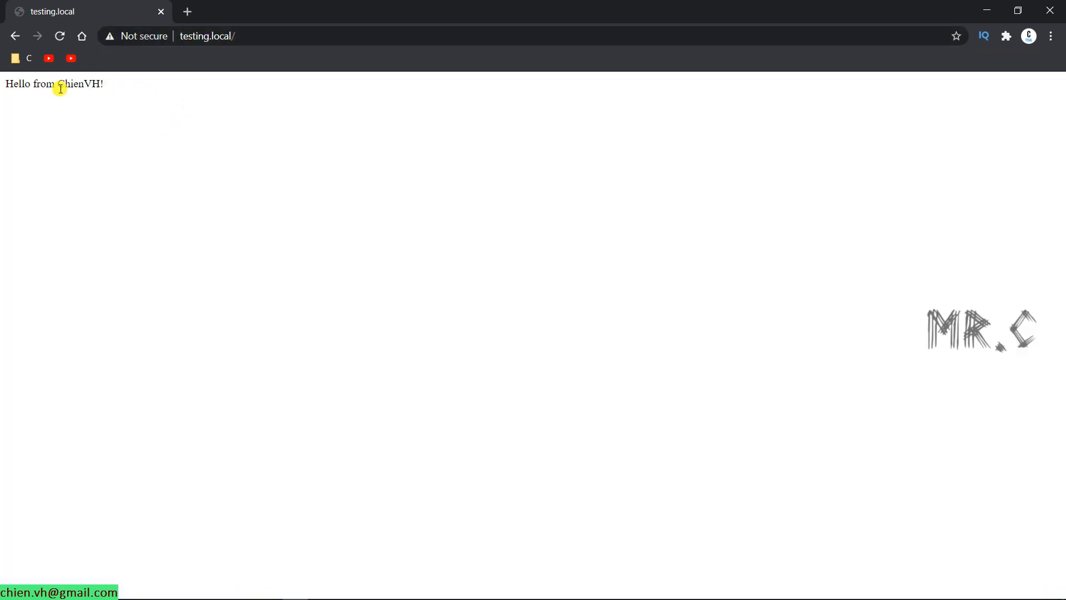
pyautogui.moveTo(115, 112)
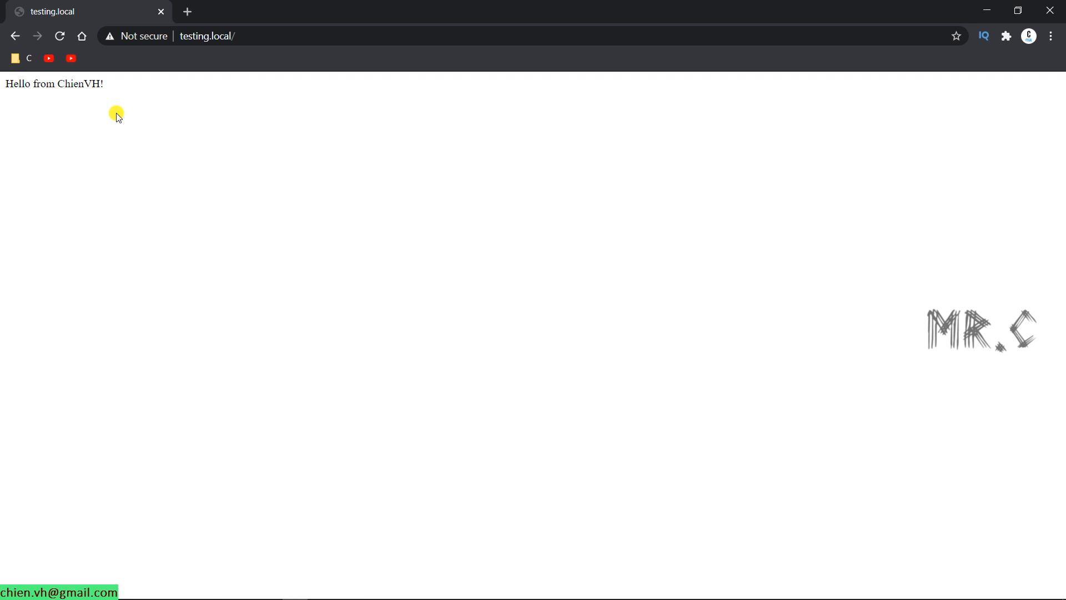
pyautogui.click(207, 36)
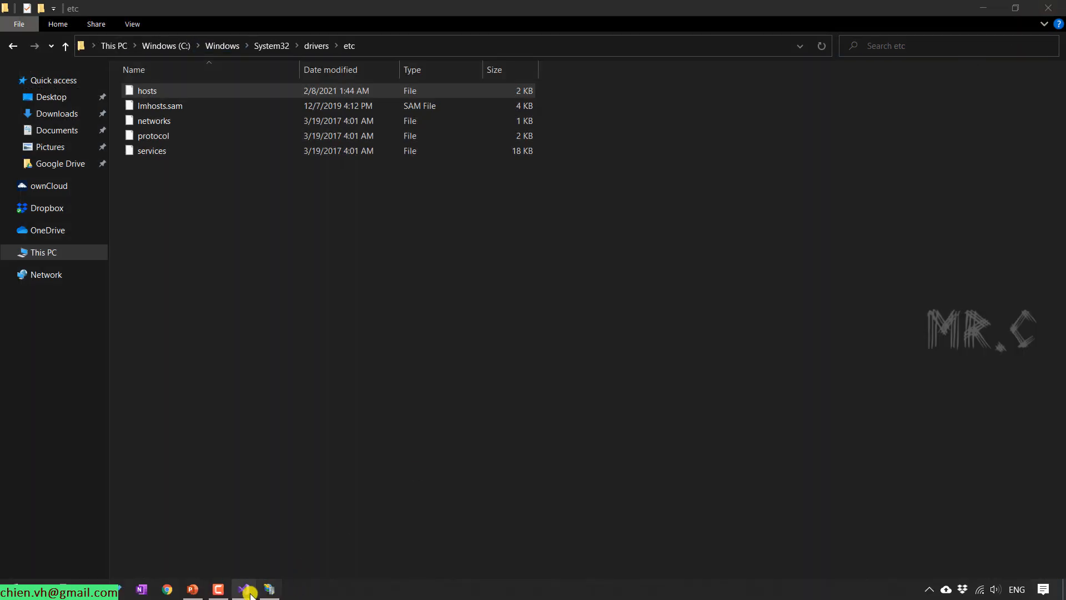
pyautogui.click(269, 589)
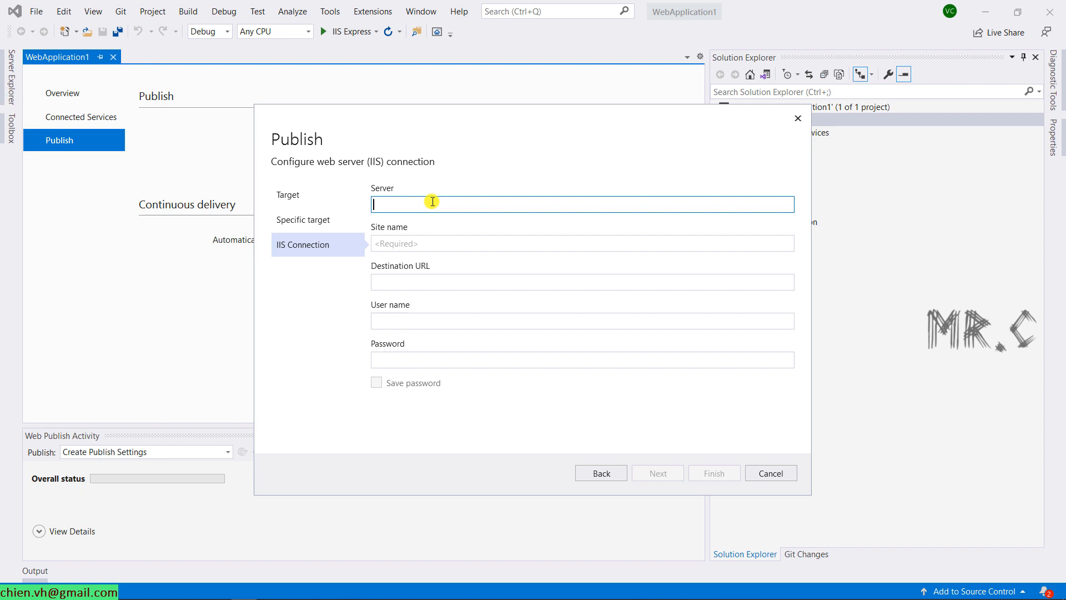
pyautogui.moveTo(419, 203)
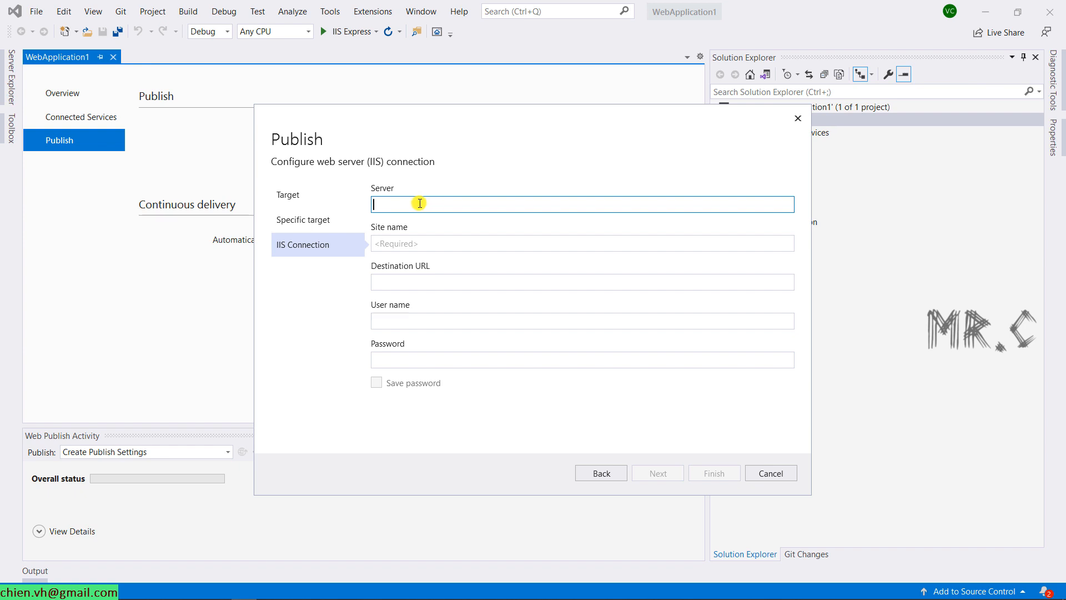
pyautogui.write('localhost')
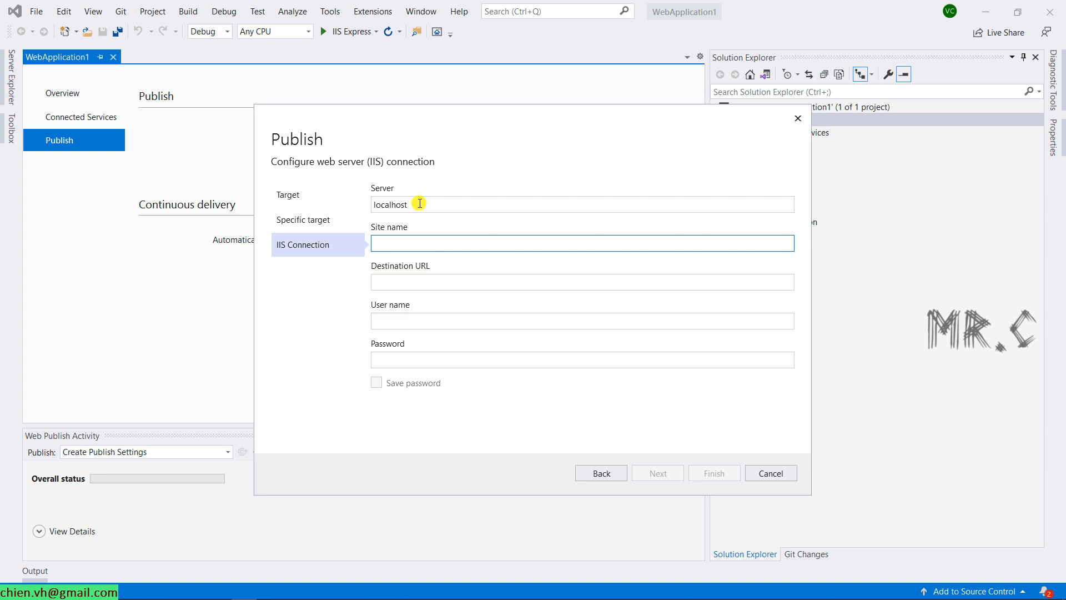
pyautogui.write('http://testing.local')
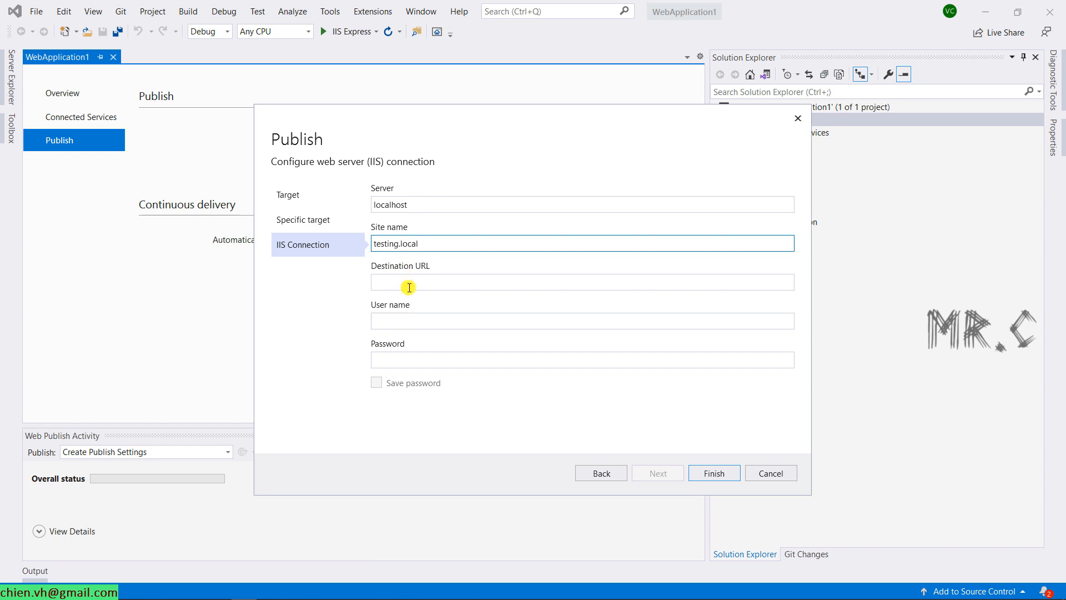
pyautogui.write('http://testing.local')
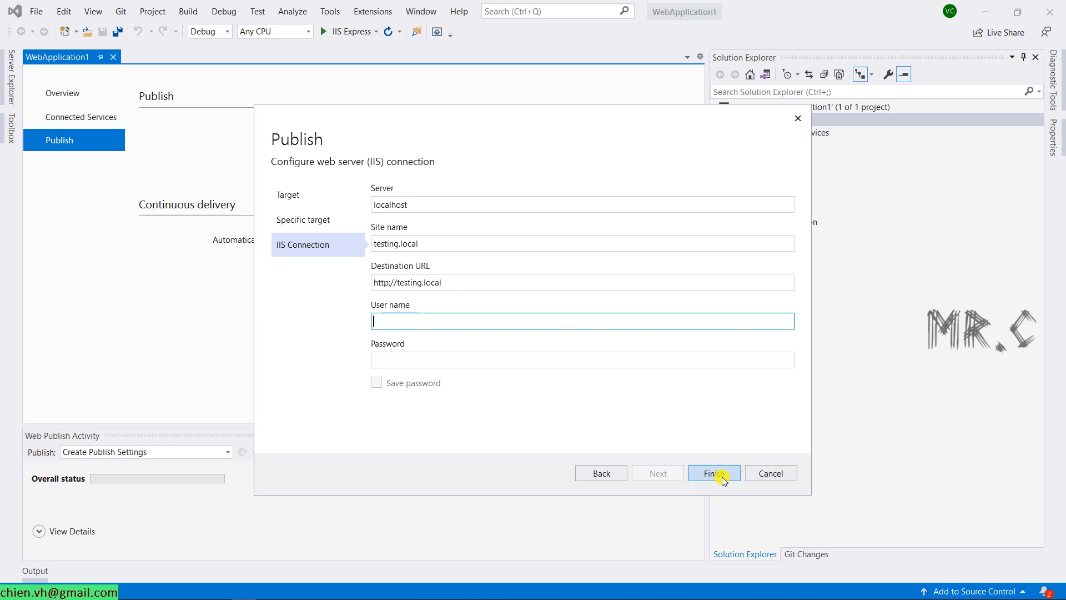
pyautogui.click(714, 473)
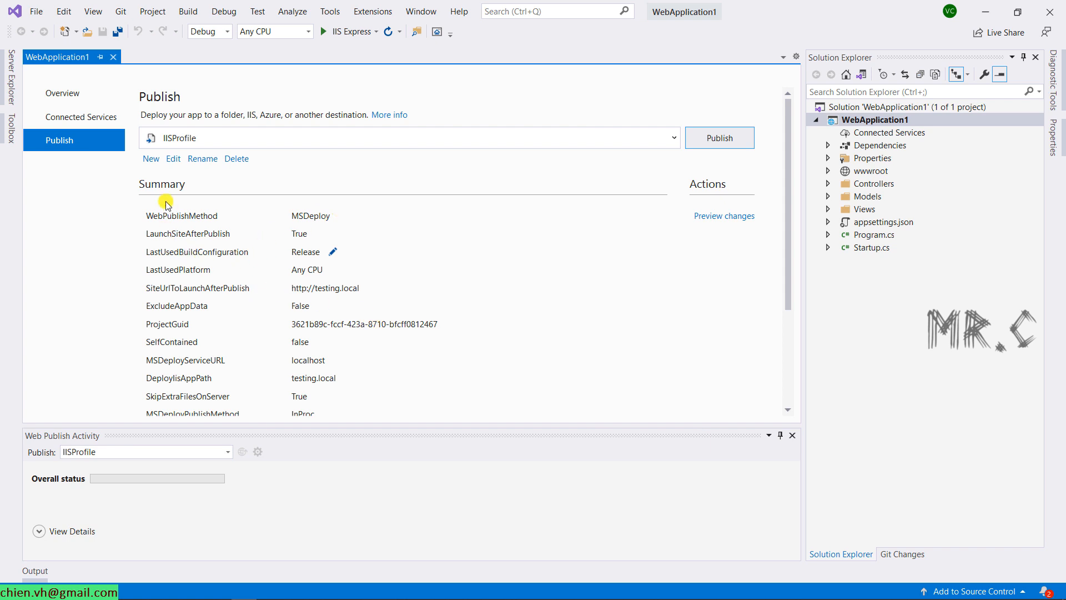
pyautogui.moveTo(303, 232)
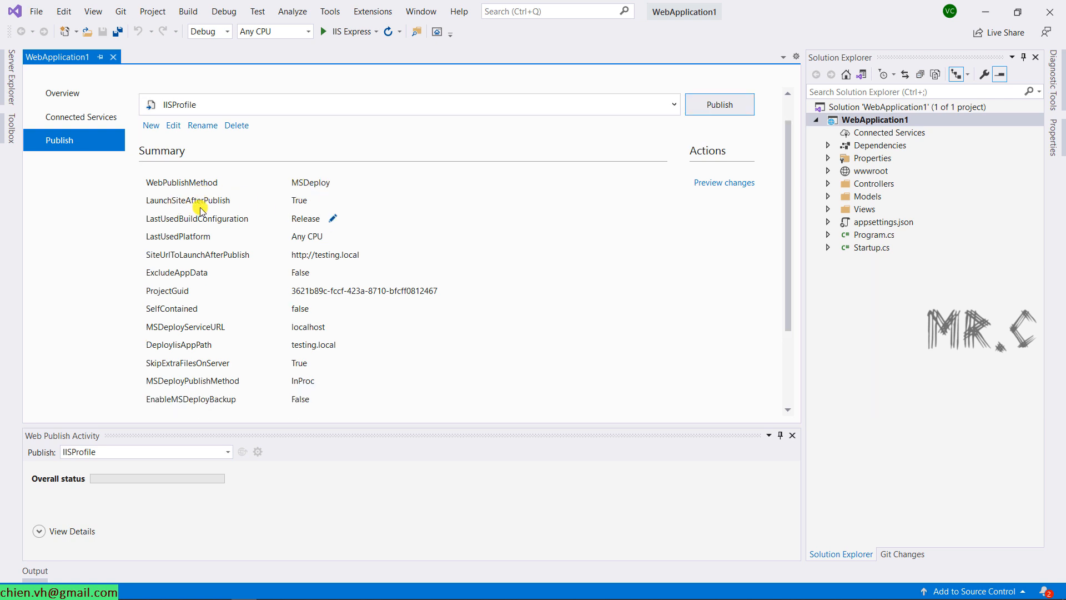
pyautogui.moveTo(296, 221)
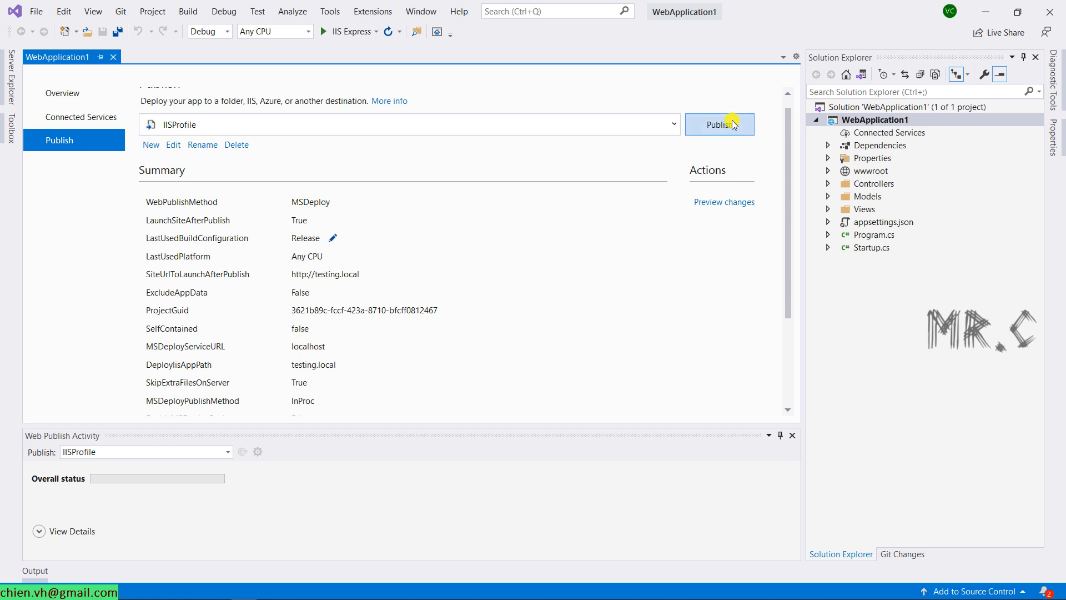
pyautogui.click(720, 124)
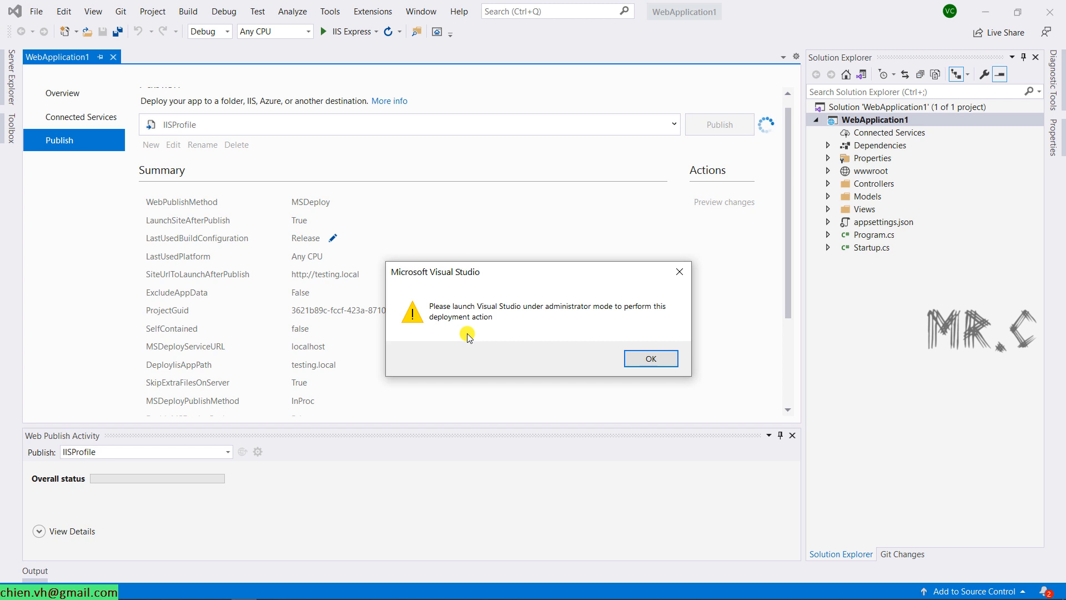
pyautogui.moveTo(483, 323)
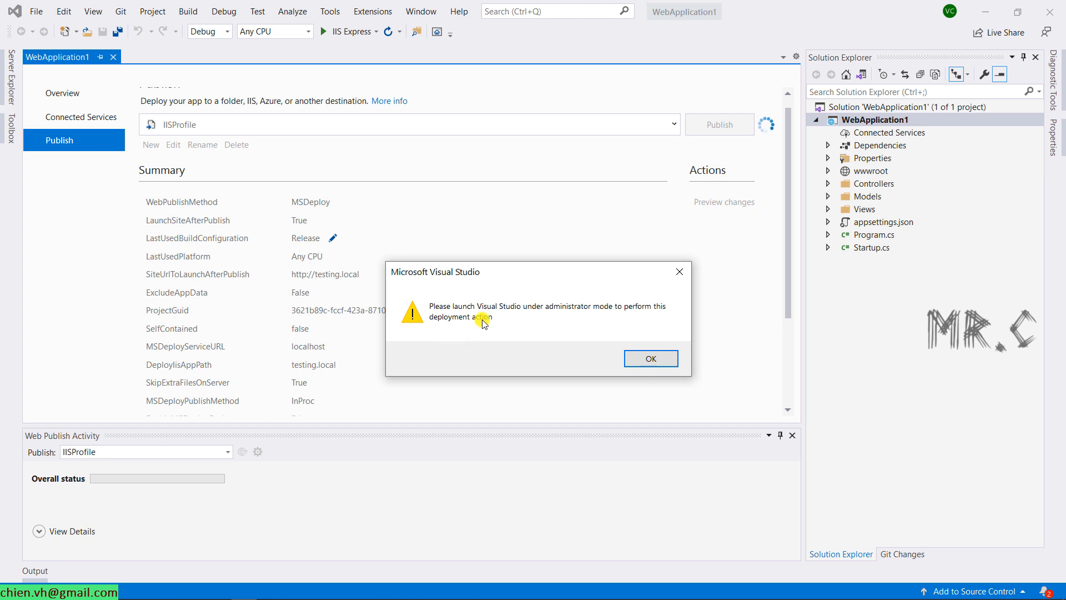
pyautogui.moveTo(539, 319)
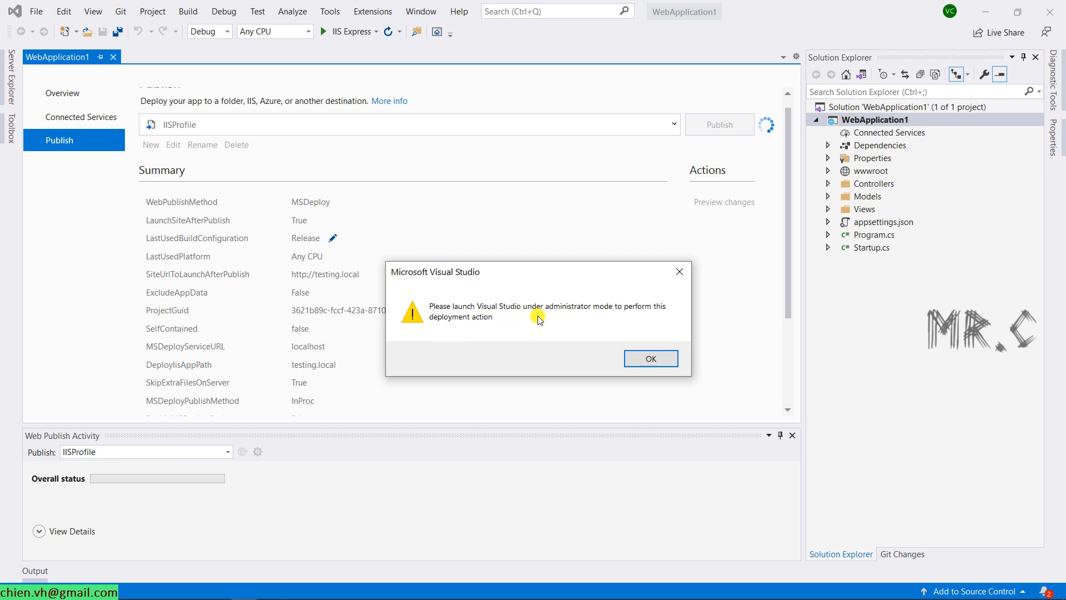
pyautogui.moveTo(636, 324)
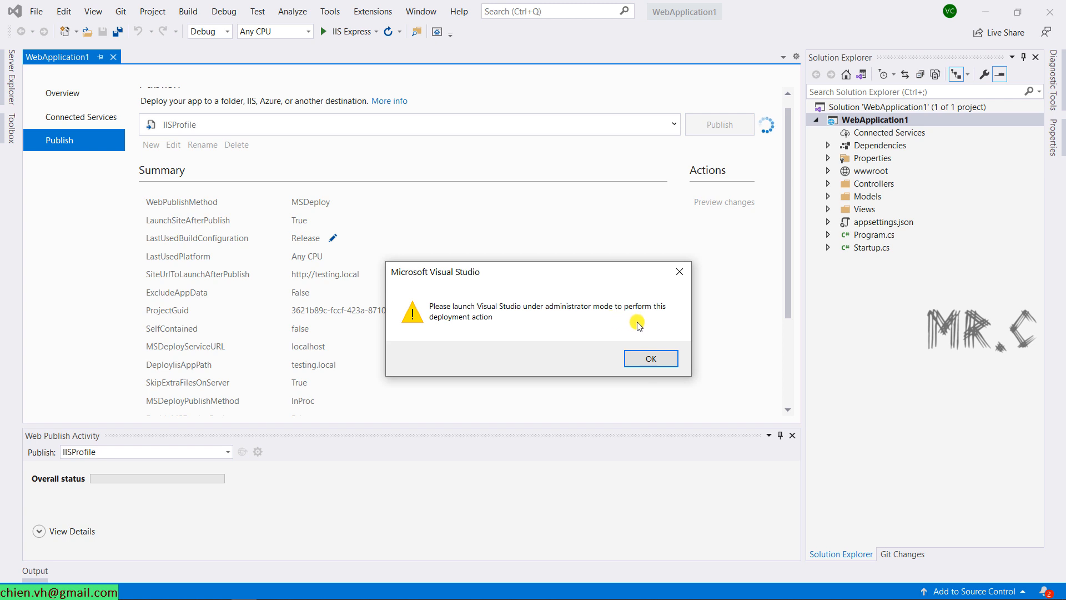
pyautogui.click(651, 358)
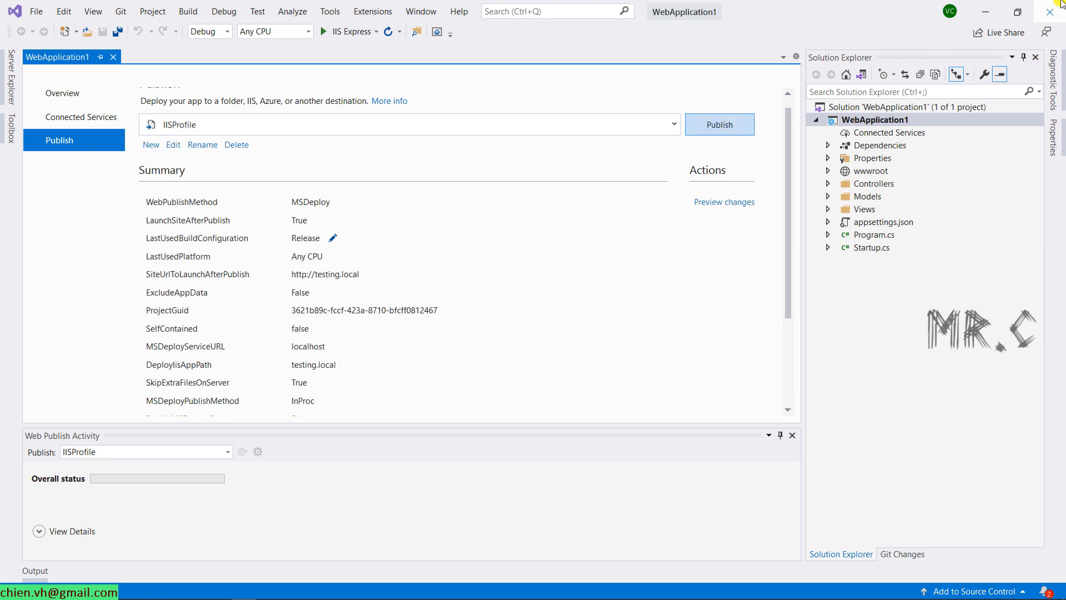
# Step: Close Visual Studio and relaunch Visual Studio 2019 as administrator from its desktop shortcut
pyautogui.click(1050, 12)
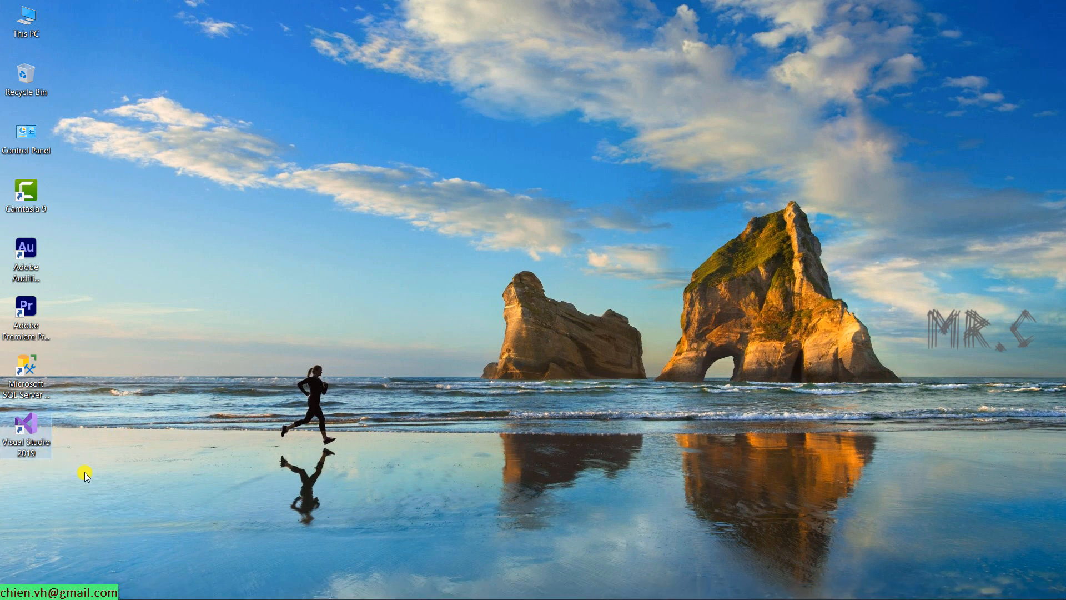
pyautogui.click(26, 432)
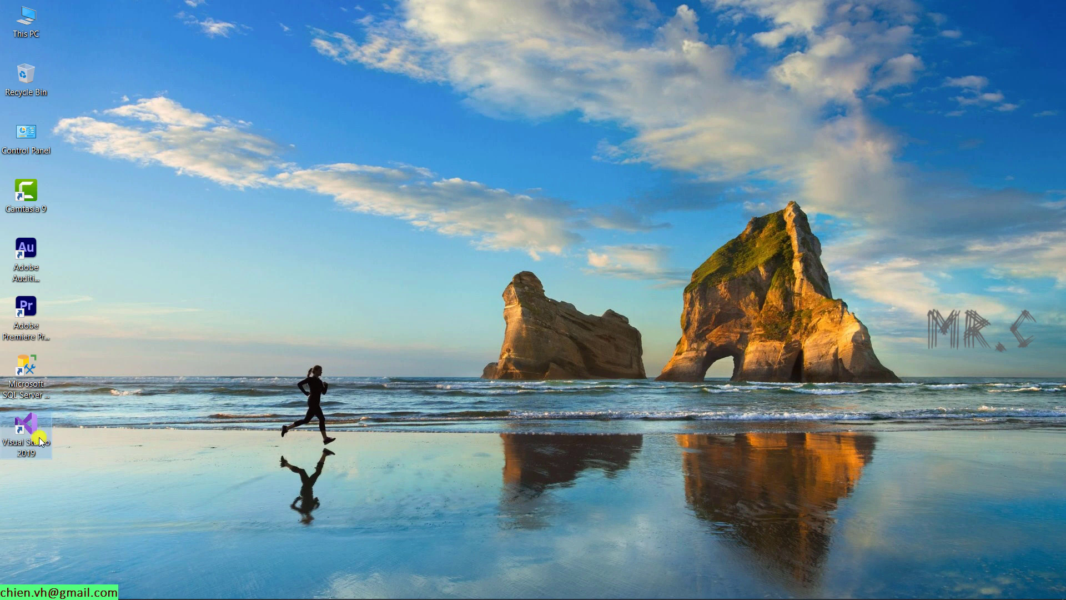
pyautogui.rightClick(26, 432)
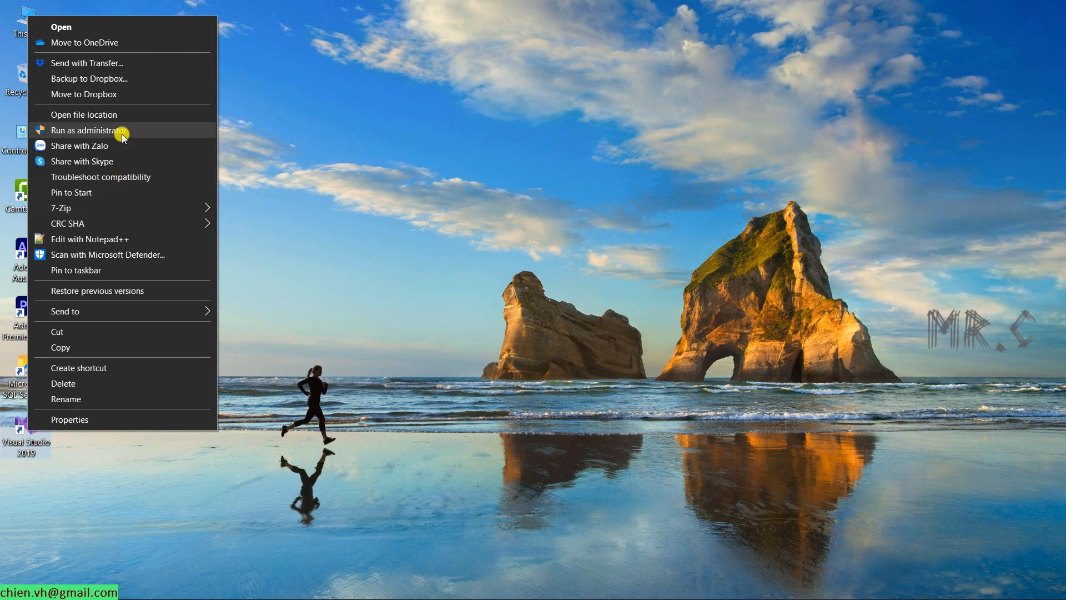
pyautogui.click(100, 131)
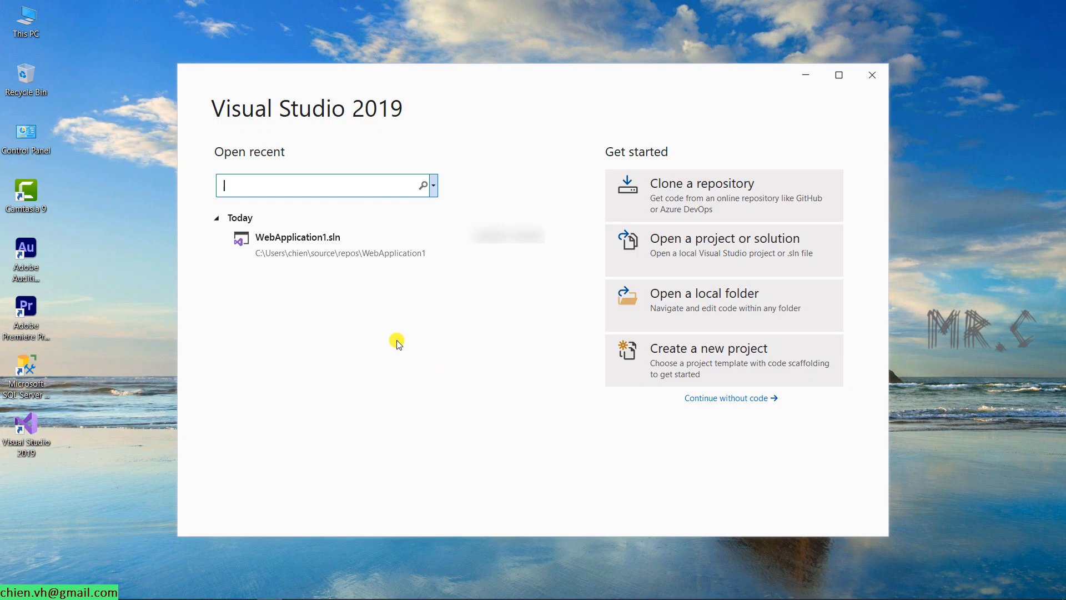
pyautogui.moveTo(422, 406)
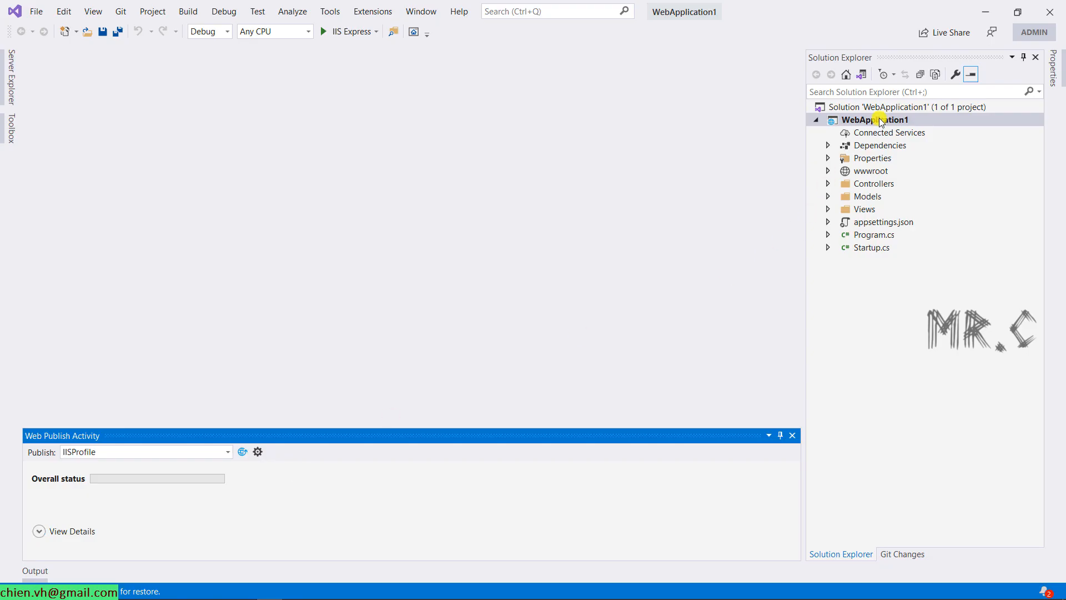
# Step: Publish the WebApplication1 project using IISProfile to testing.local
pyautogui.rightClick(874, 119)
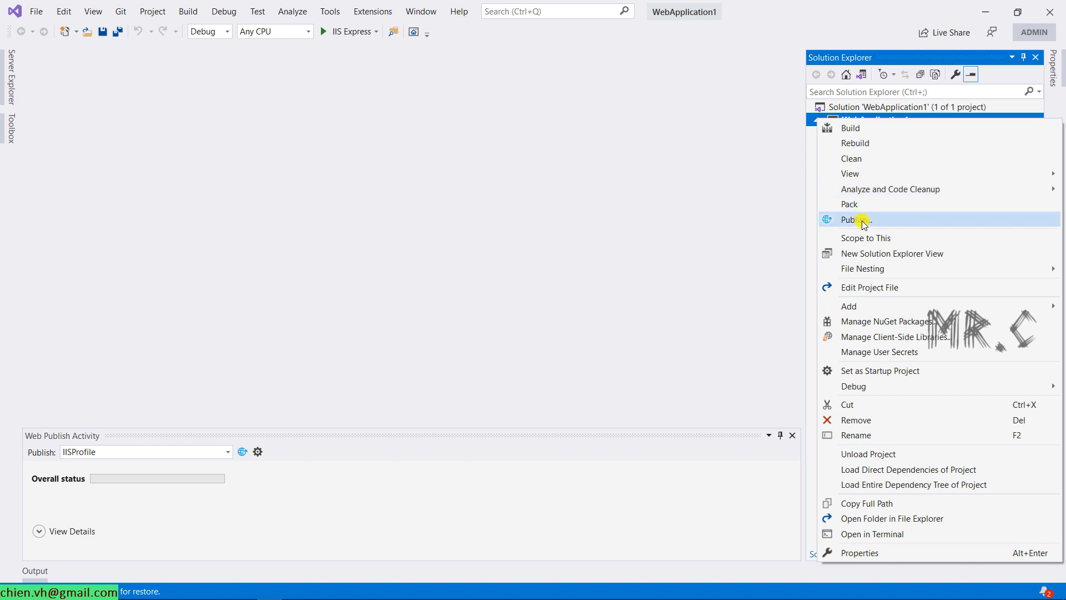
pyautogui.click(856, 220)
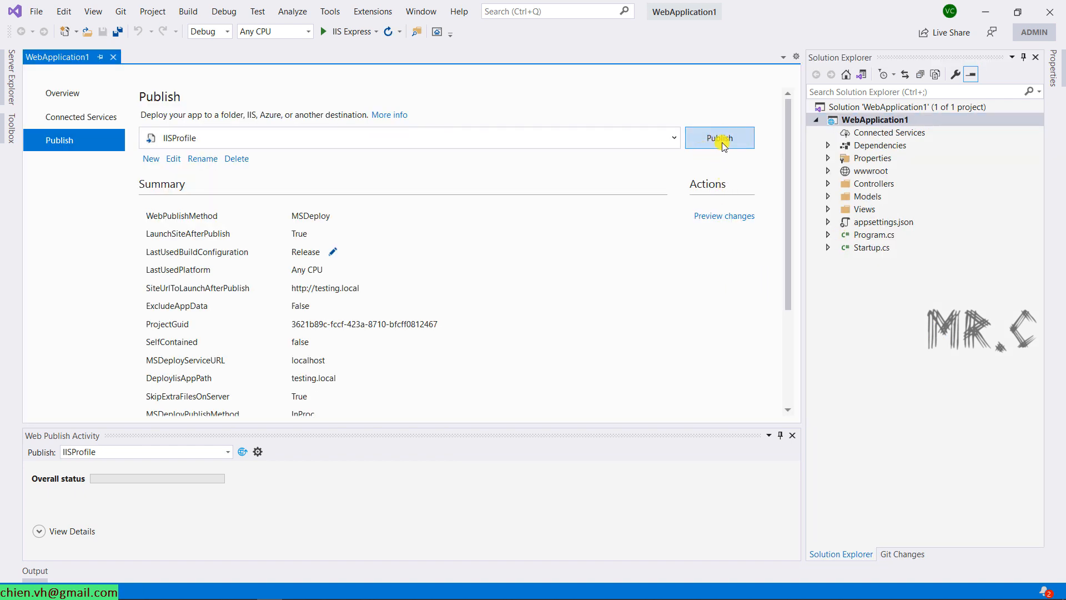
pyautogui.click(719, 138)
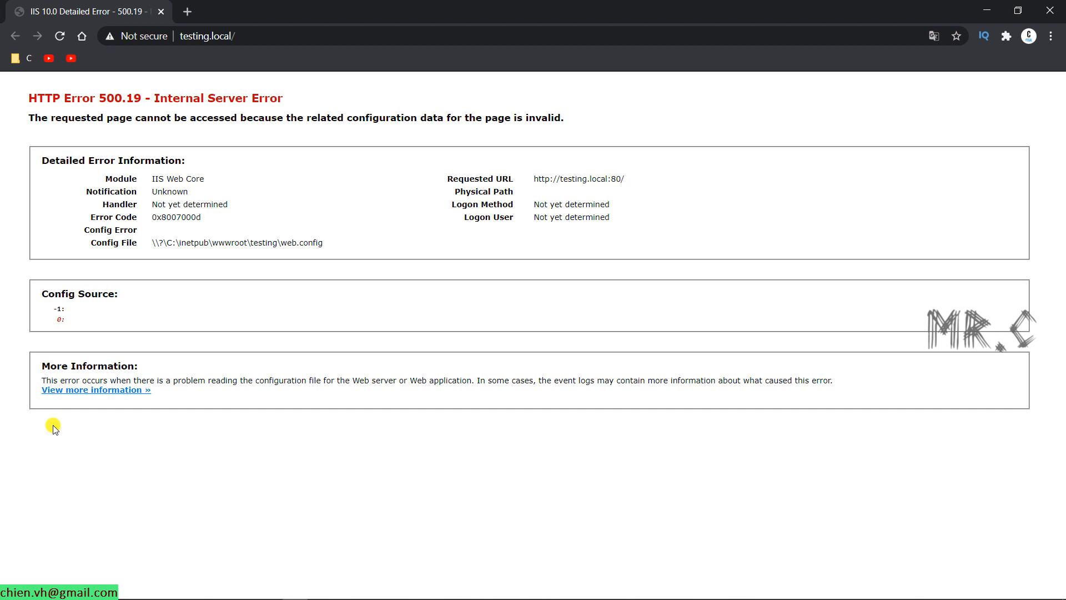
pyautogui.moveTo(319, 243)
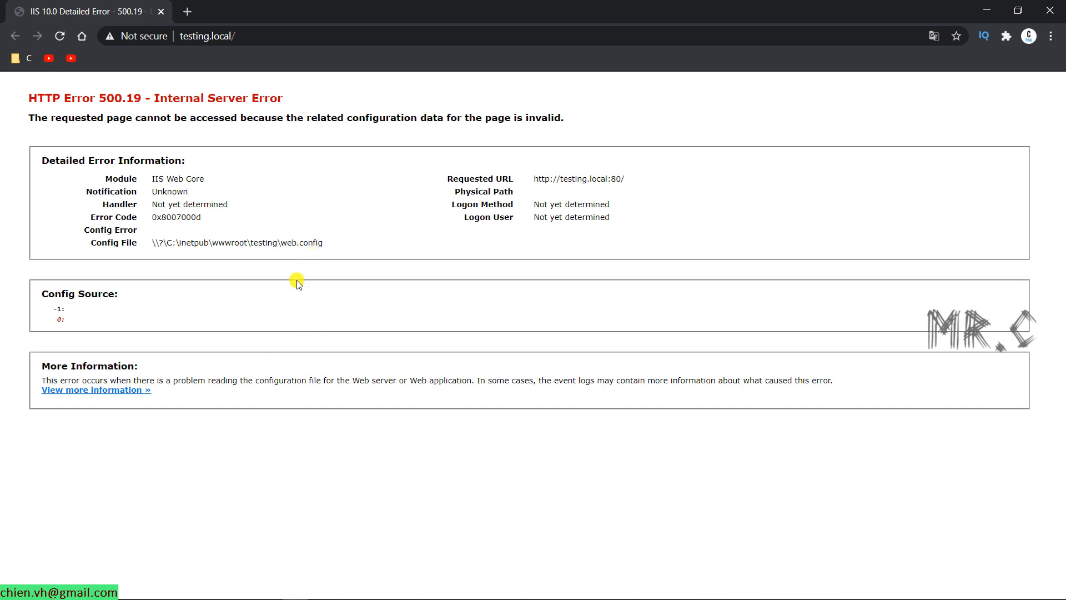
pyautogui.moveTo(218, 106)
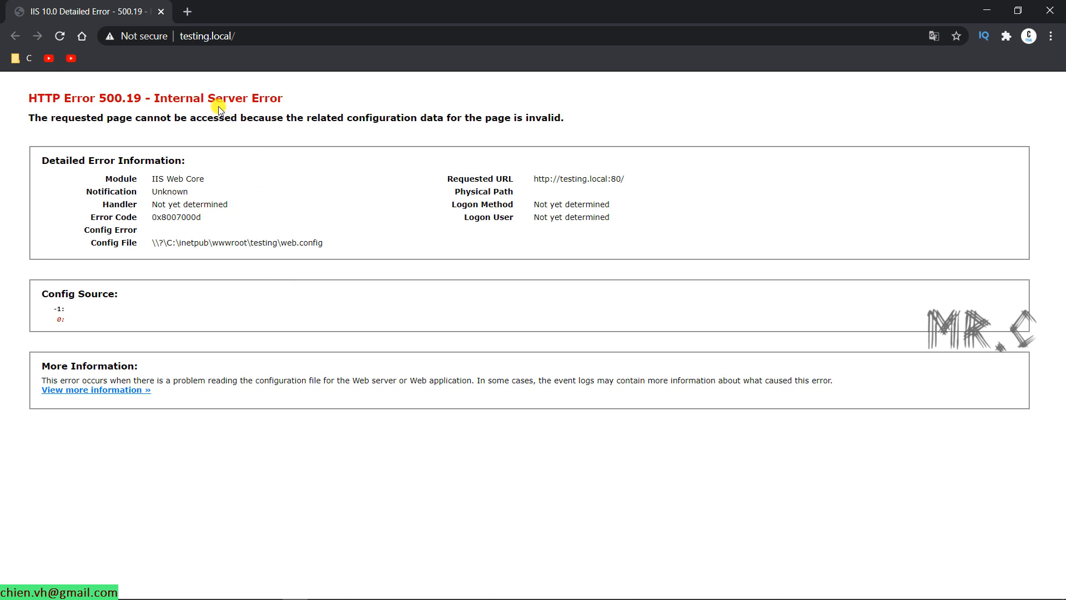
pyautogui.moveTo(292, 181)
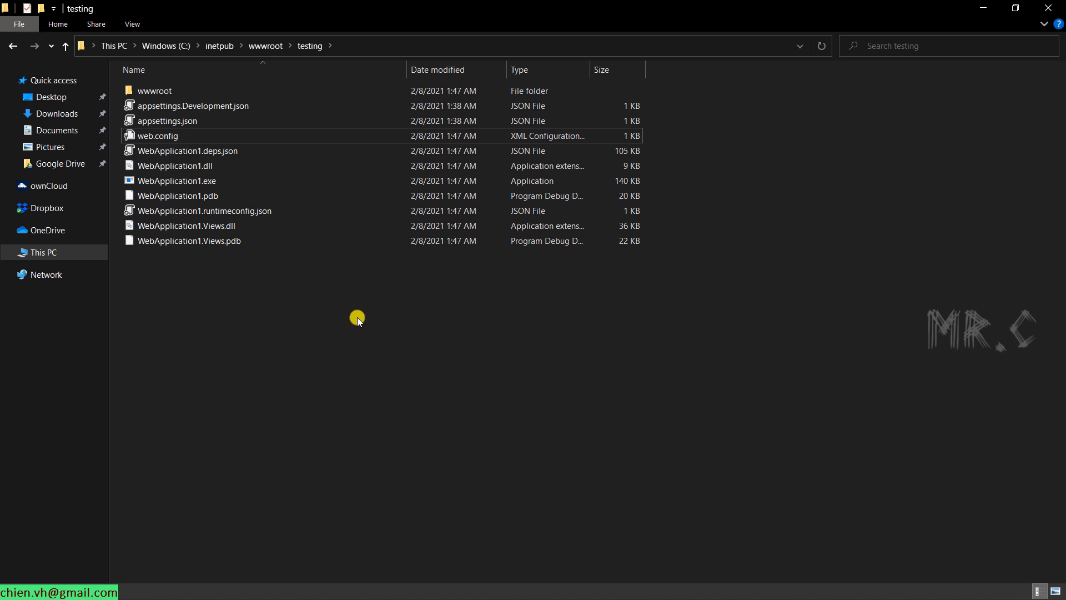
pyautogui.moveTo(348, 334)
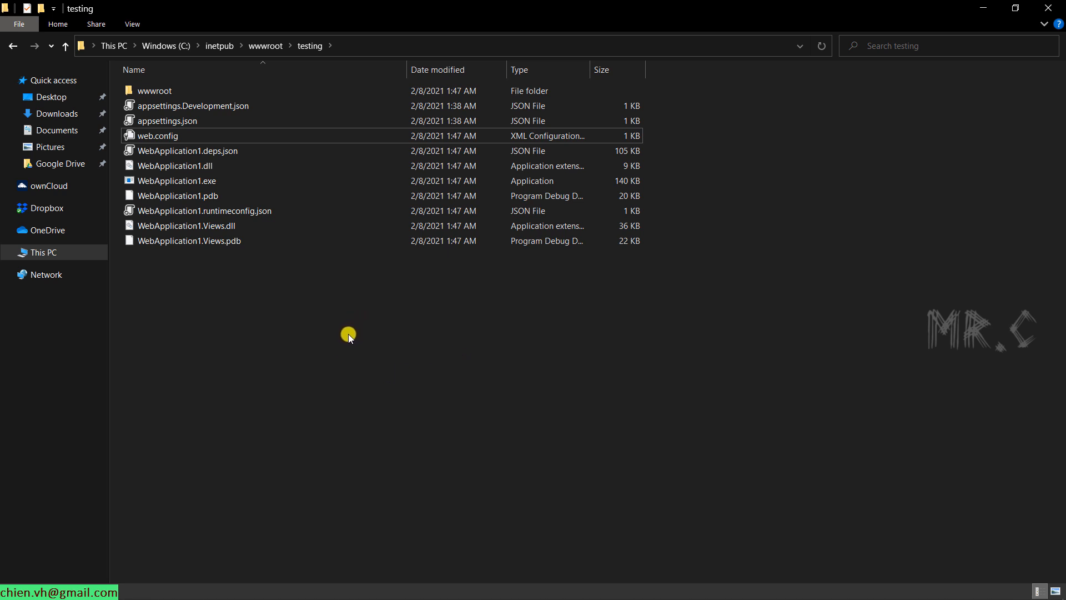
pyautogui.moveTo(333, 343)
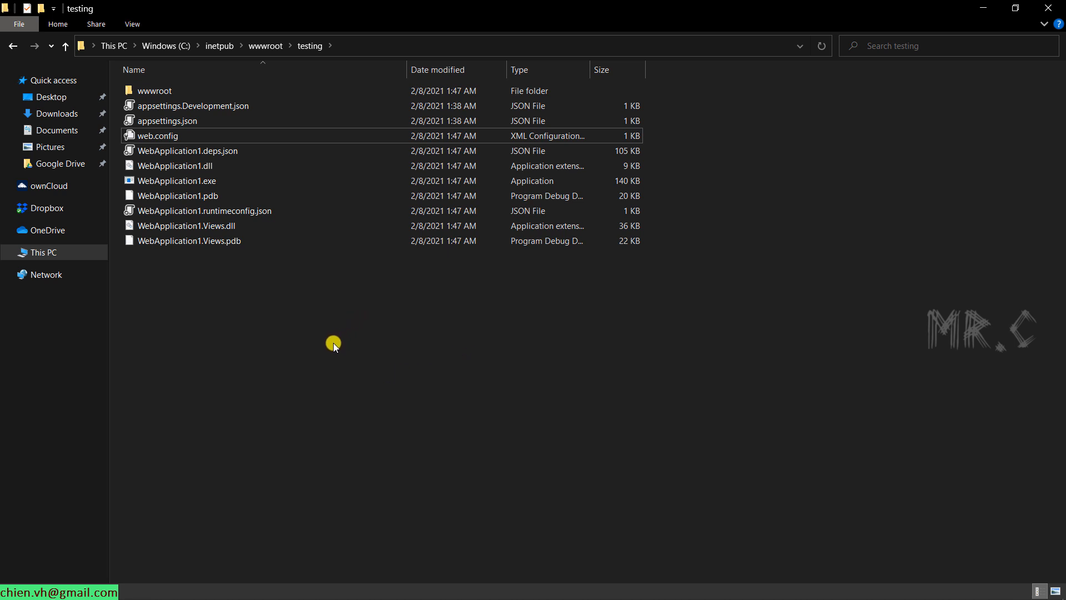
pyautogui.moveTo(260, 324)
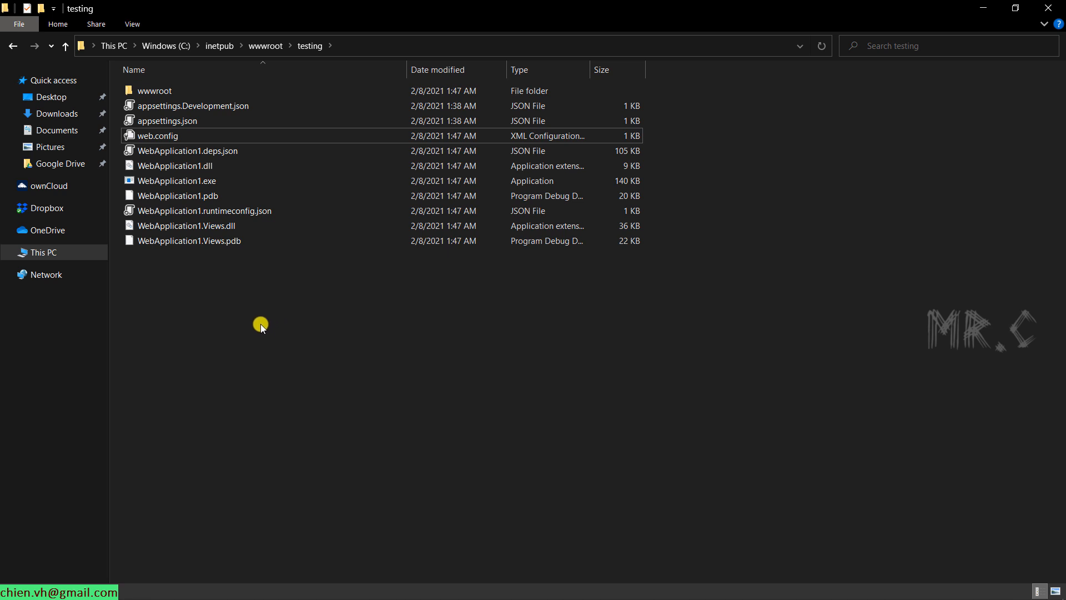
# Step: Inspect the published wwwroot subfolder (css, js, lib, favicon.ico), then return to testing
pyautogui.doubleClick(157, 91)
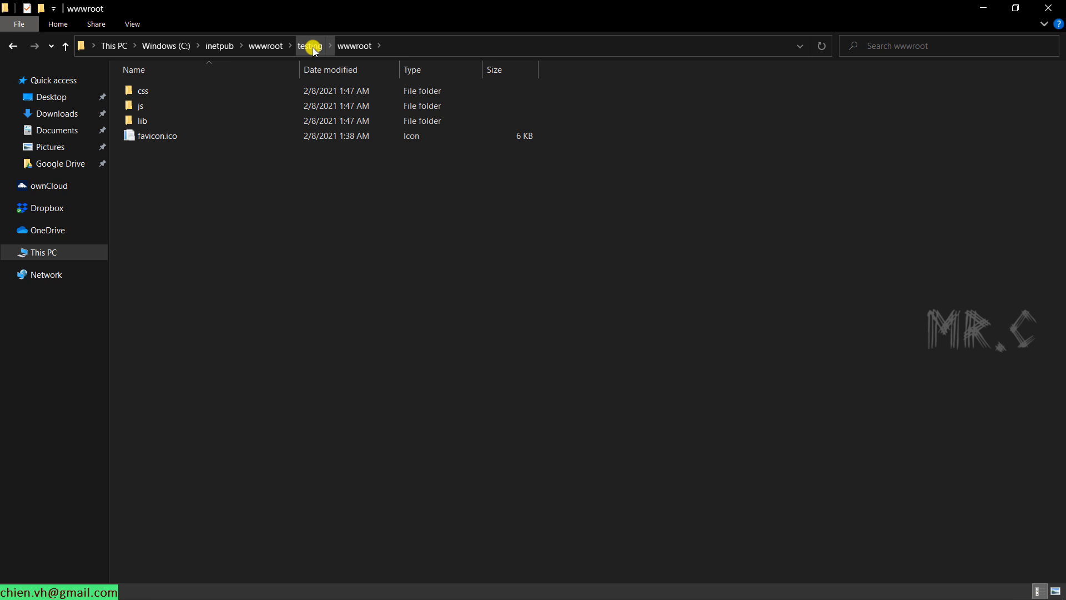
pyautogui.click(310, 45)
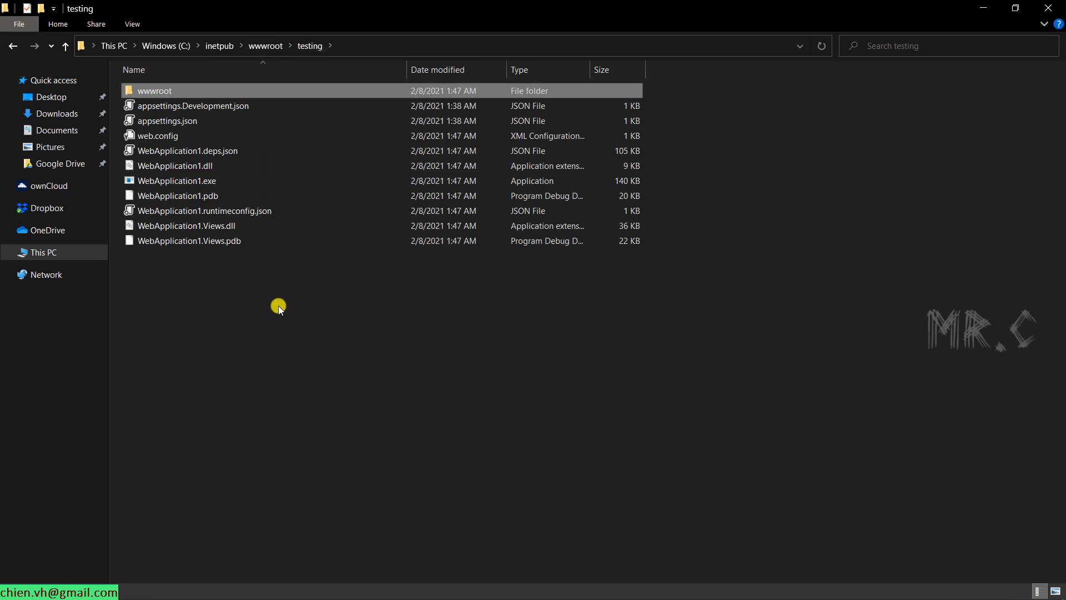
pyautogui.moveTo(271, 330)
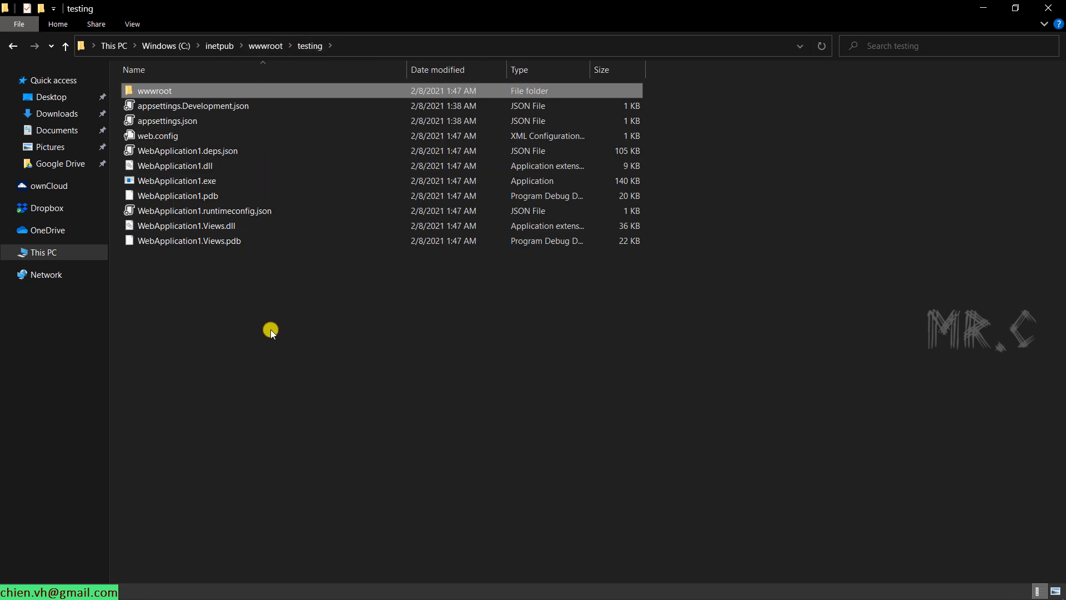
pyautogui.moveTo(236, 313)
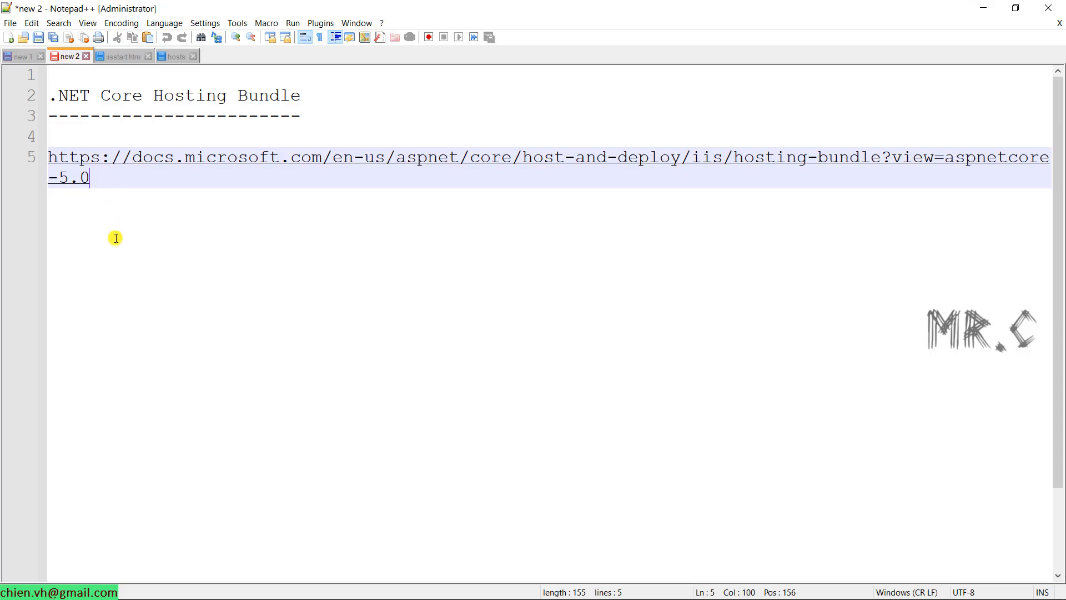
pyautogui.moveTo(107, 100)
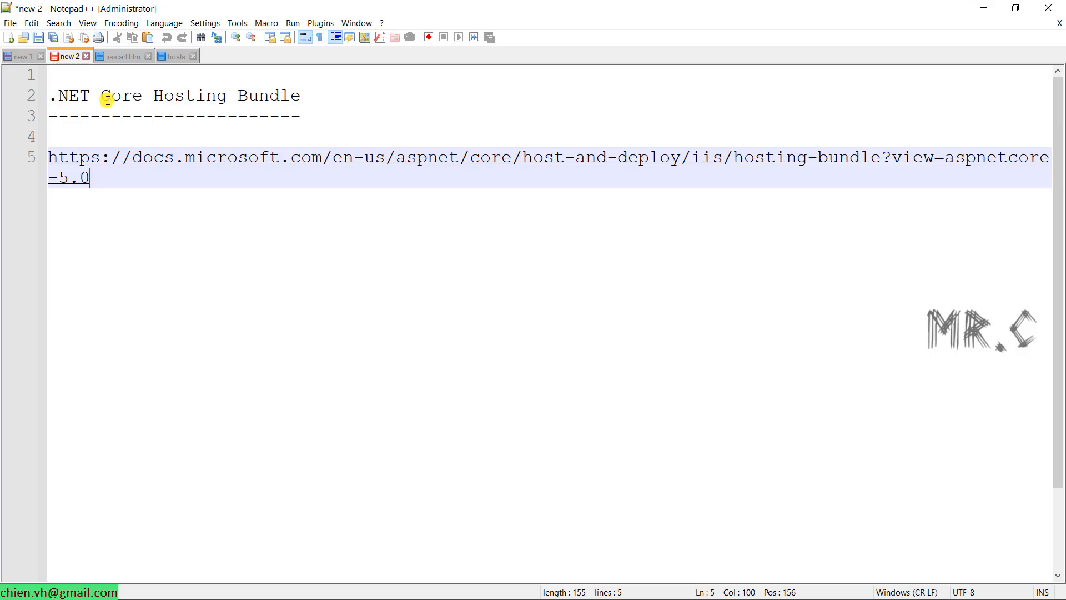
pyautogui.moveTo(251, 146)
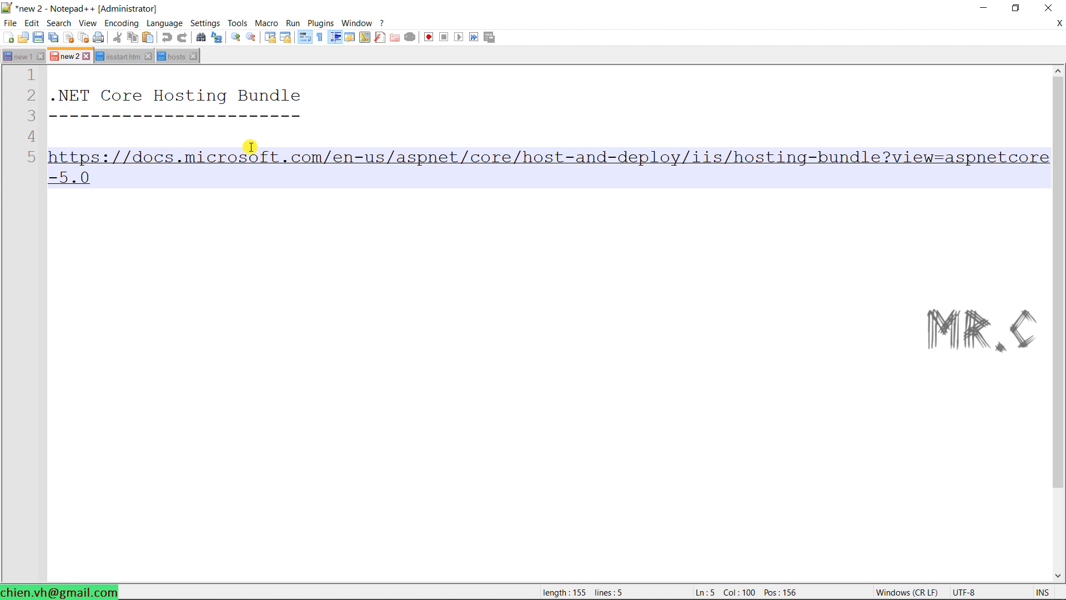
pyautogui.moveTo(166, 235)
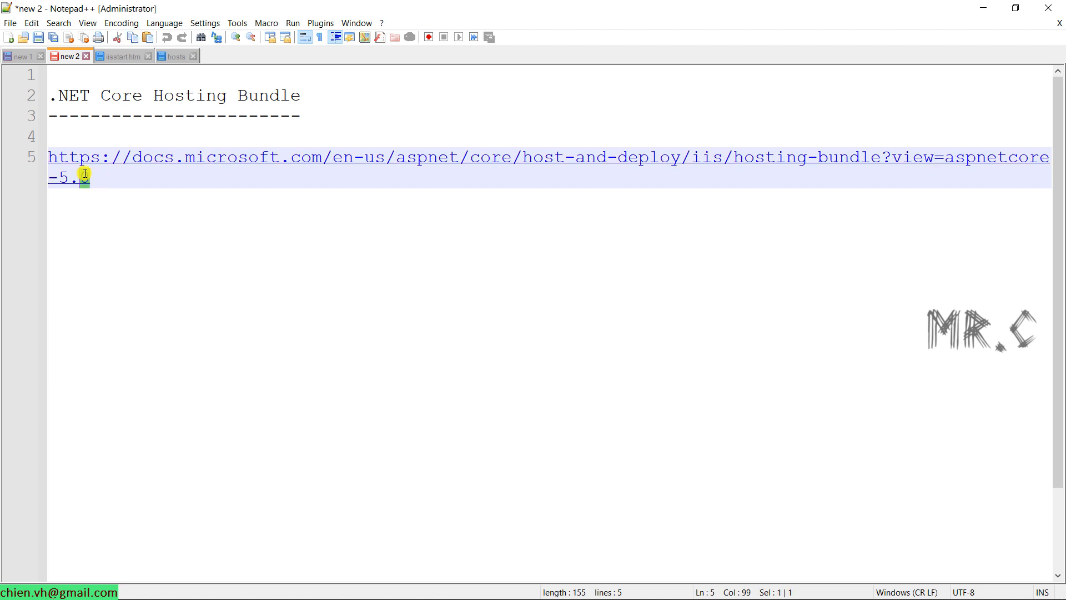
# Step: Bring up the Notepad++ 'new 2' note with the .NET Core Hosting Bundle docs link
pyautogui.write('0')
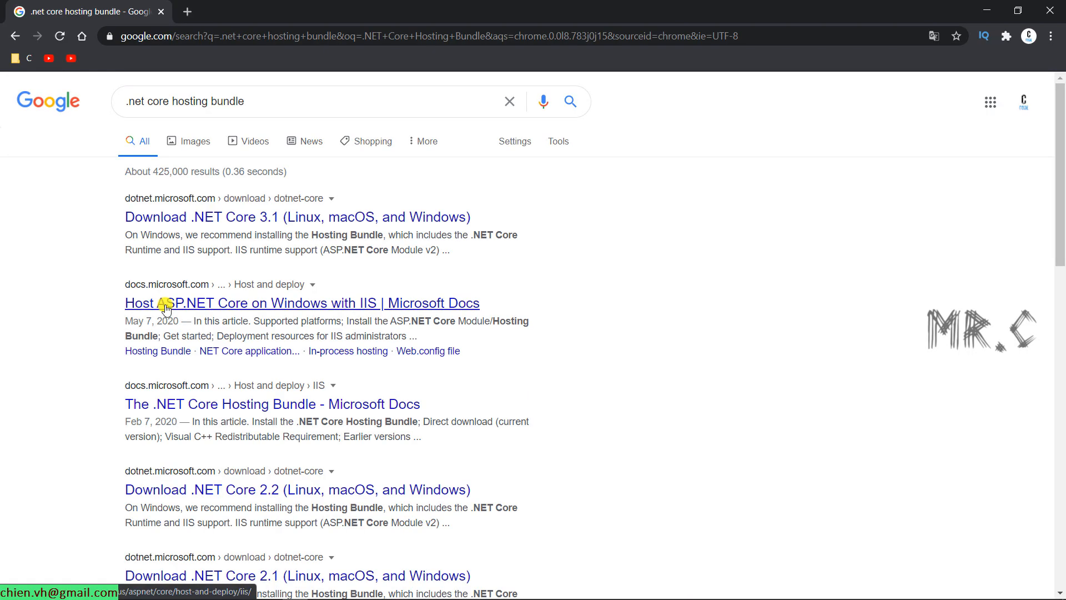
# Step: Download the ASP.NET Core 5.0.2 Hosting Bundle installer manually, dismissing the survey, and launch it
pyautogui.click(173, 302)
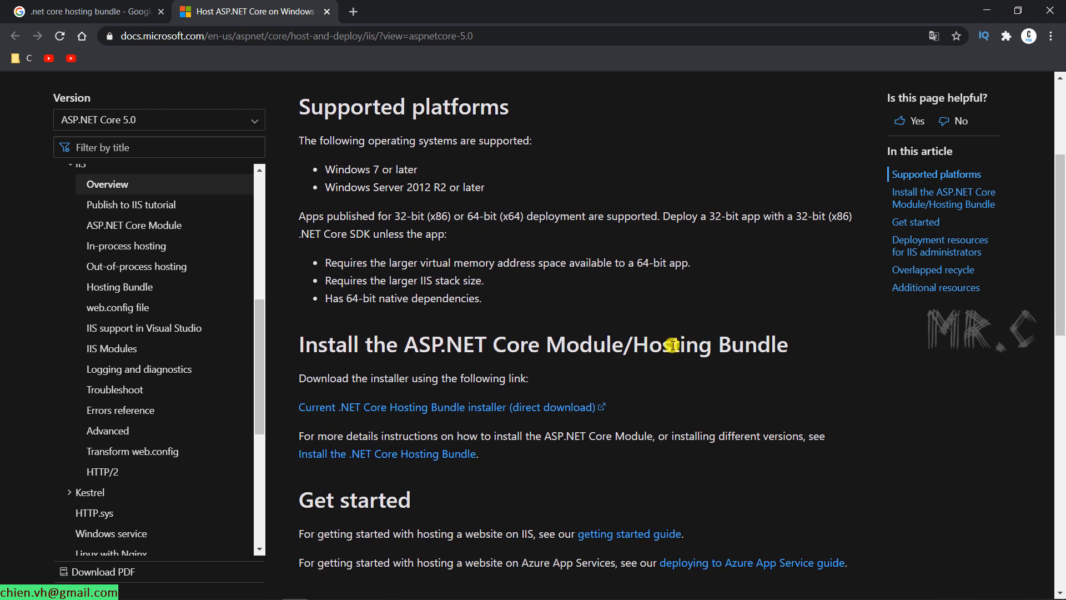
pyautogui.moveTo(351, 409)
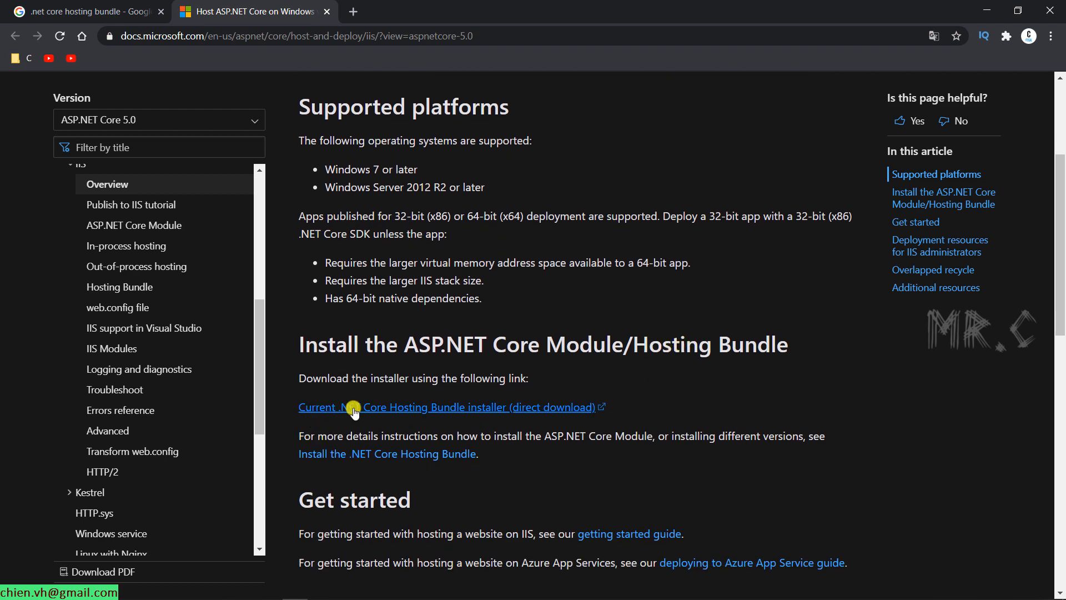
pyautogui.moveTo(518, 416)
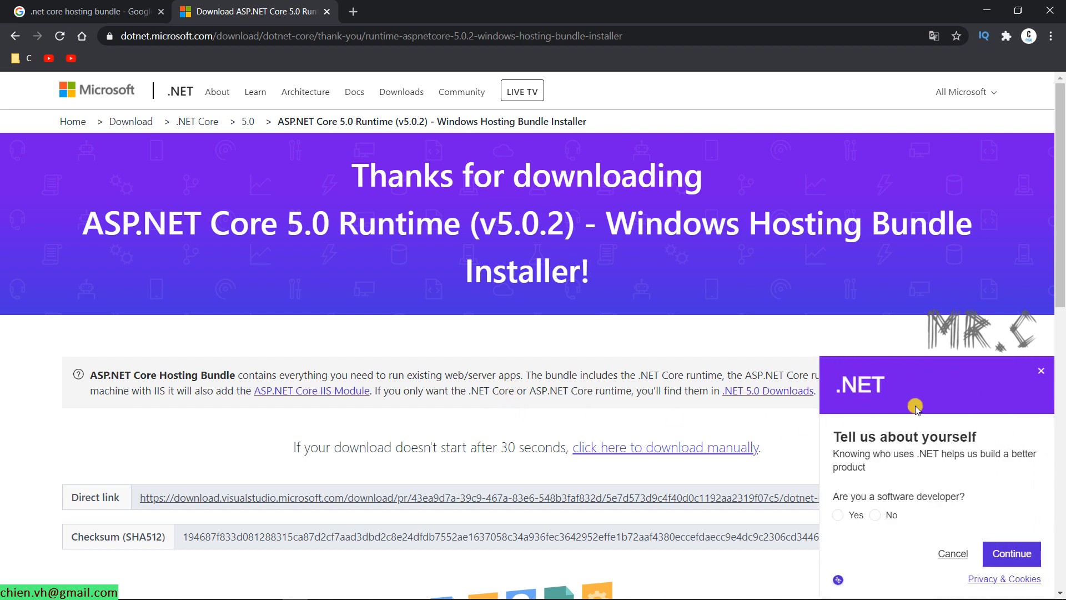
pyautogui.click(1041, 371)
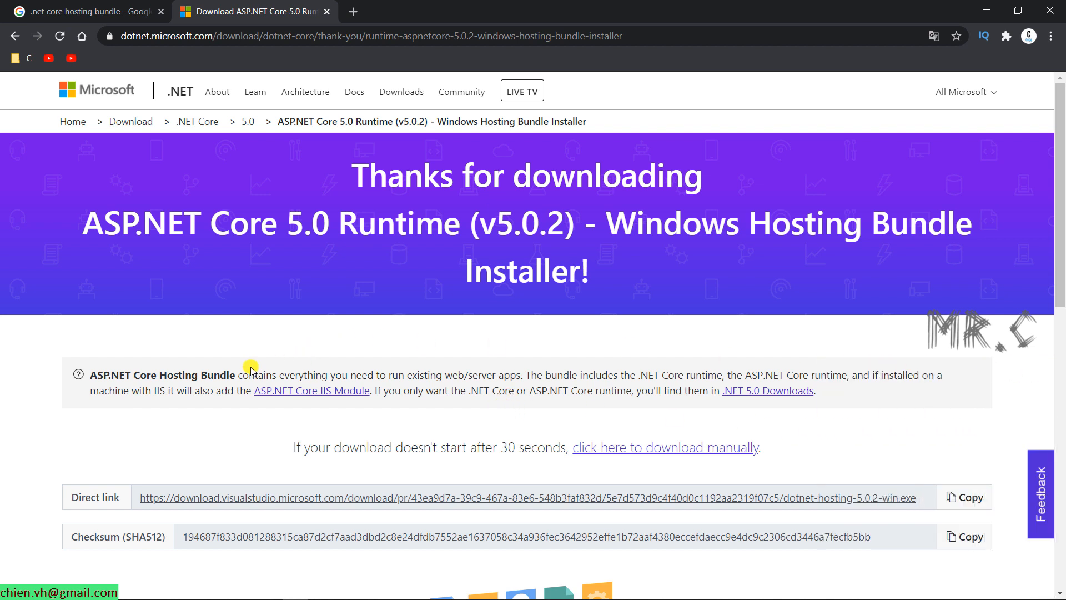
pyautogui.moveTo(141, 223)
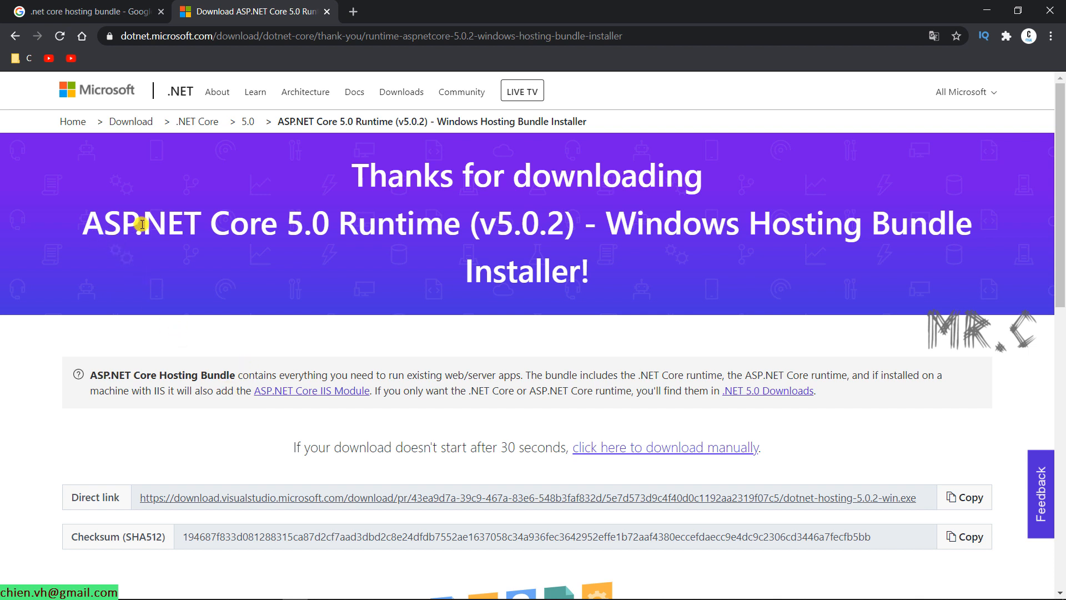
pyautogui.moveTo(404, 246)
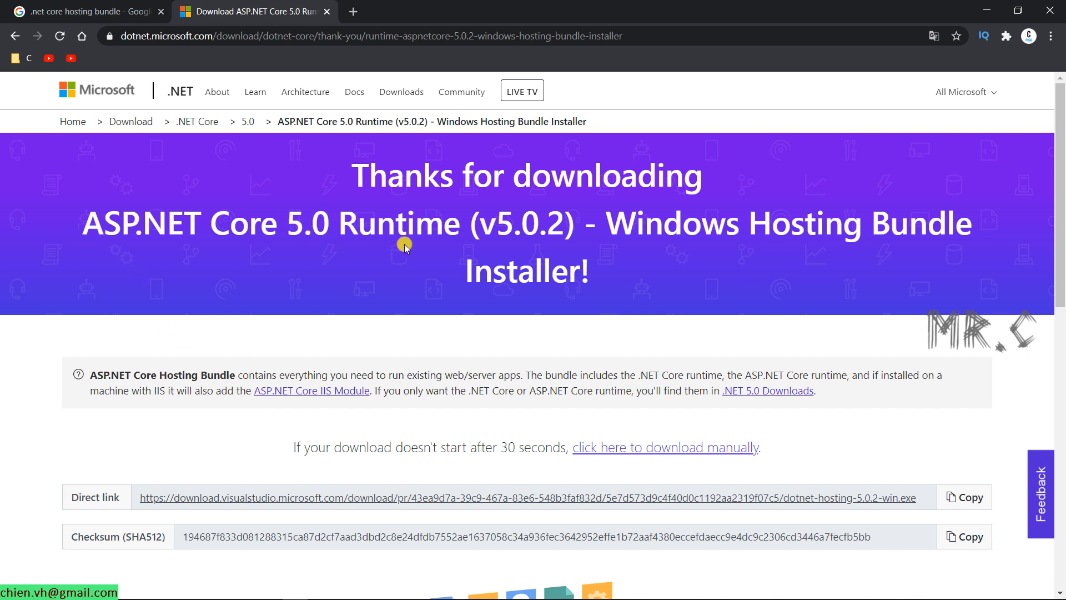
pyautogui.moveTo(506, 222)
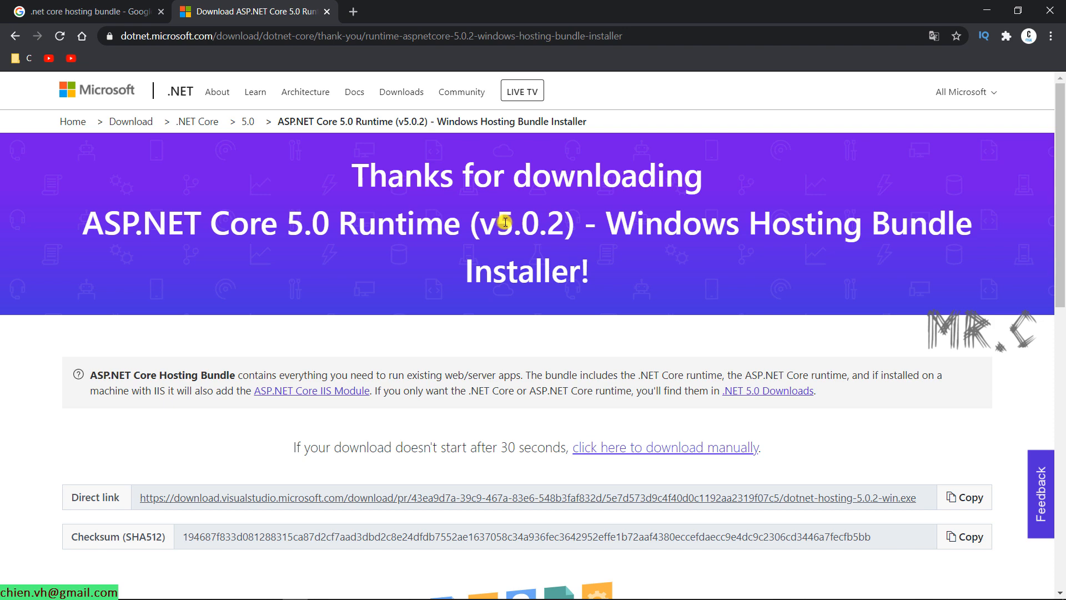
pyautogui.moveTo(565, 231)
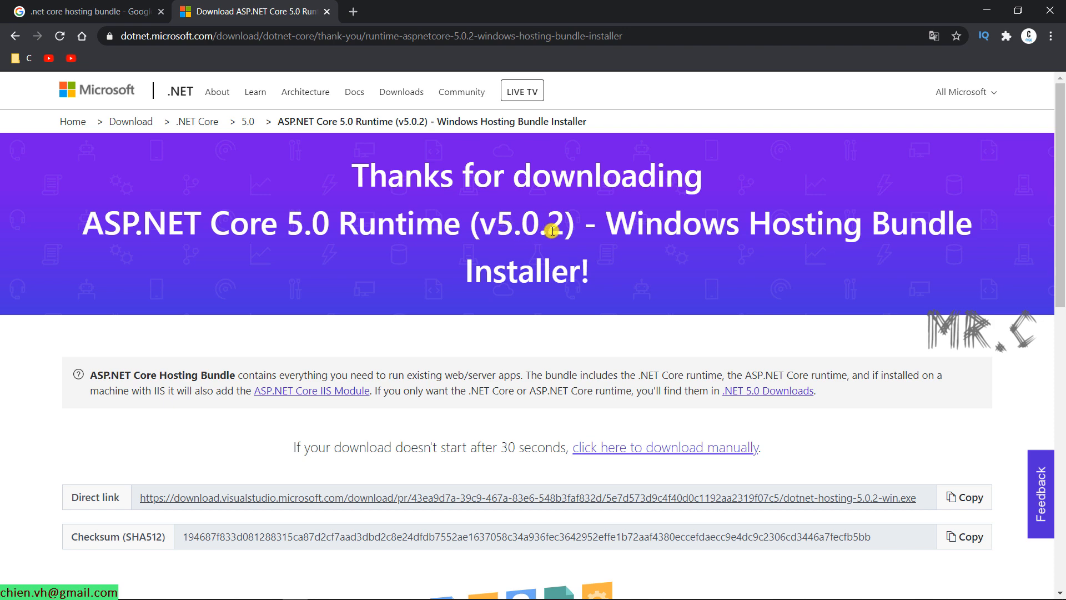
pyautogui.scroll(-3)
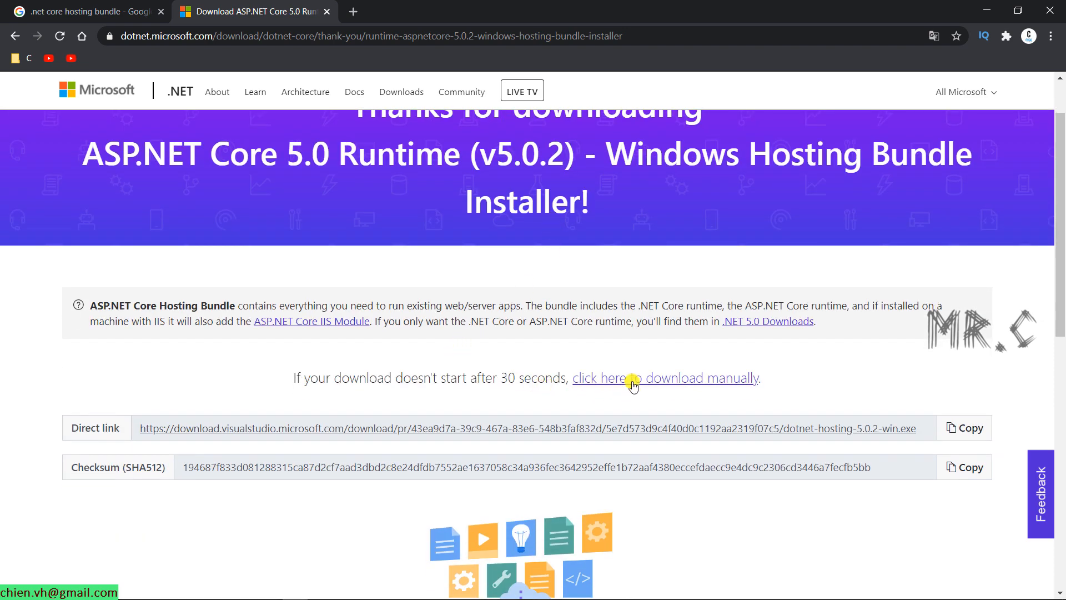
pyautogui.moveTo(675, 384)
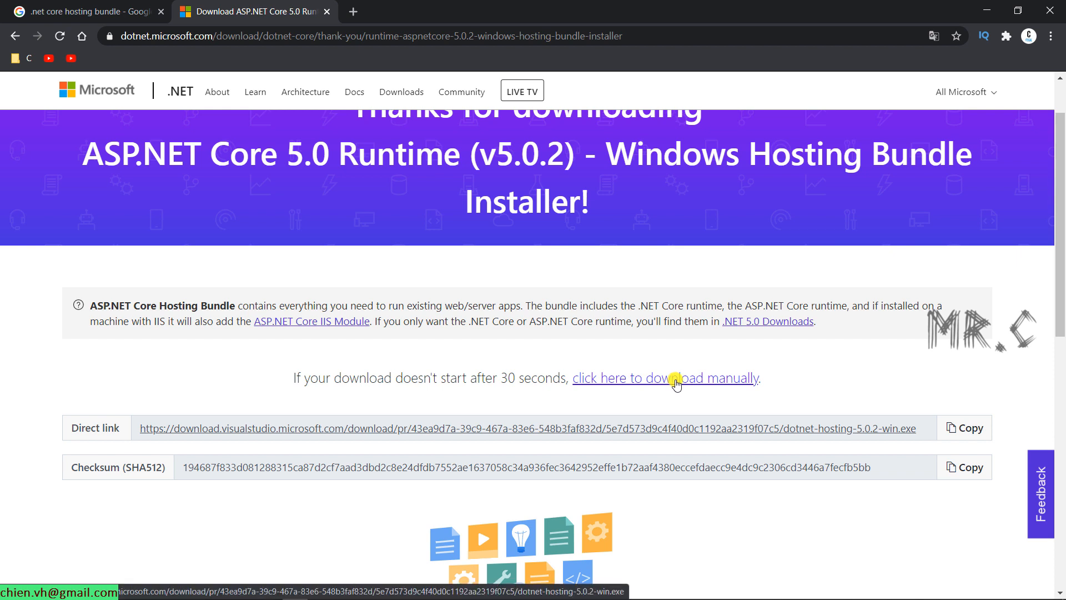
pyautogui.click(674, 378)
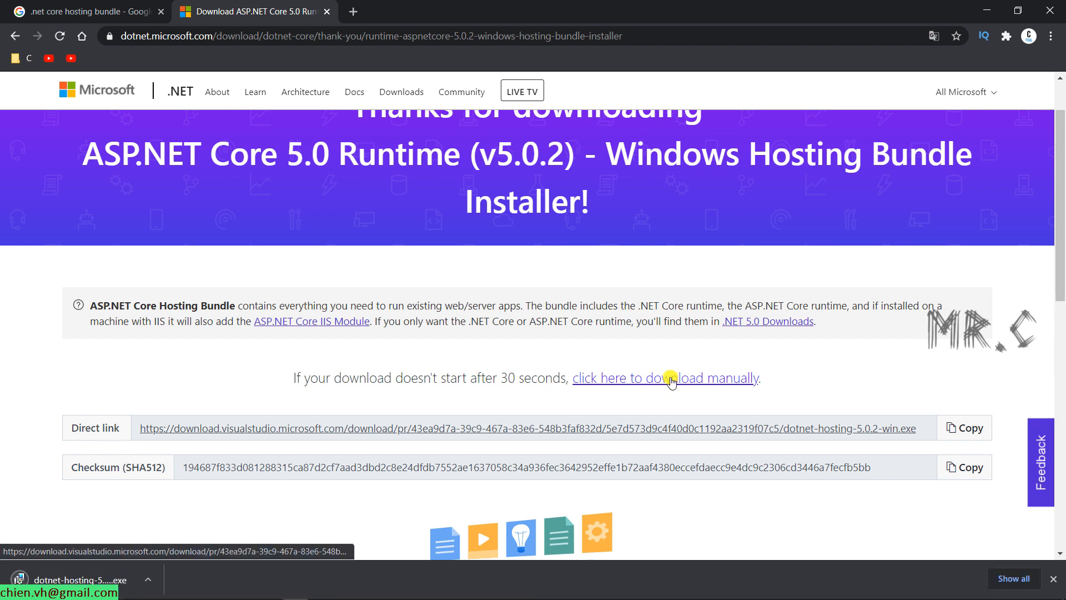
pyautogui.moveTo(568, 406)
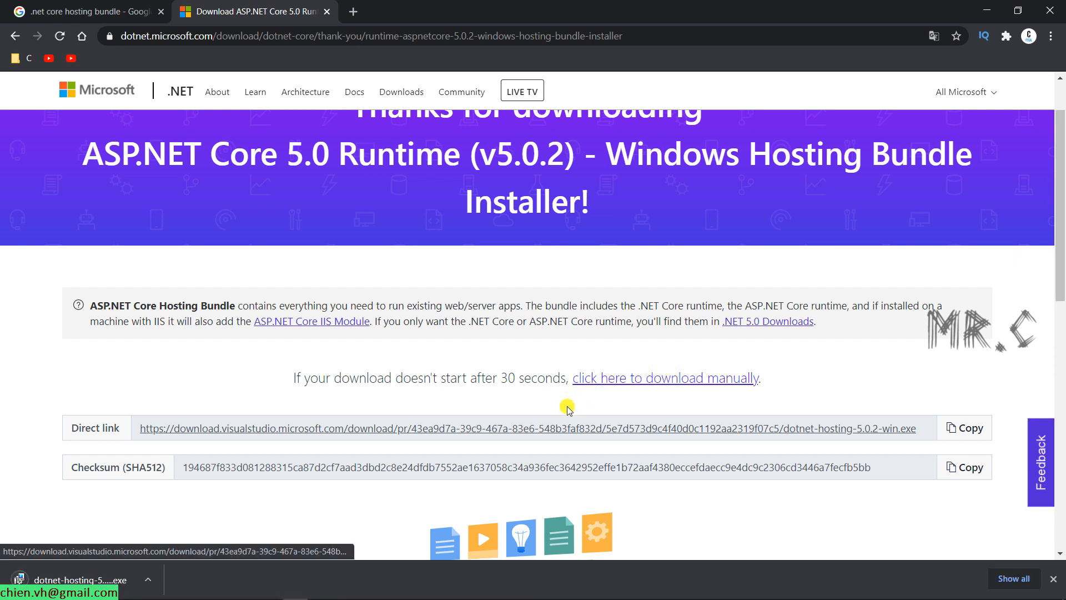
pyautogui.moveTo(295, 454)
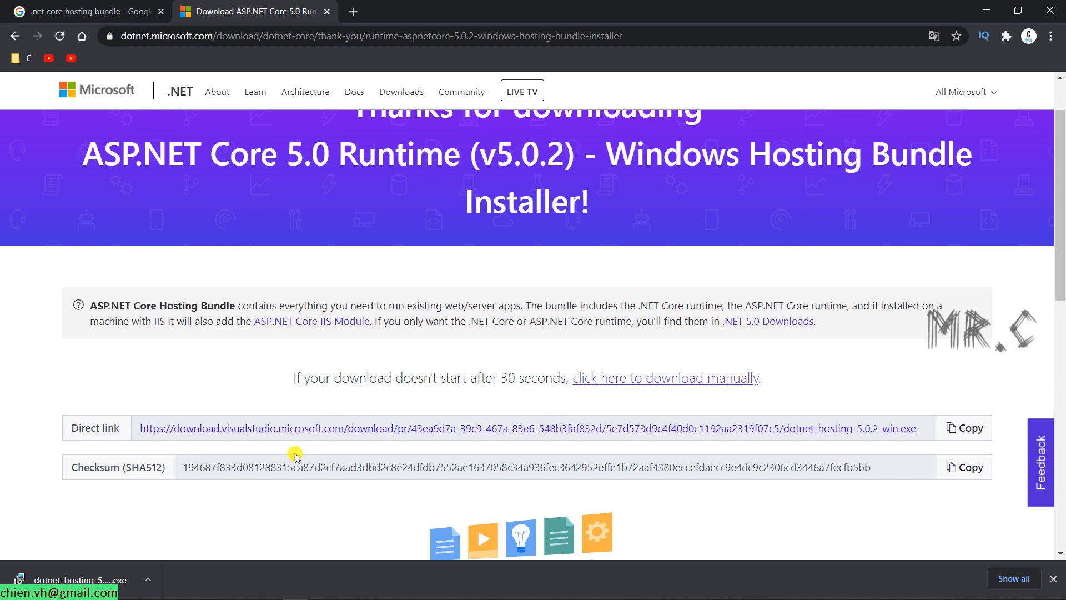
pyautogui.moveTo(115, 577)
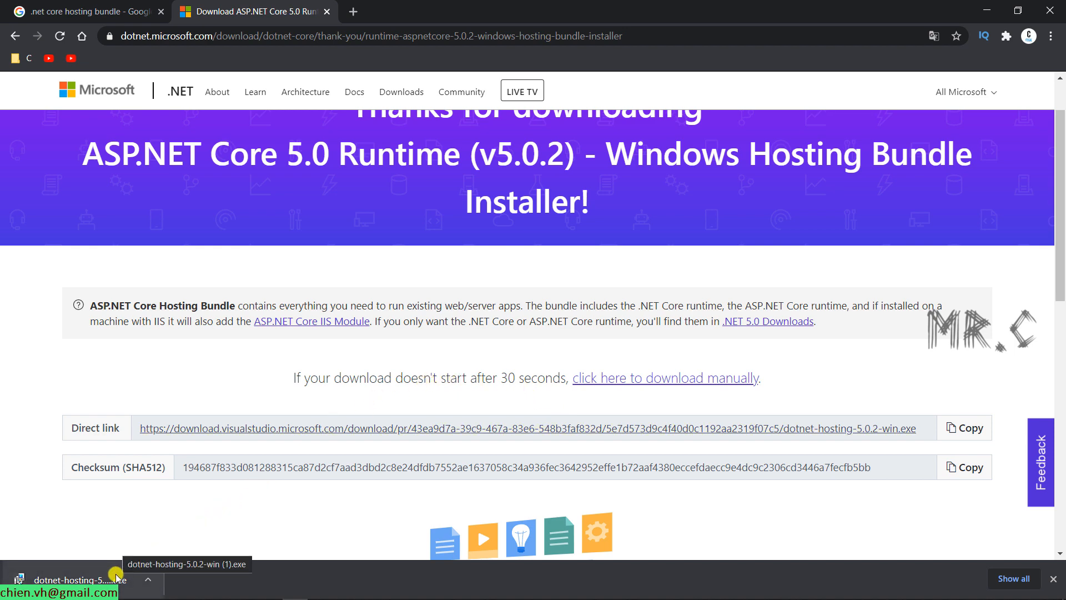
pyautogui.click(78, 579)
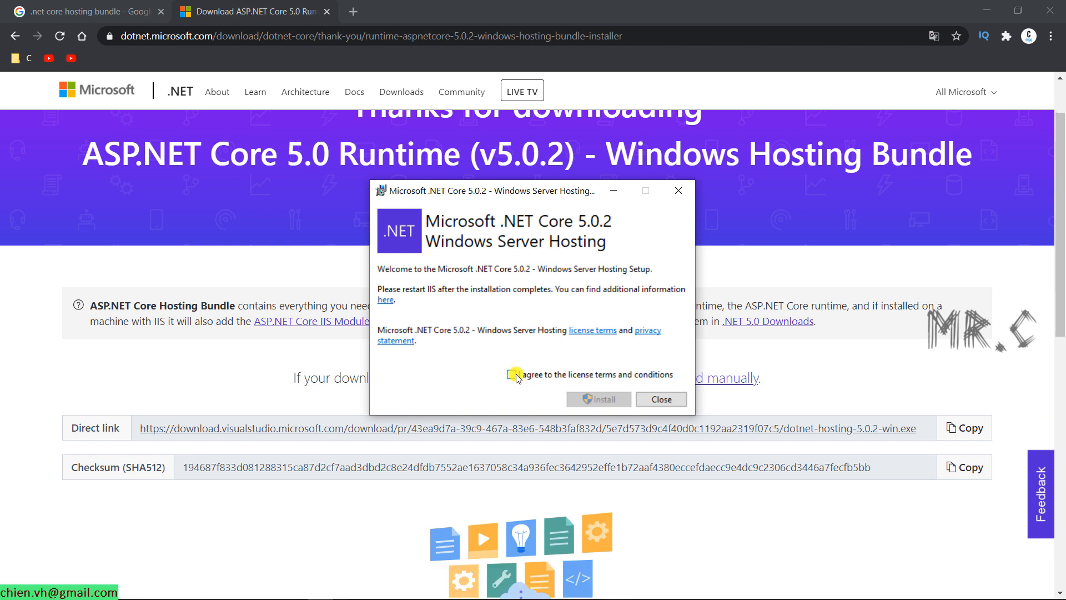
# Step: Accept the license, install .NET Core 5.0.2 Windows Server Hosting, and close setup when done
pyautogui.click(512, 374)
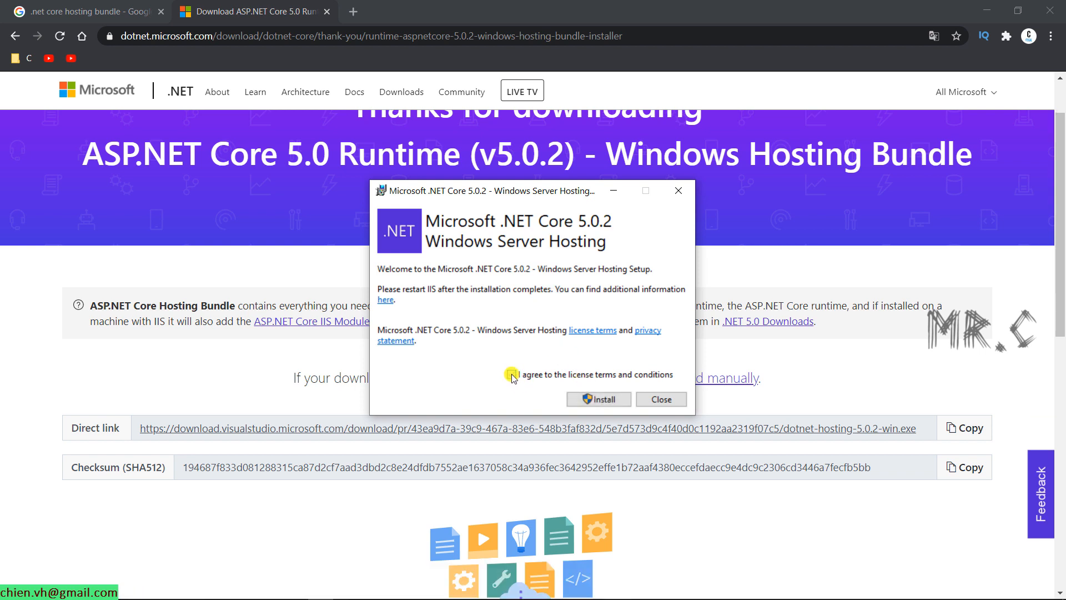
pyautogui.click(599, 399)
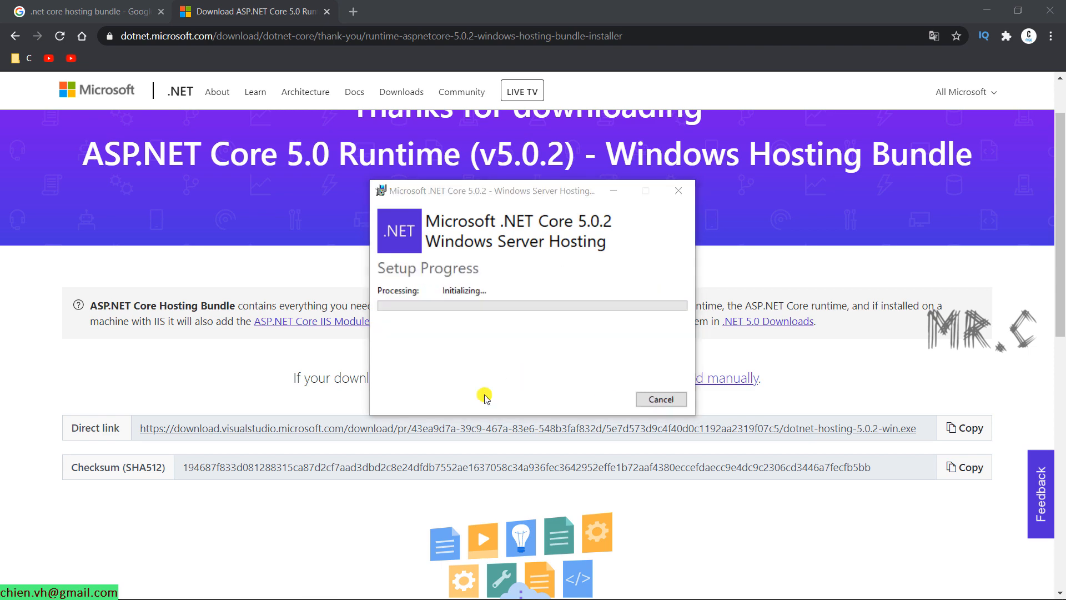
pyautogui.moveTo(582, 237)
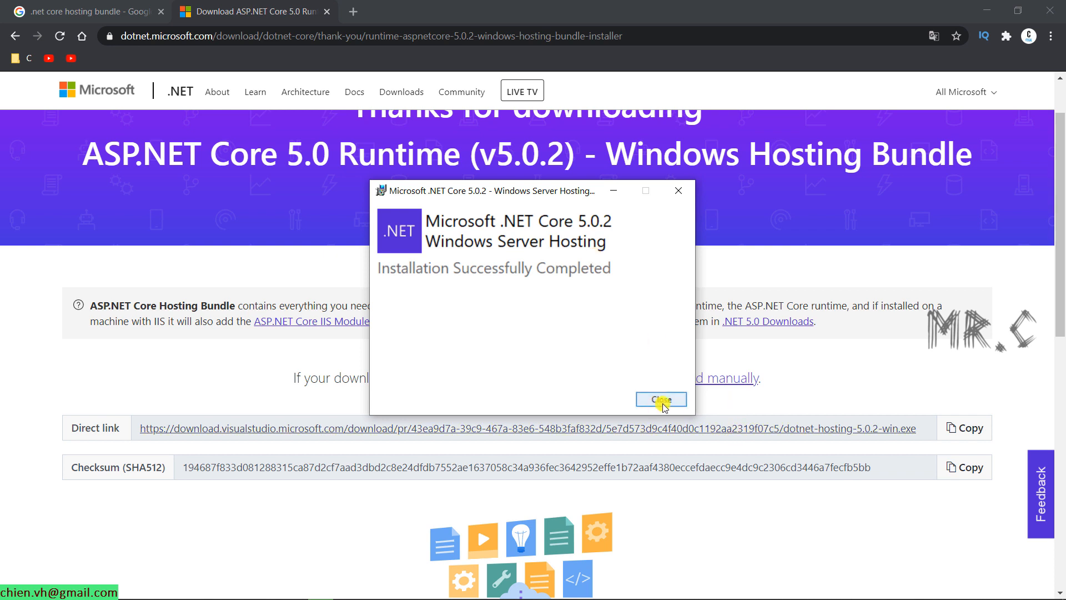
pyautogui.click(661, 399)
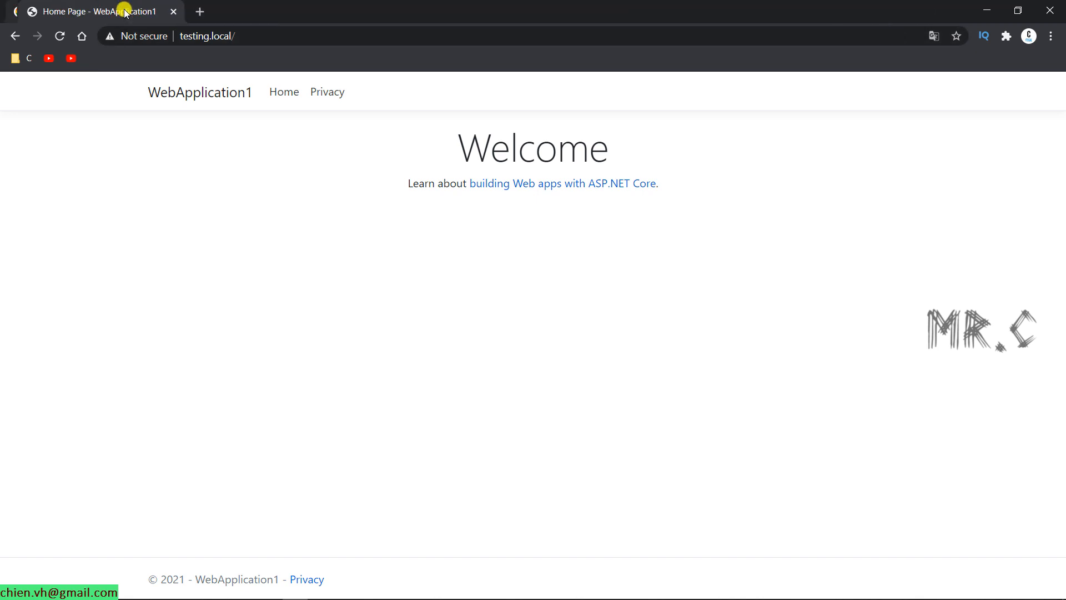
pyautogui.moveTo(248, 235)
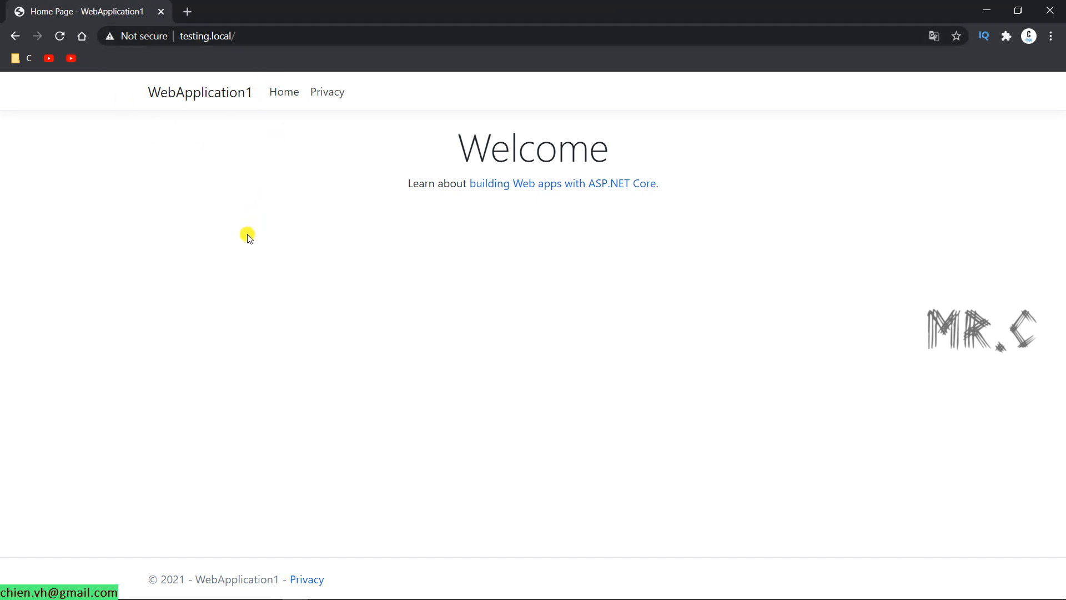
pyautogui.moveTo(333, 94)
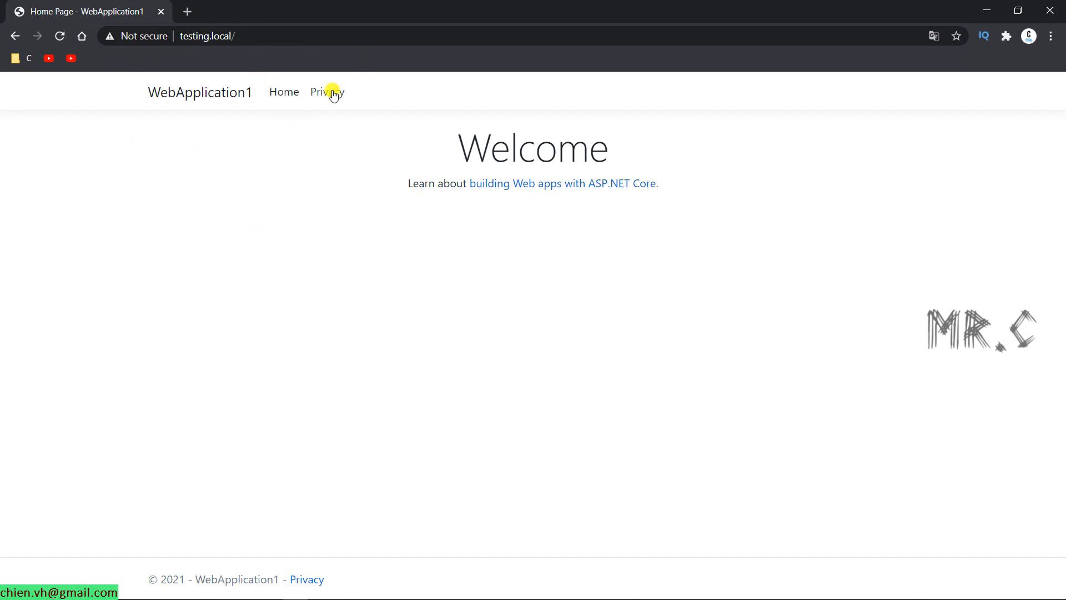
# Step: Open the testing.local Privacy page and move the Chrome window aside
pyautogui.click(326, 92)
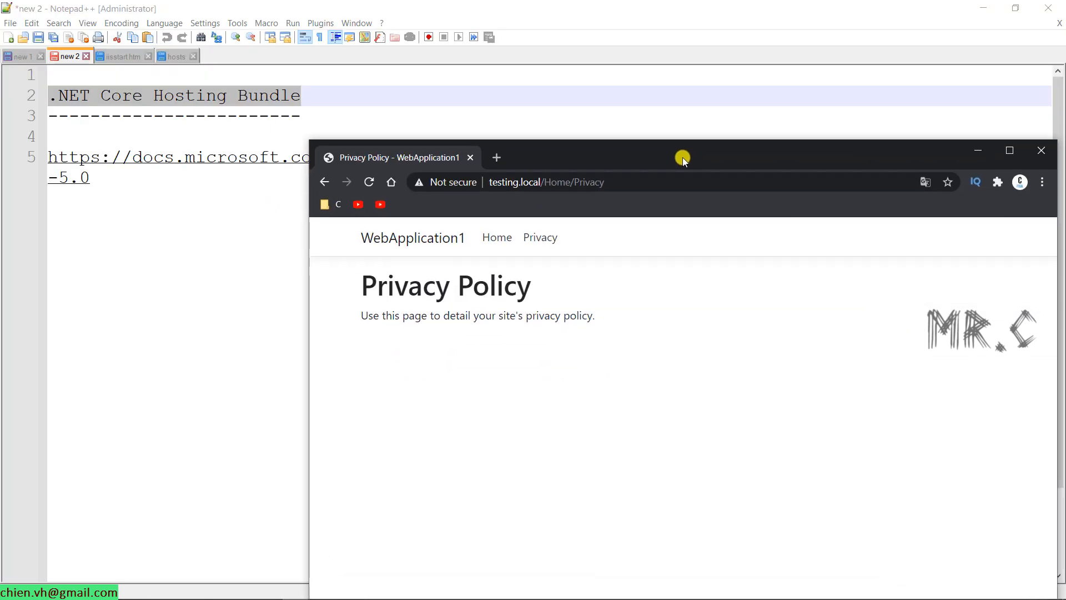
pyautogui.moveTo(681, 157); pyautogui.dragTo(924, 108)
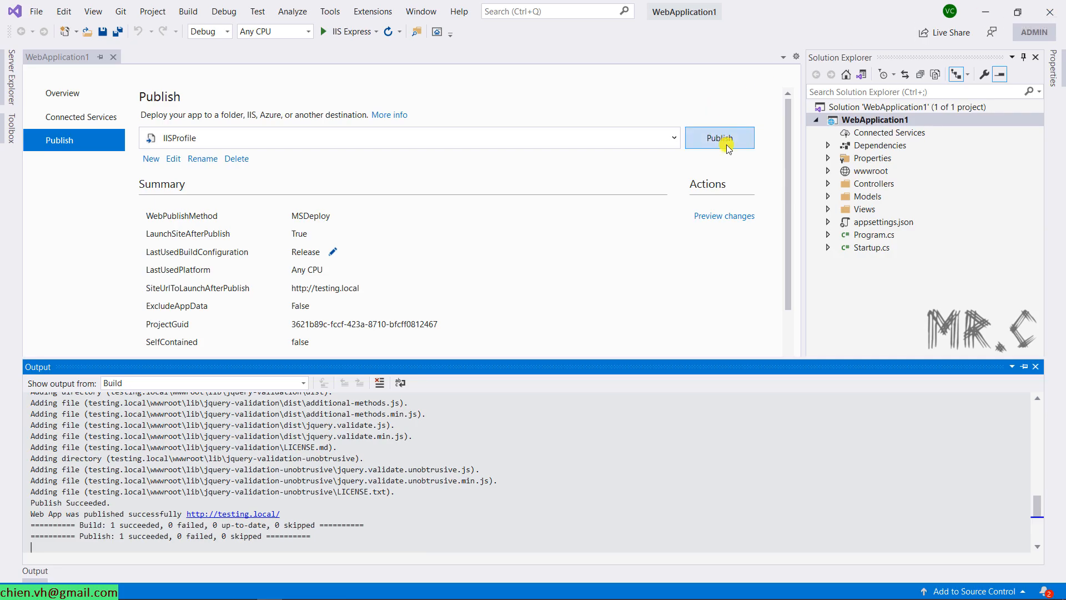
# Step: Edit the Views/Home/Index.cshtml heading to 'Welcome from ChienVH!' and return to the publish tab
pyautogui.click(719, 138)
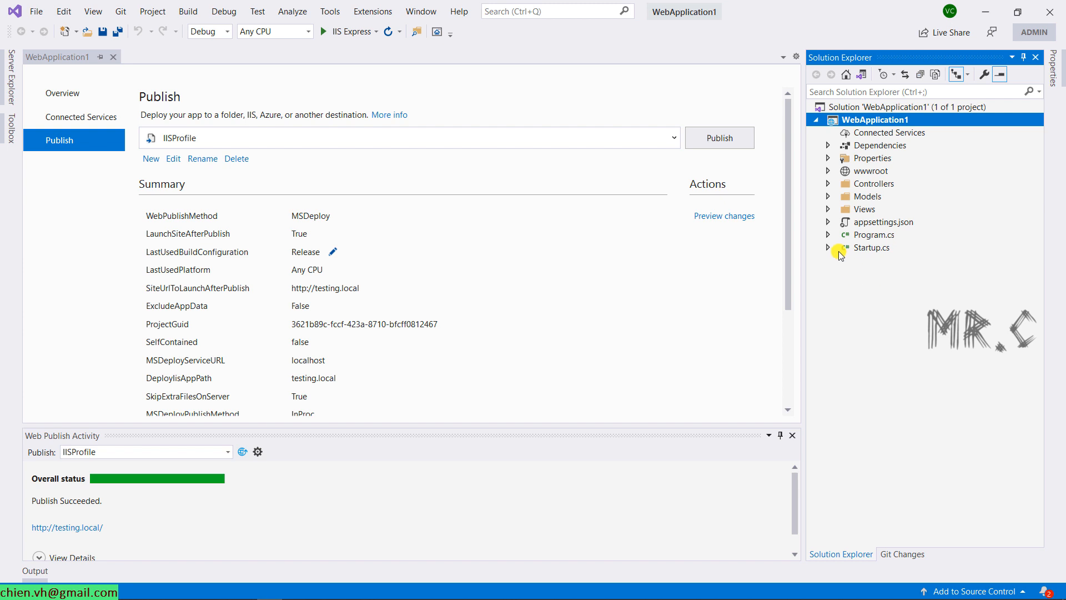
pyautogui.click(828, 209)
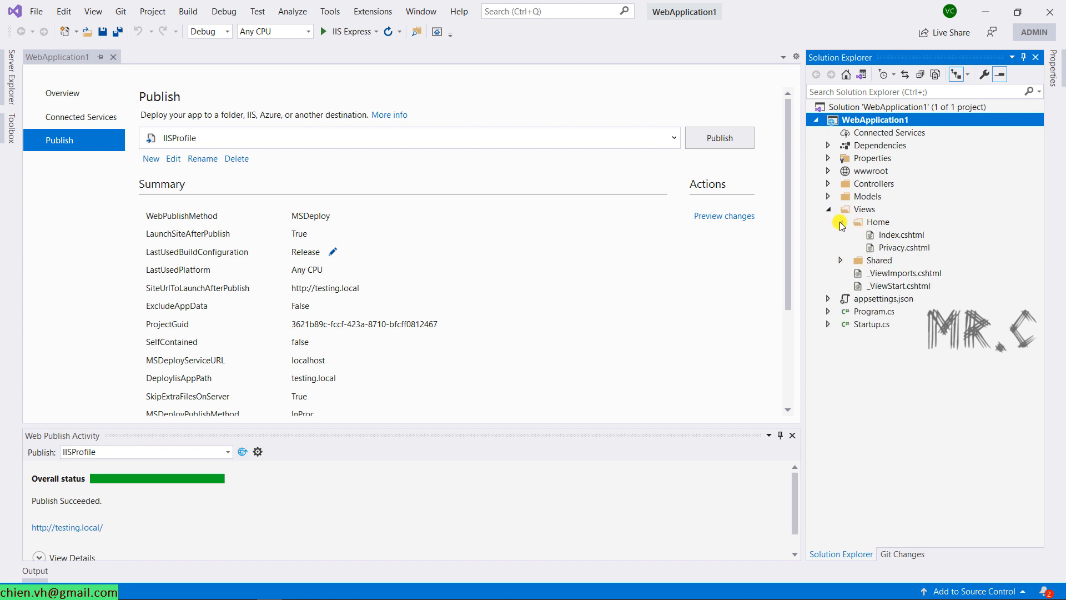
pyautogui.doubleClick(900, 235)
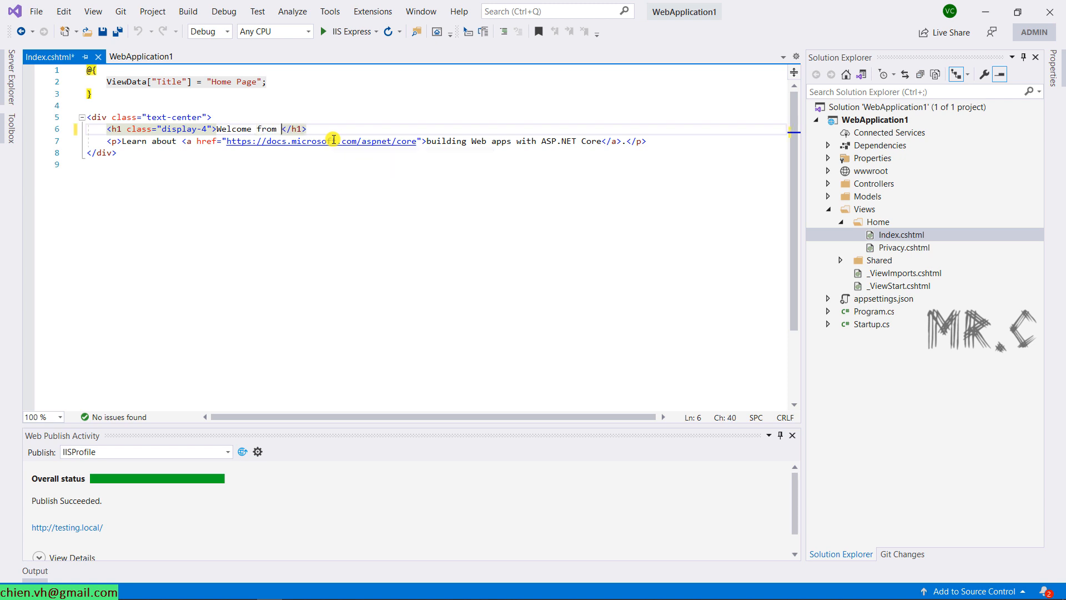
pyautogui.write('ChienVH!')
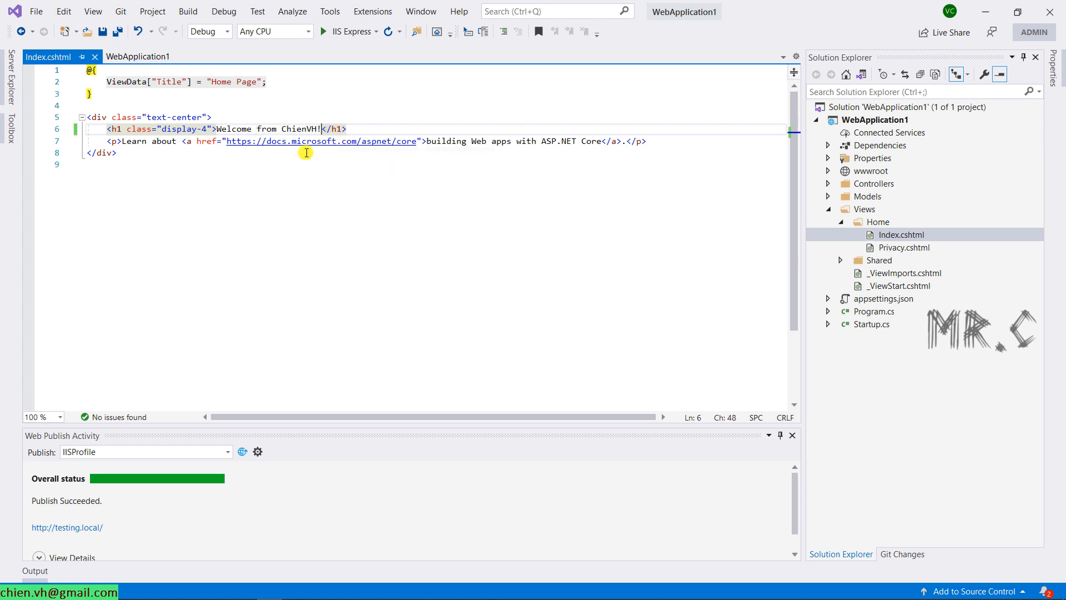
pyautogui.rightClick(872, 120)
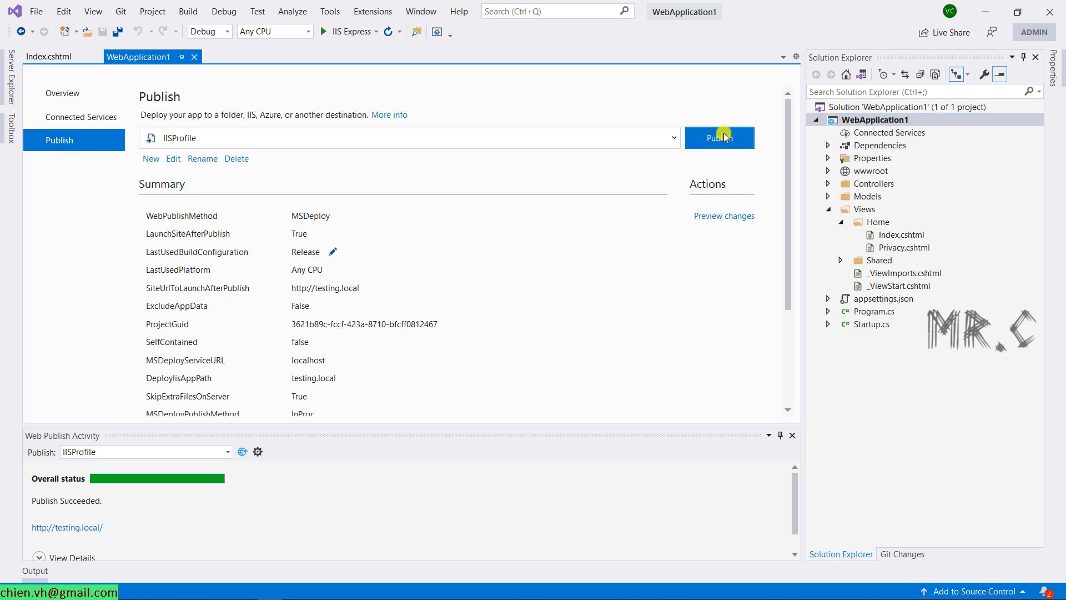
# Step: Publish with IISProfile and verify testing.local shows 'Welcome from ChienVH!'
pyautogui.click(720, 138)
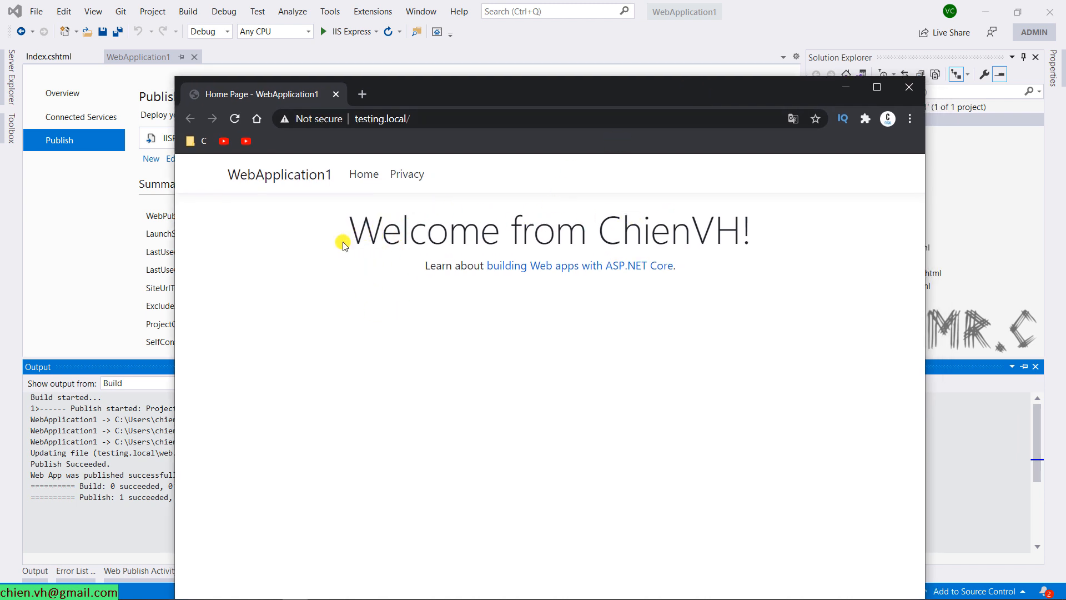
pyautogui.moveTo(347, 230); pyautogui.dragTo(755, 230)
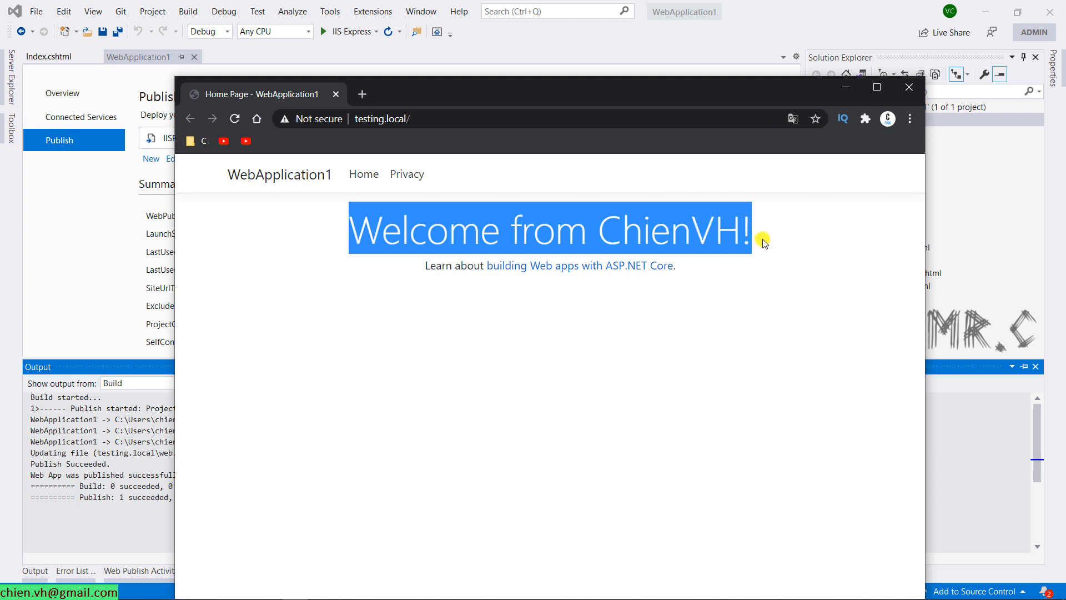
pyautogui.click(698, 98)
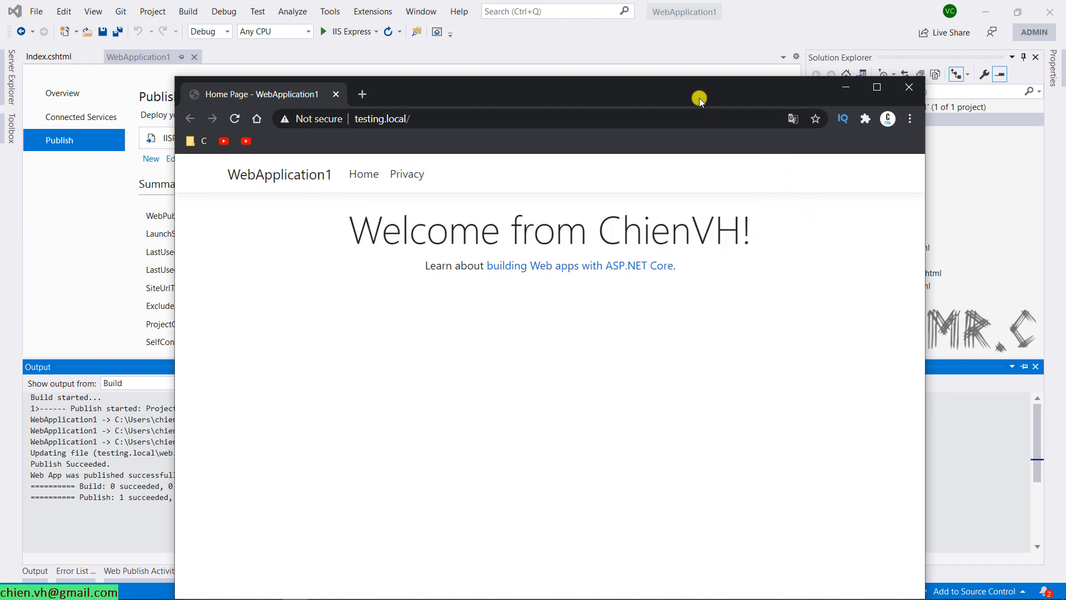